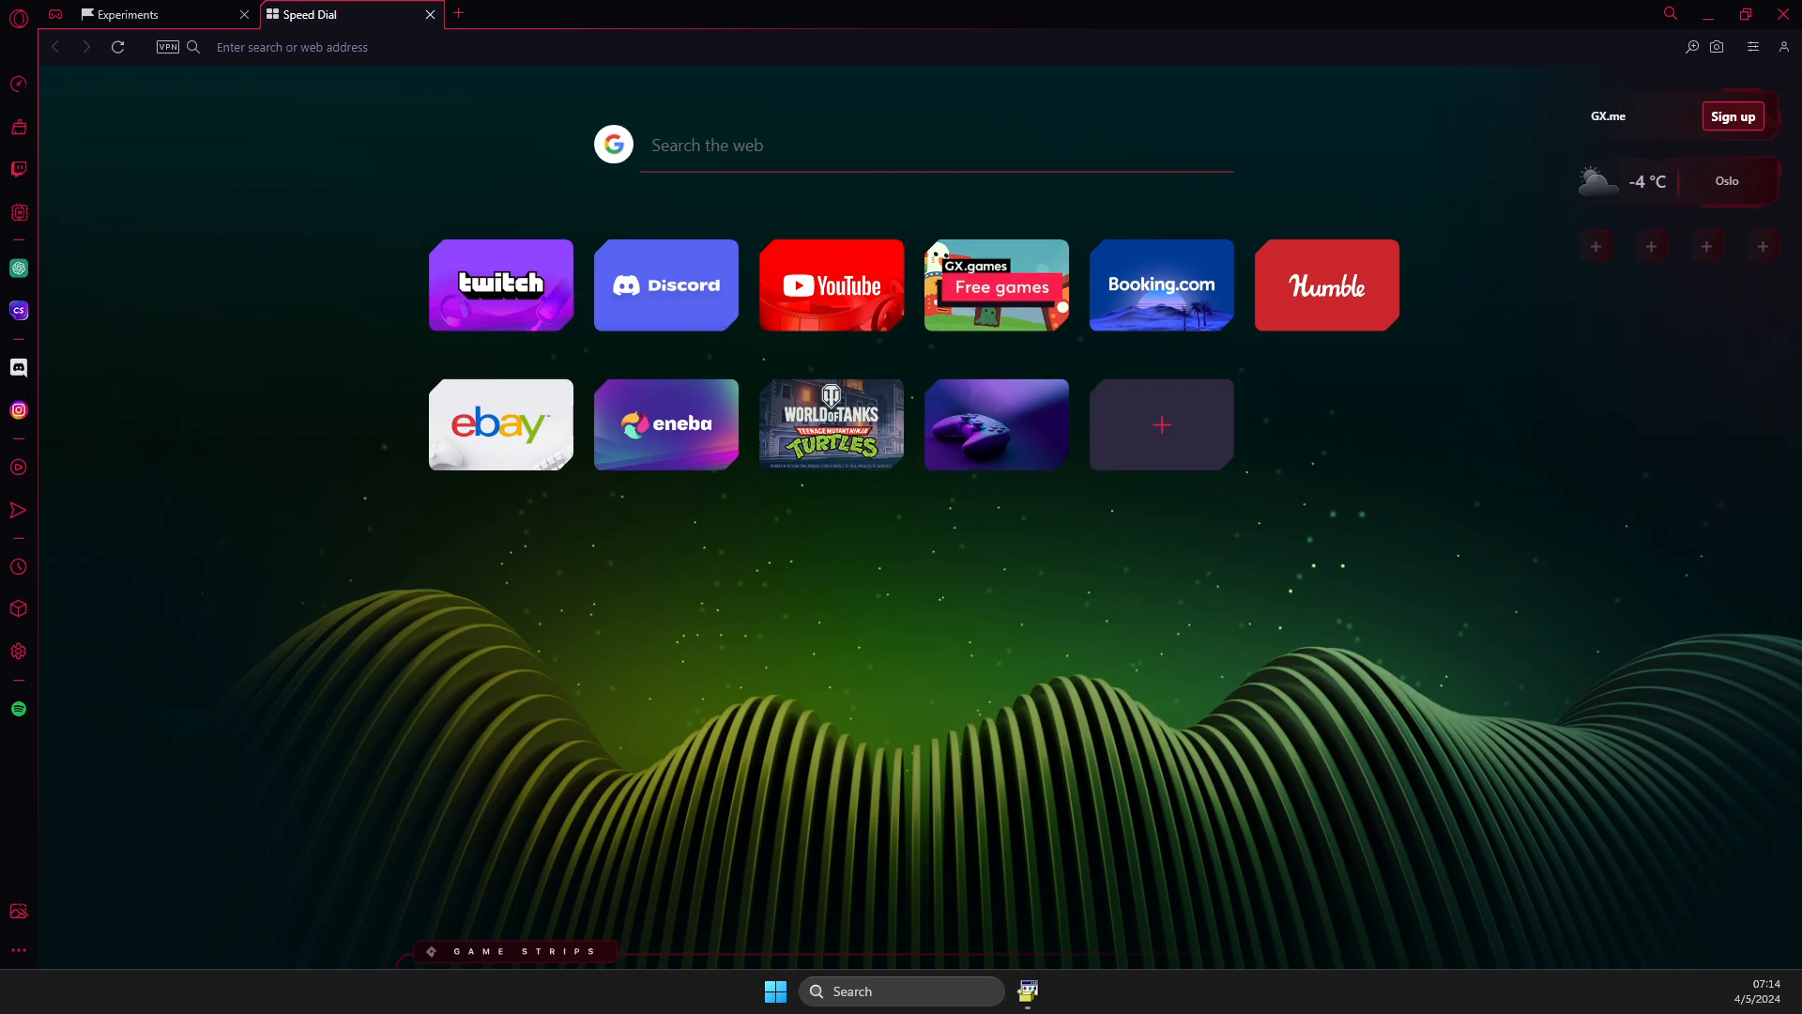
{"action": "mouse_move", "coordinate": [961, 612]}
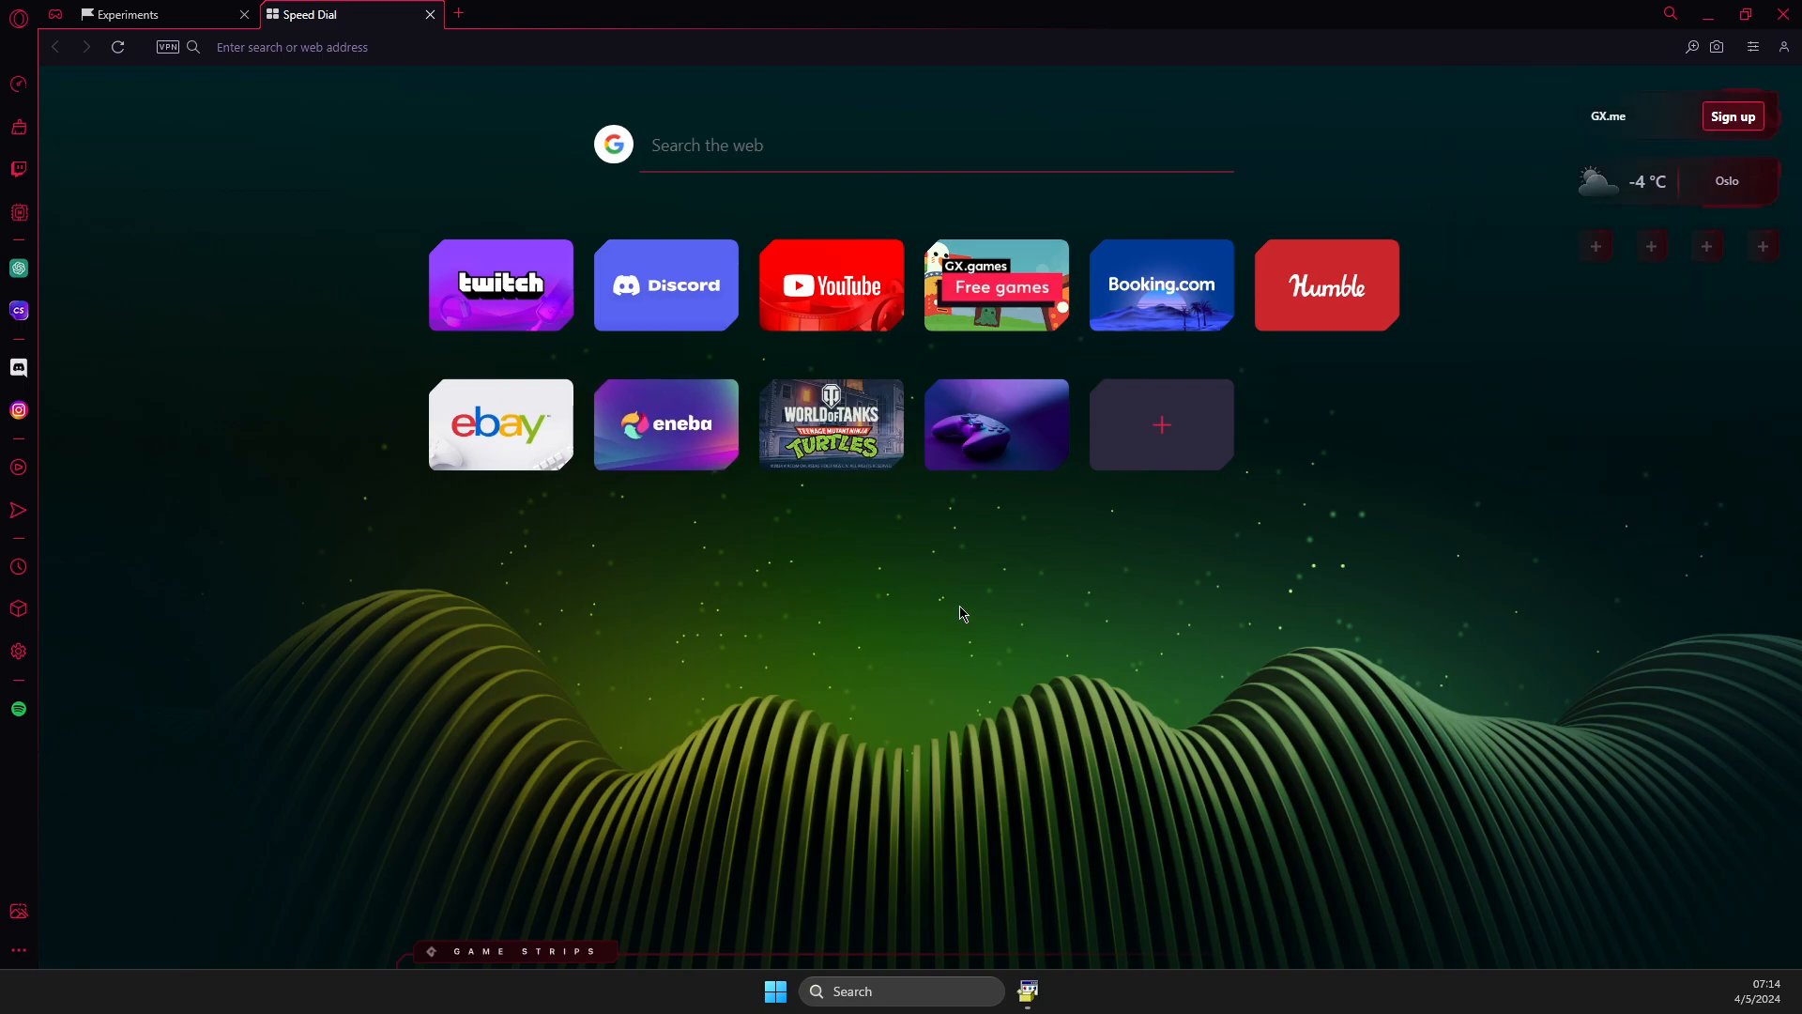
{"action": "mouse_move", "coordinate": [950, 592]}
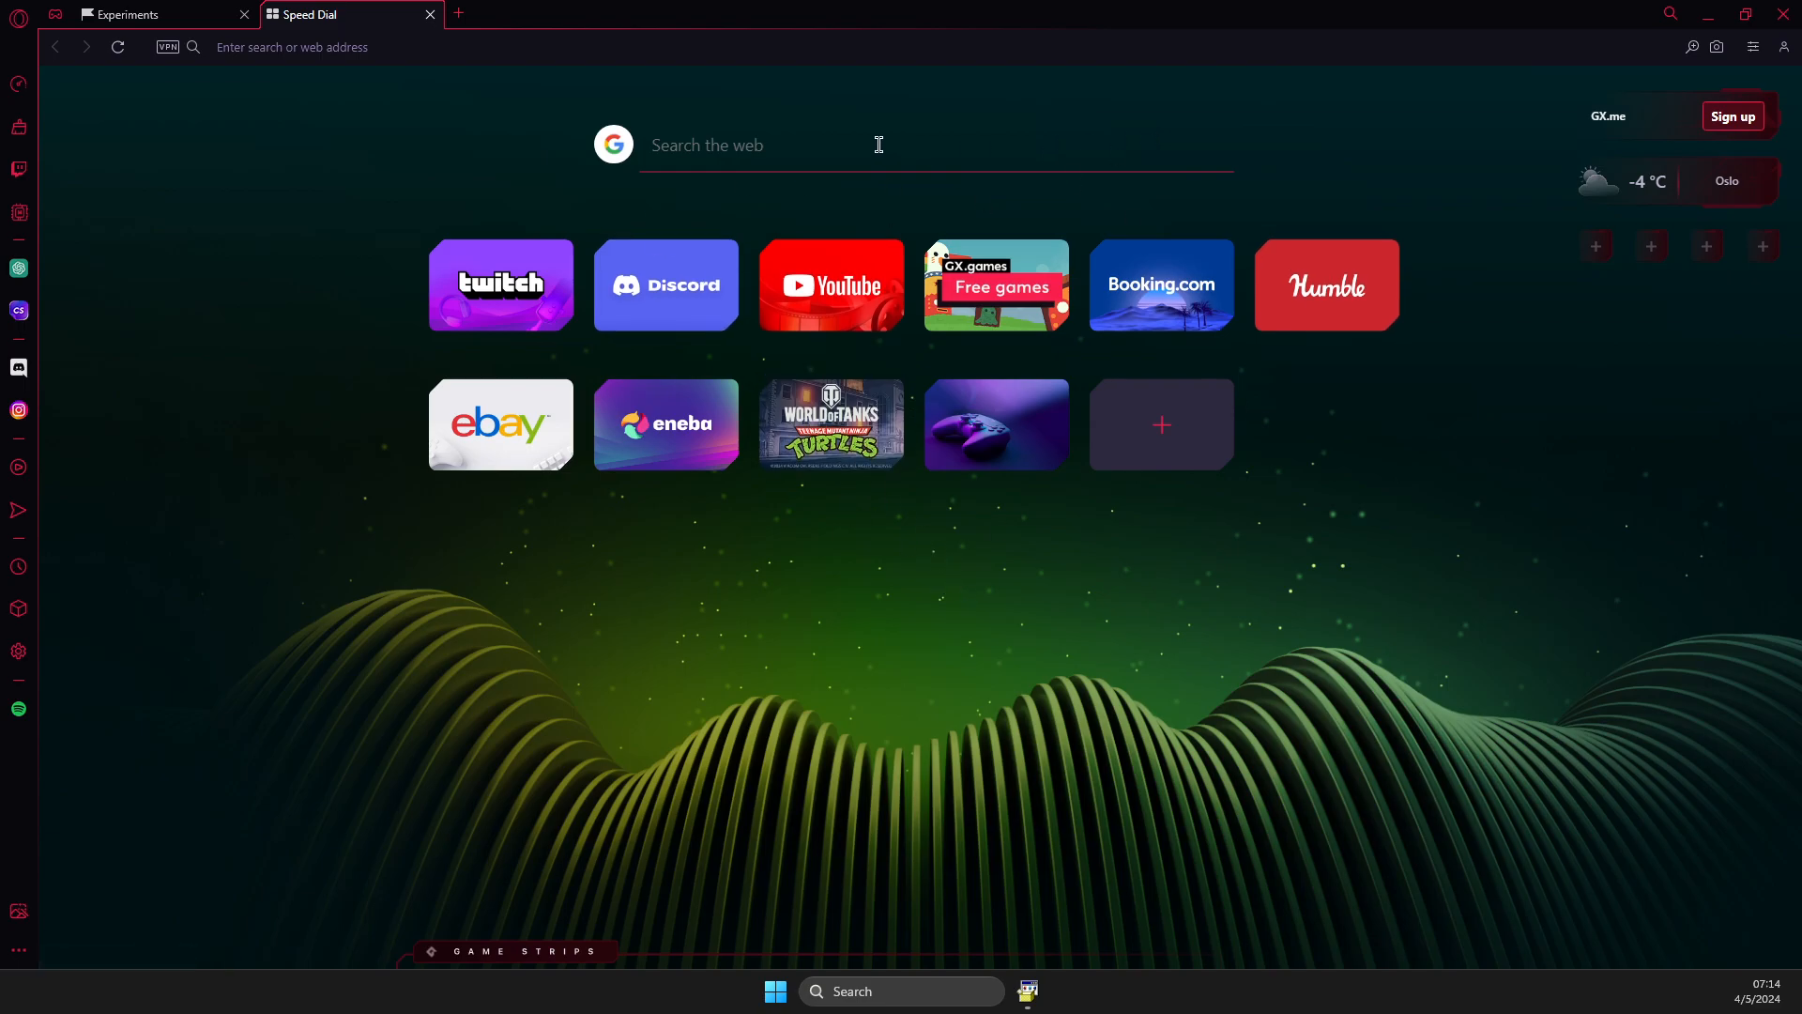
{"action": "mouse_move", "coordinate": [1755, 64]}
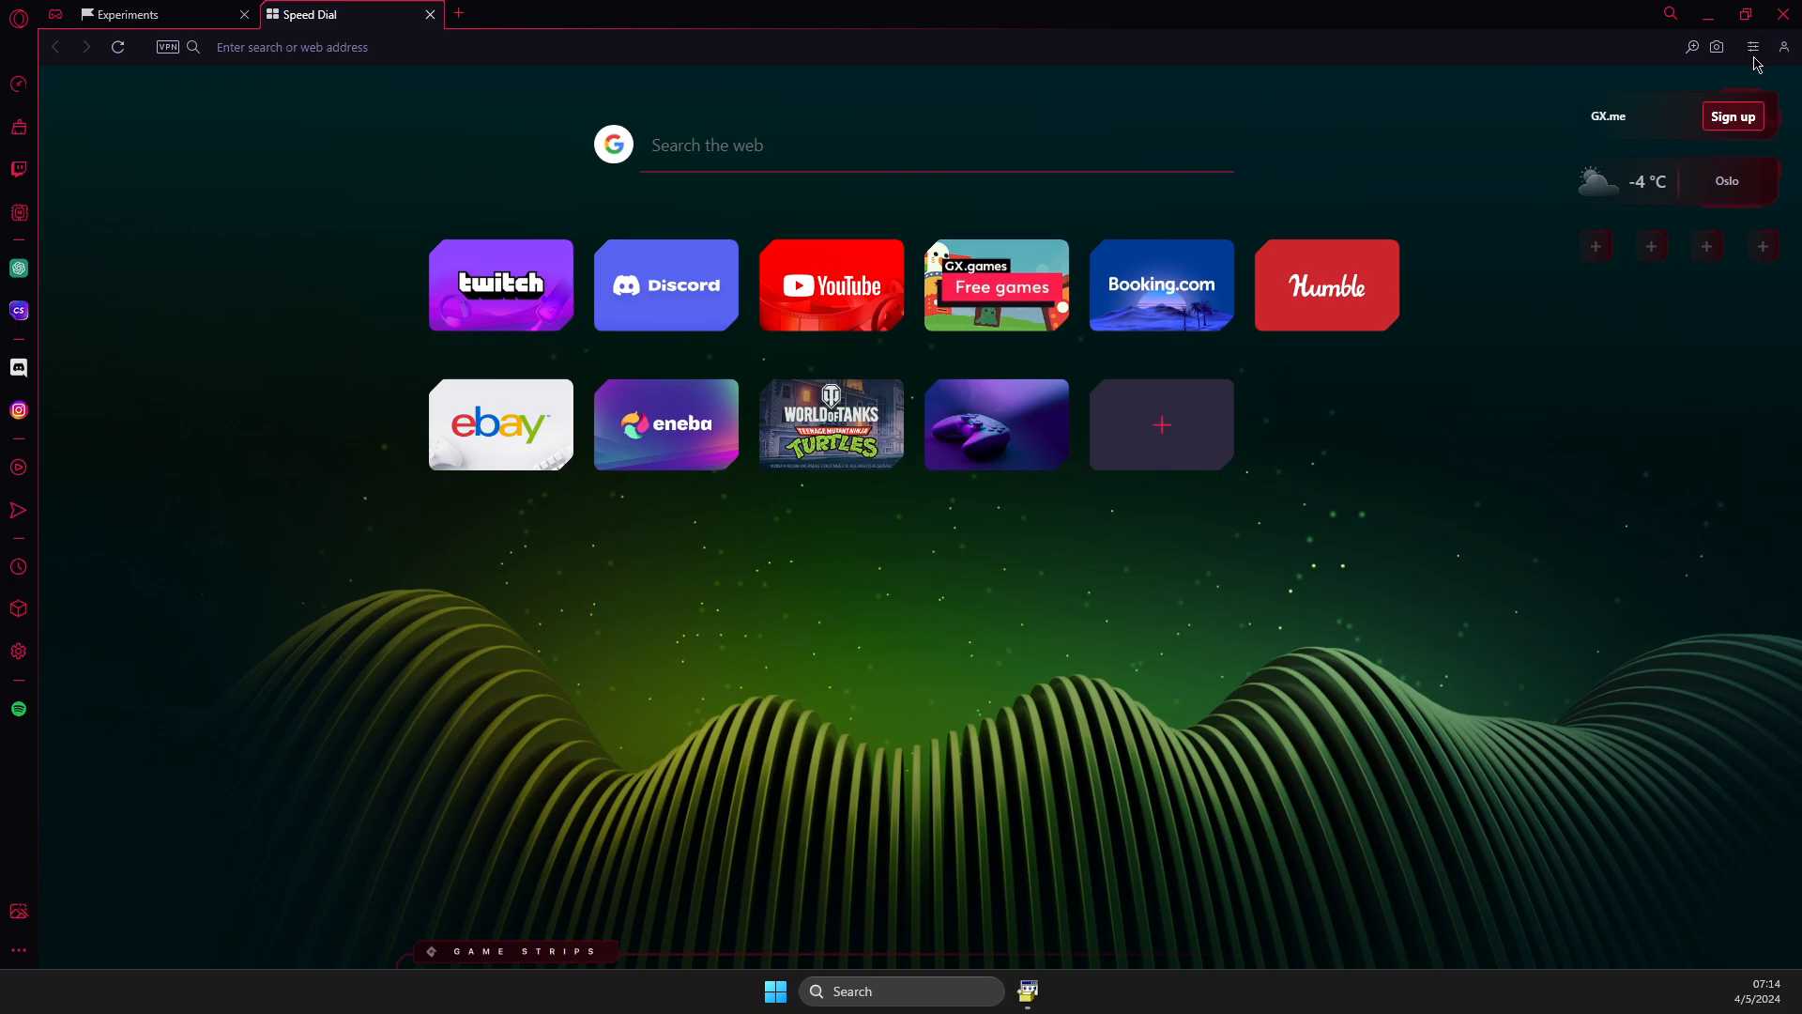
{"action": "mouse_move", "coordinate": [1754, 47]}
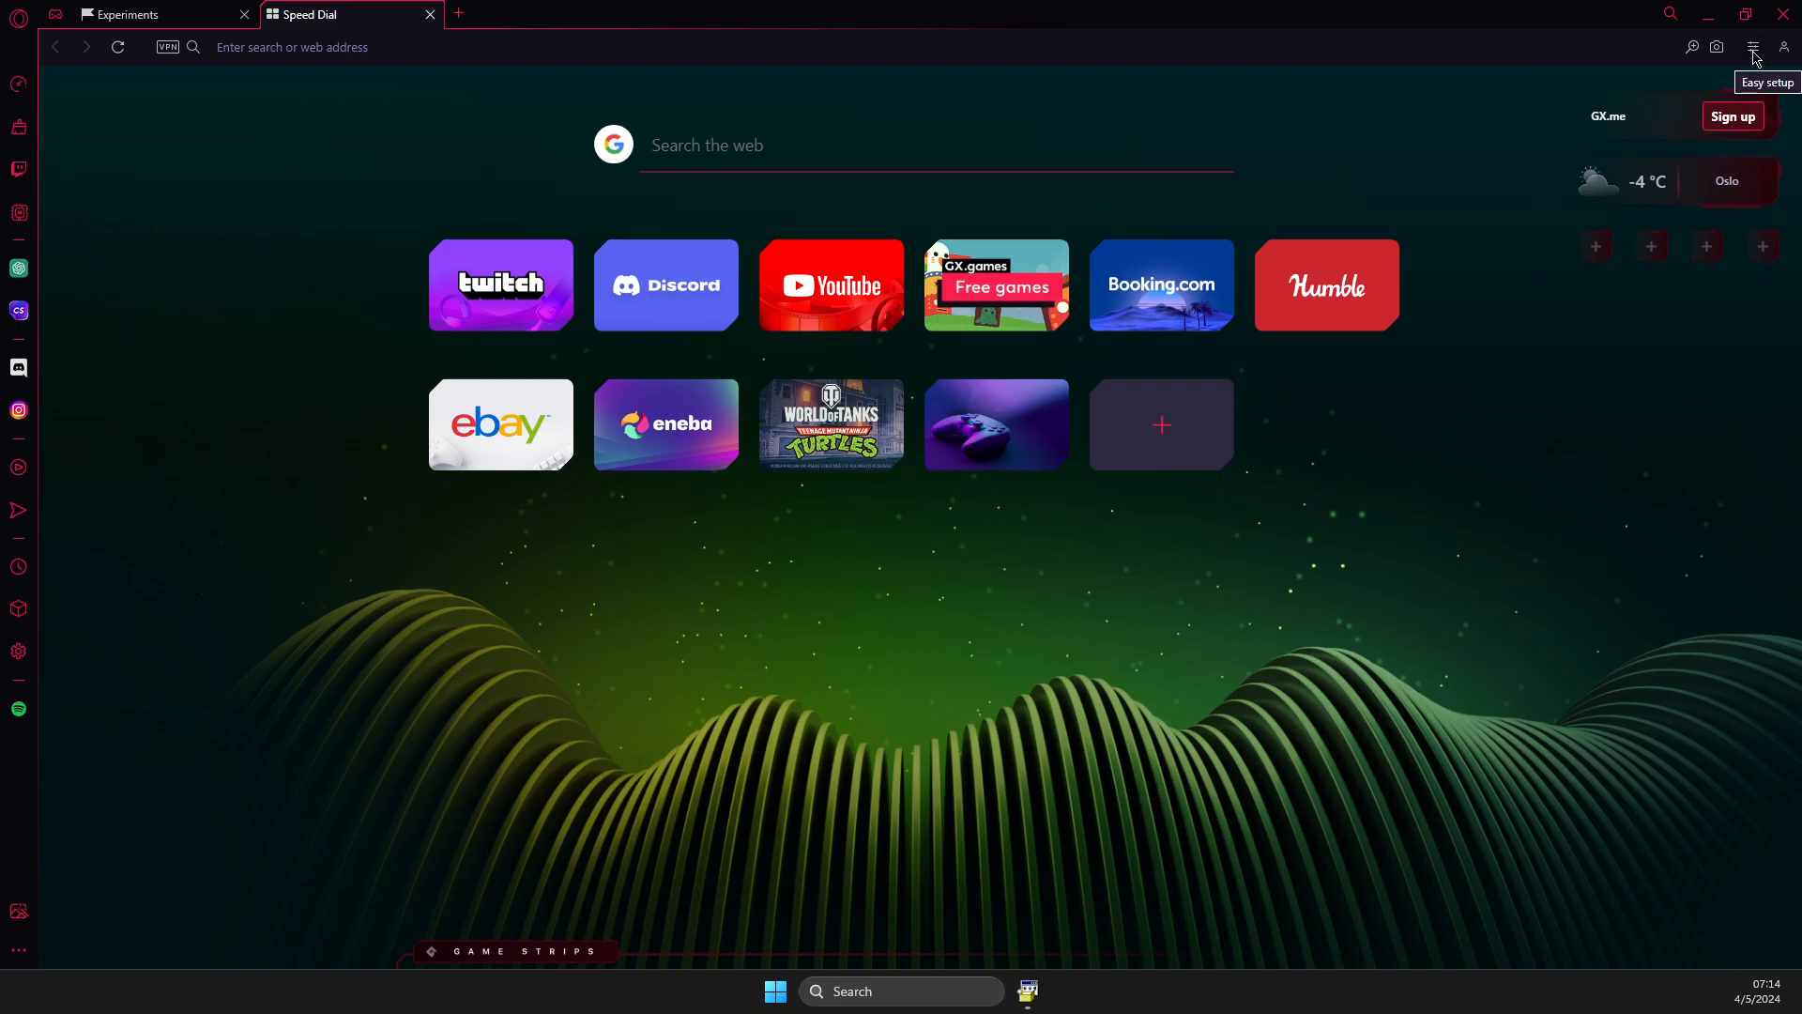
- Show the Easy setup panel scrolled to its 'Go to full browser settings' link
{"action": "left_click", "coordinate": [1751, 47]}
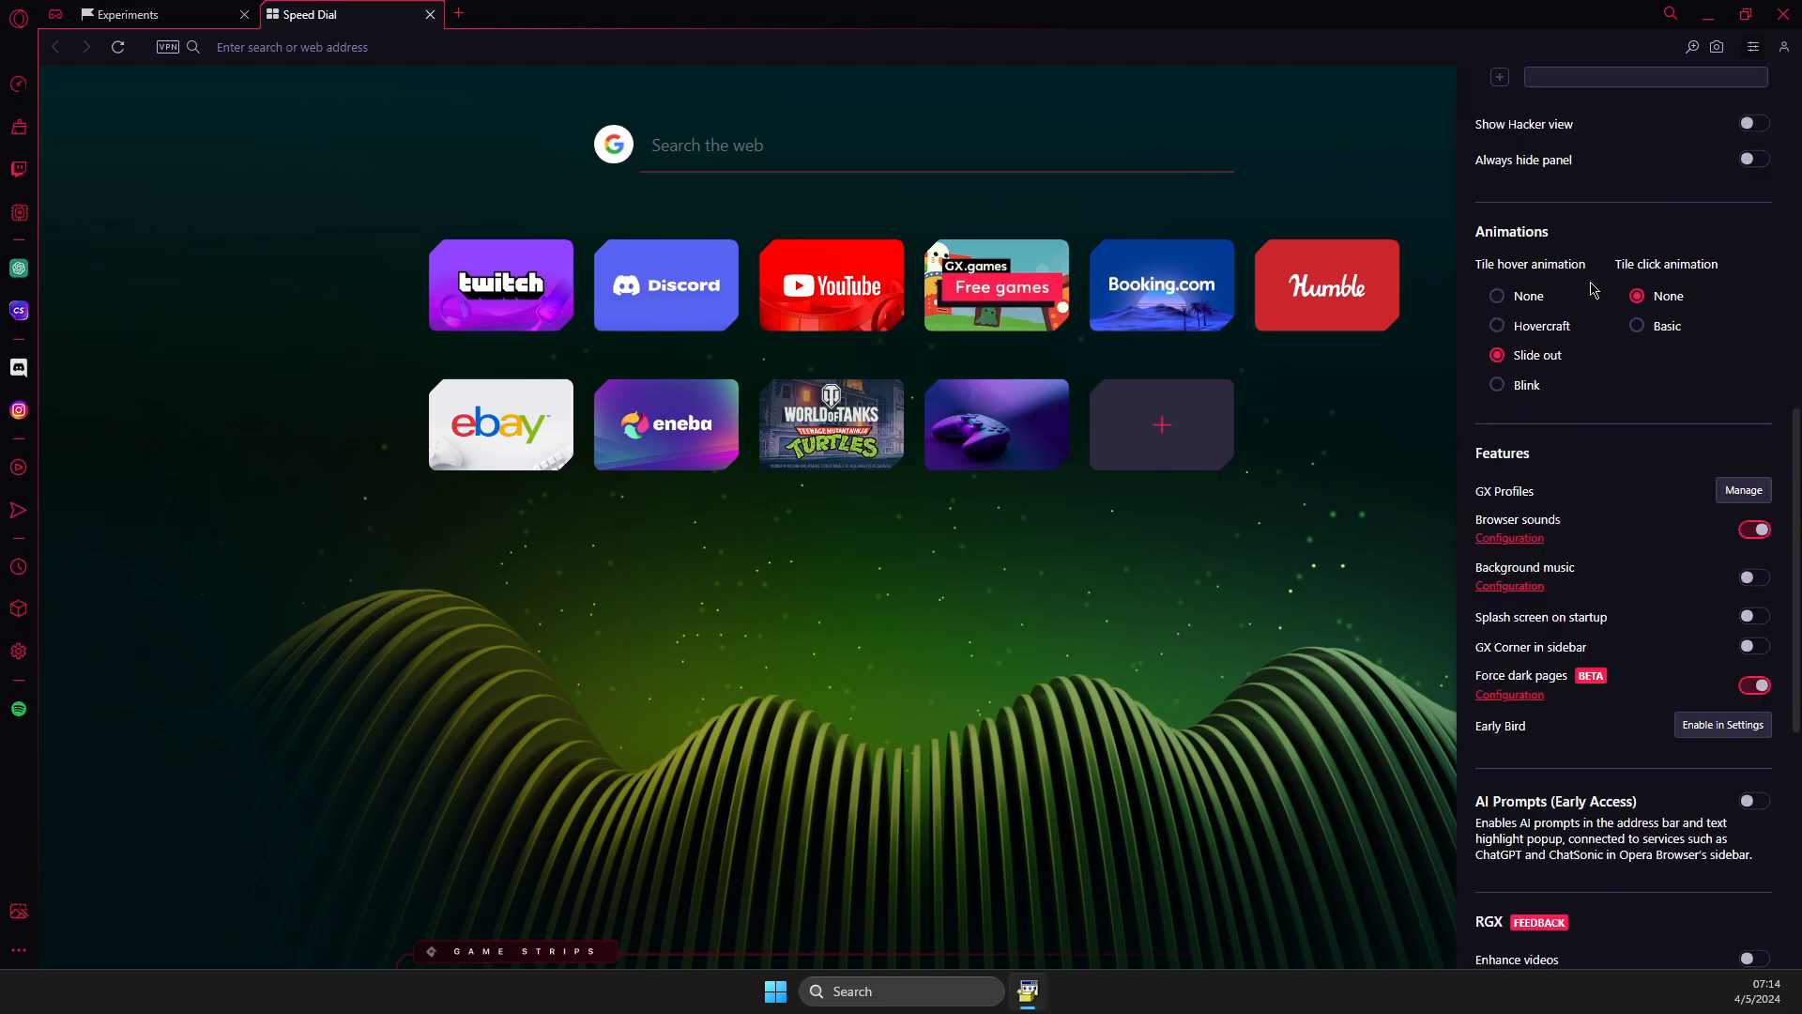
{"action": "scroll", "scroll_direction": "down", "scroll_amount": 3}
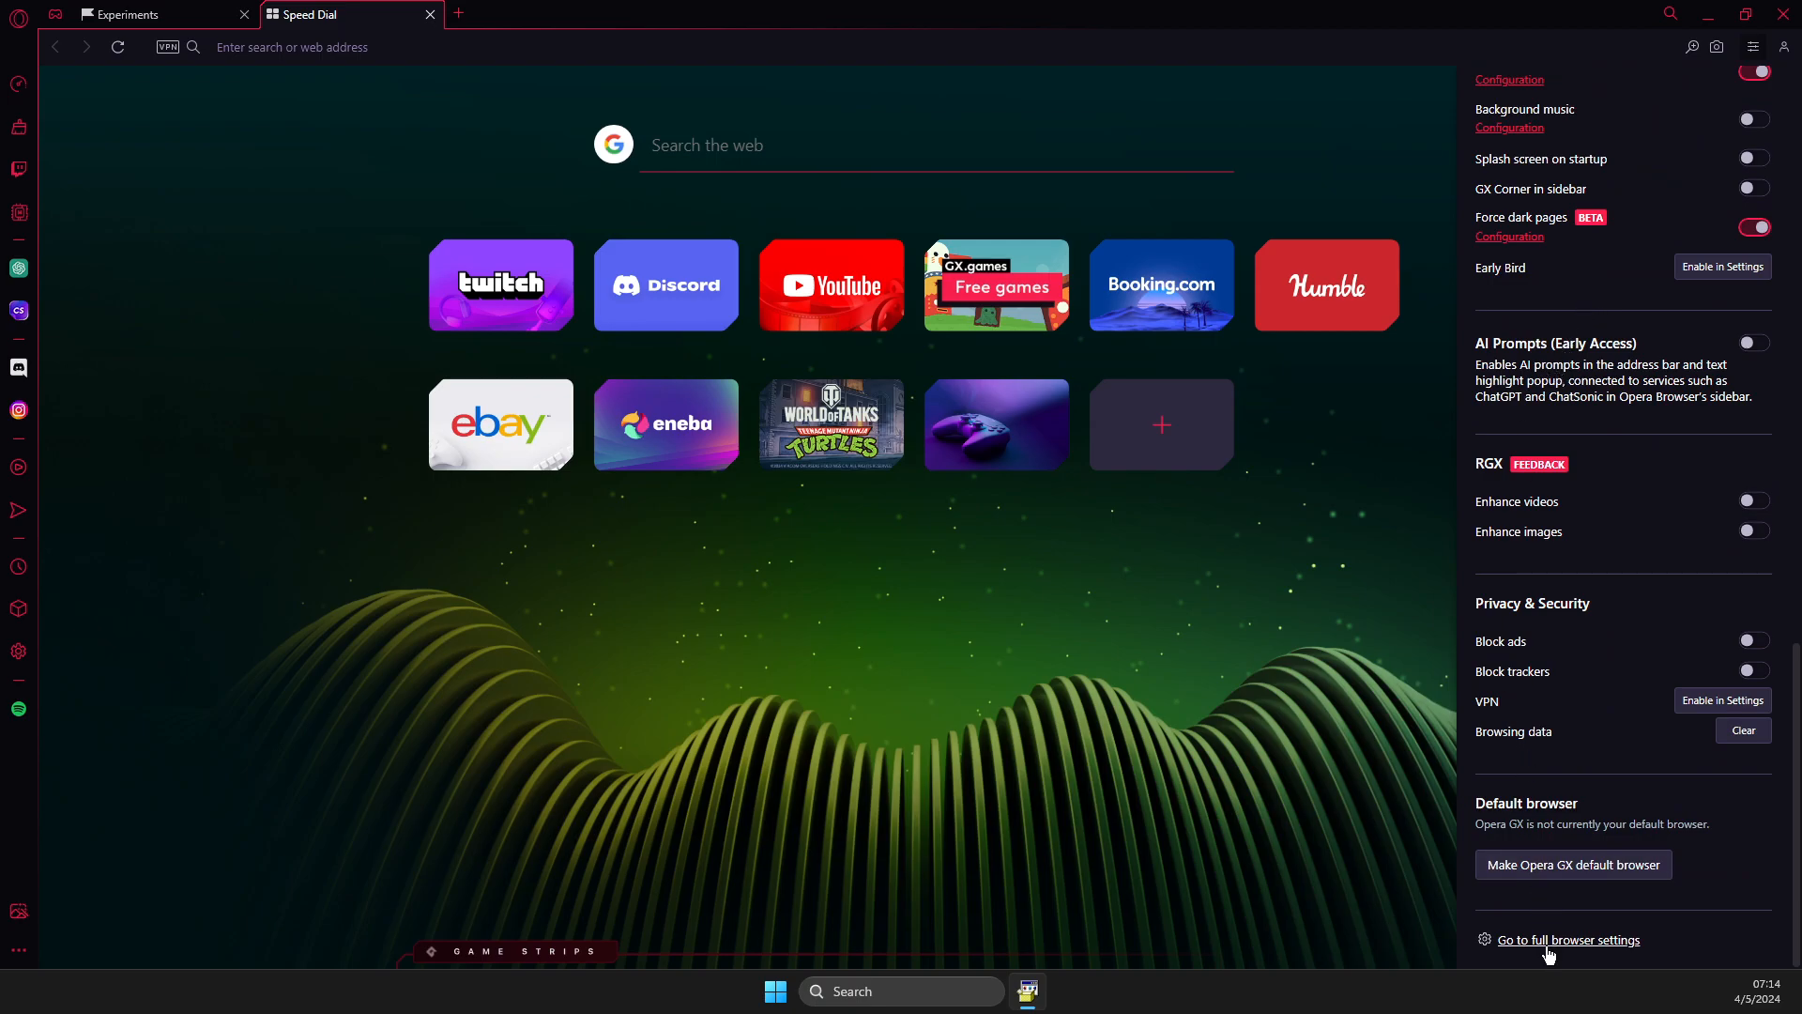
- Search the full Settings page for 'sidebar' and bring the Sidebar section into view
{"action": "left_click", "coordinate": [1568, 939]}
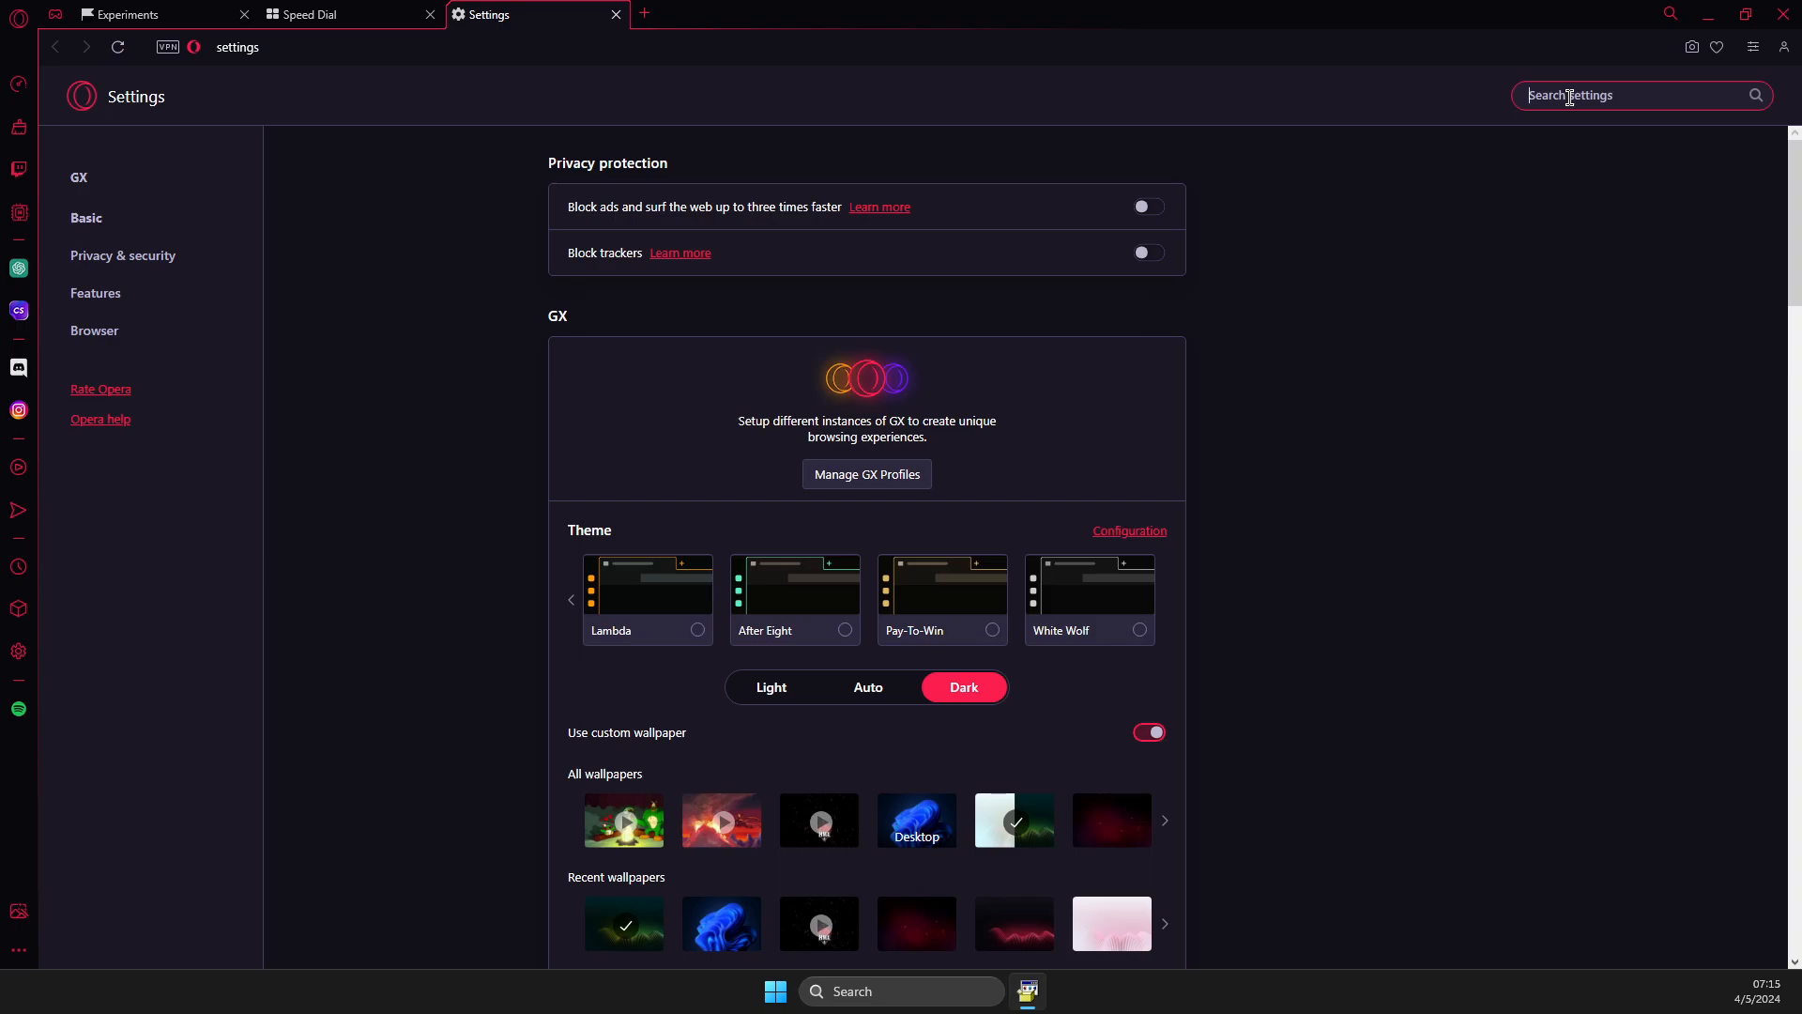
{"action": "type", "text": "sidbar"}
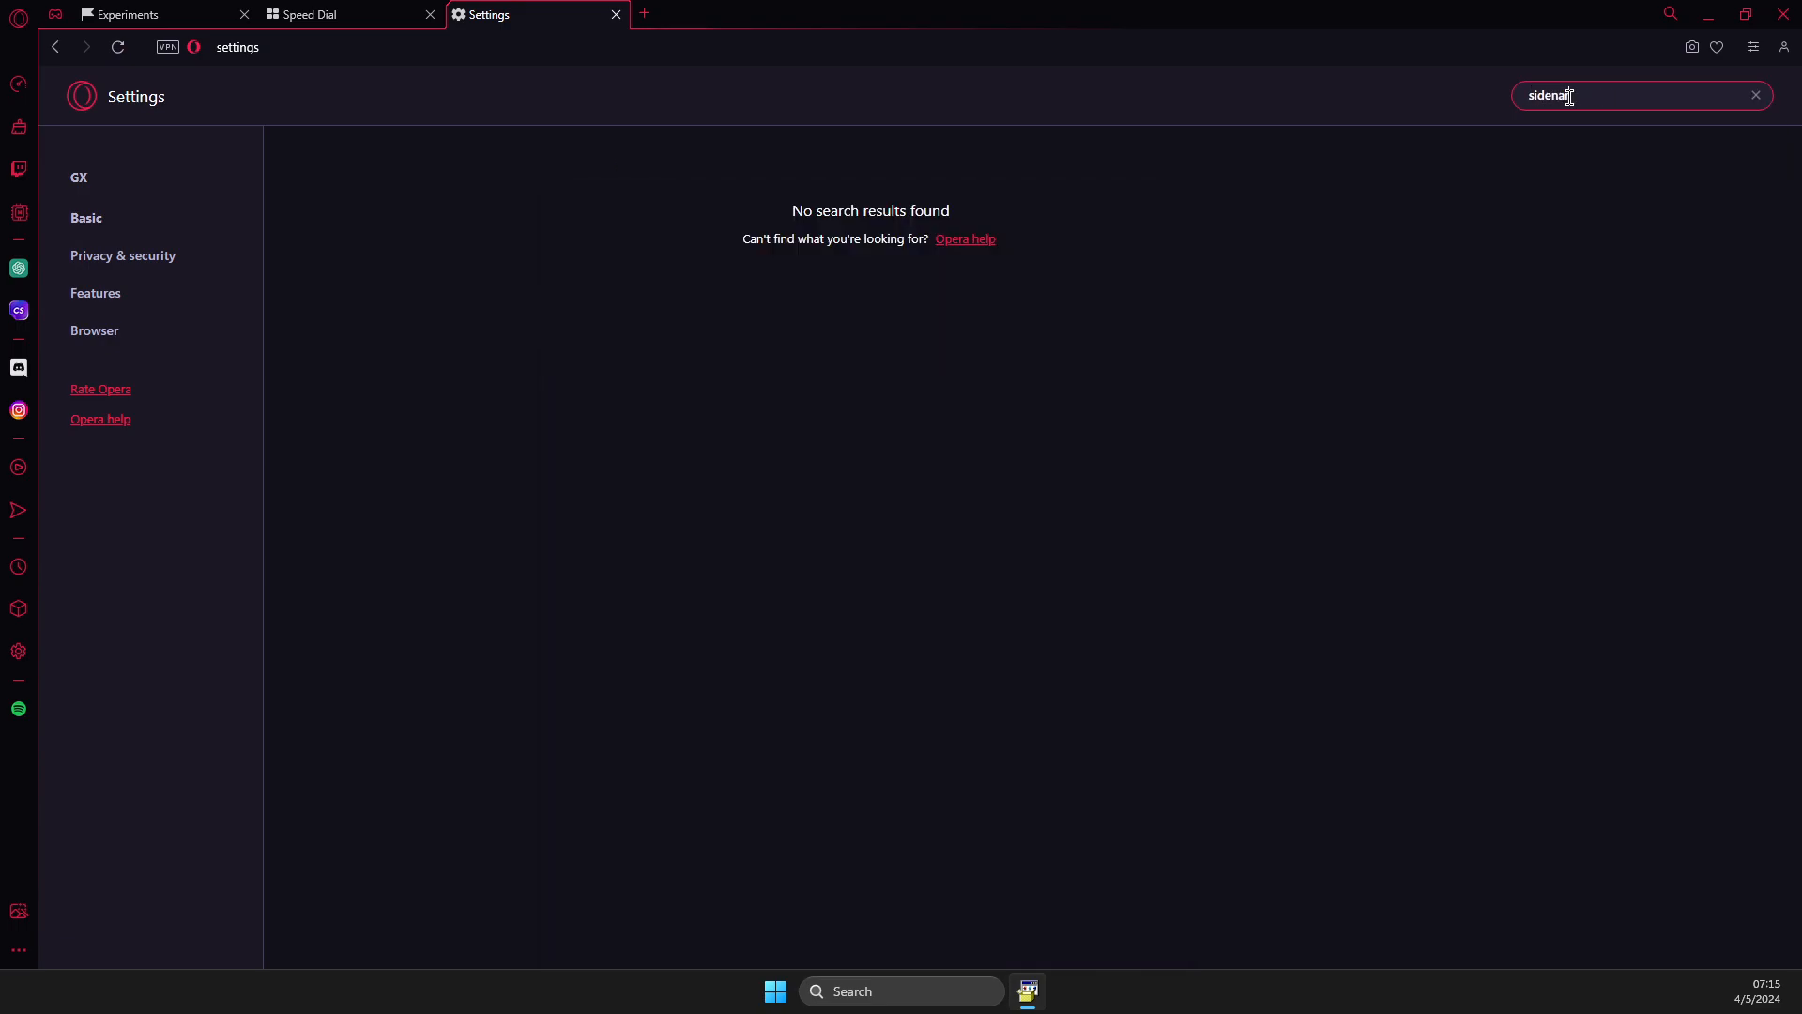
{"action": "type", "text": "sidebar"}
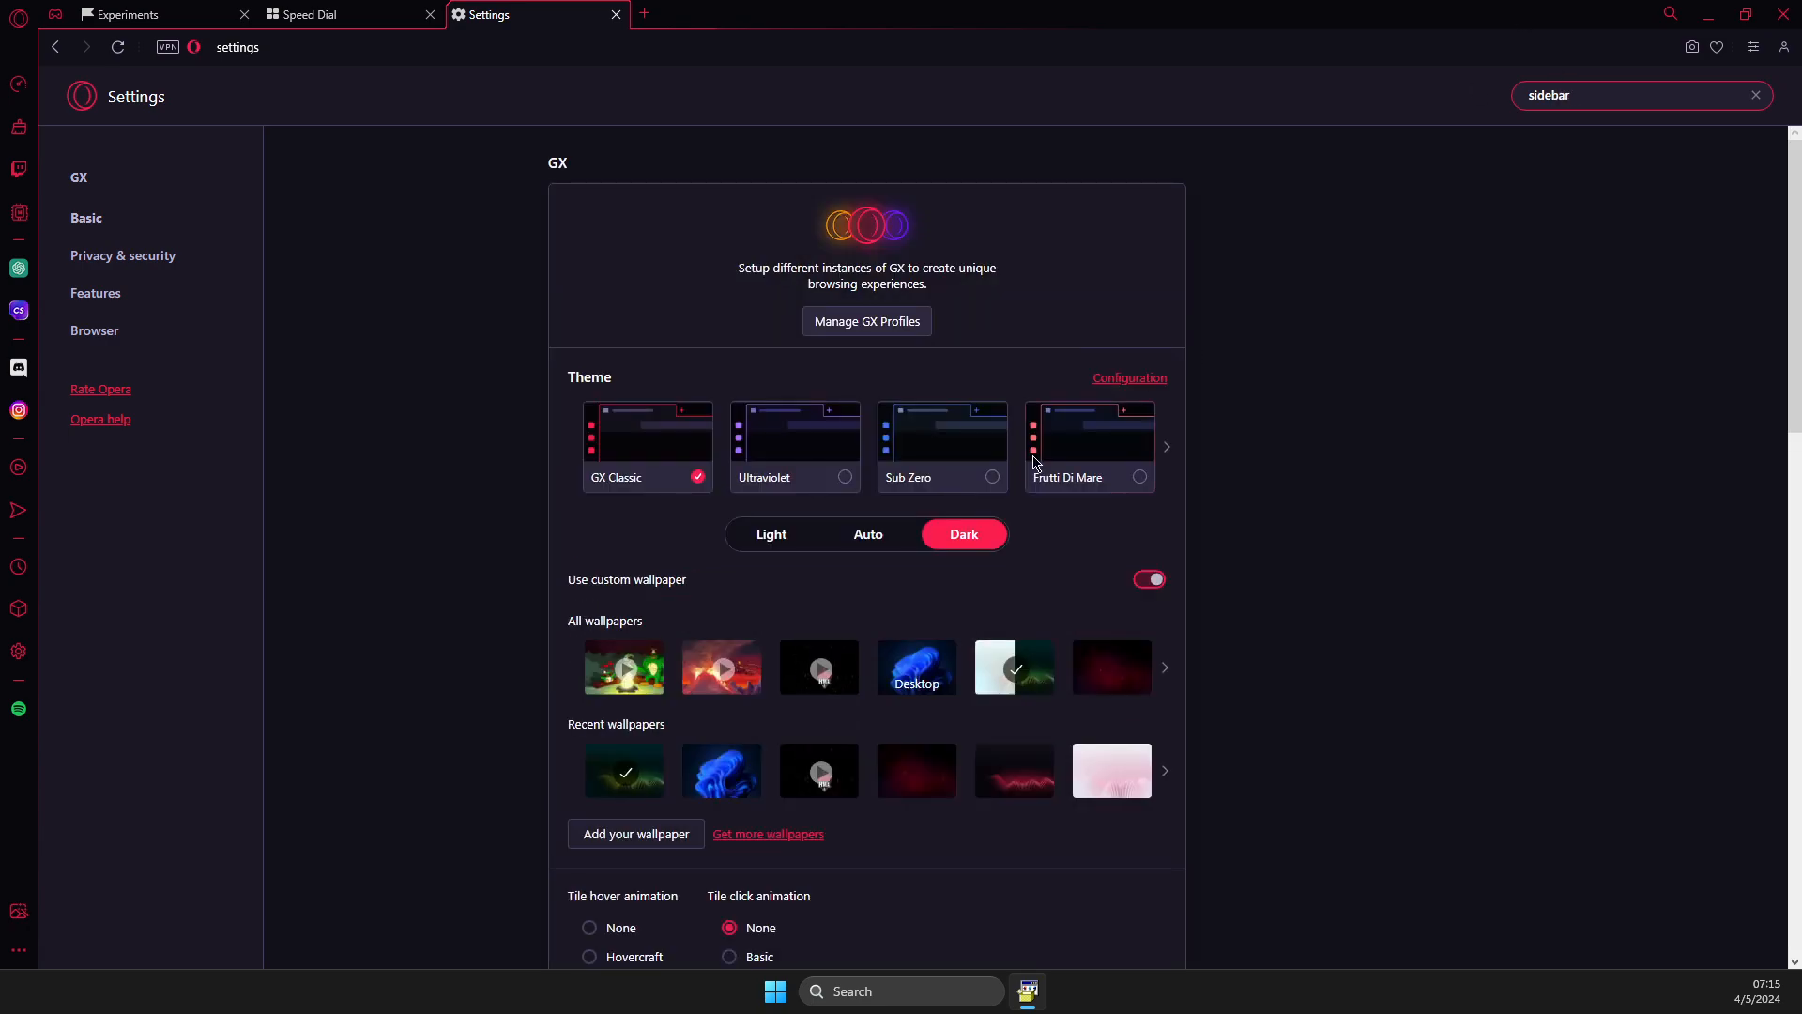
{"action": "scroll", "scroll_direction": "down", "scroll_amount": 3}
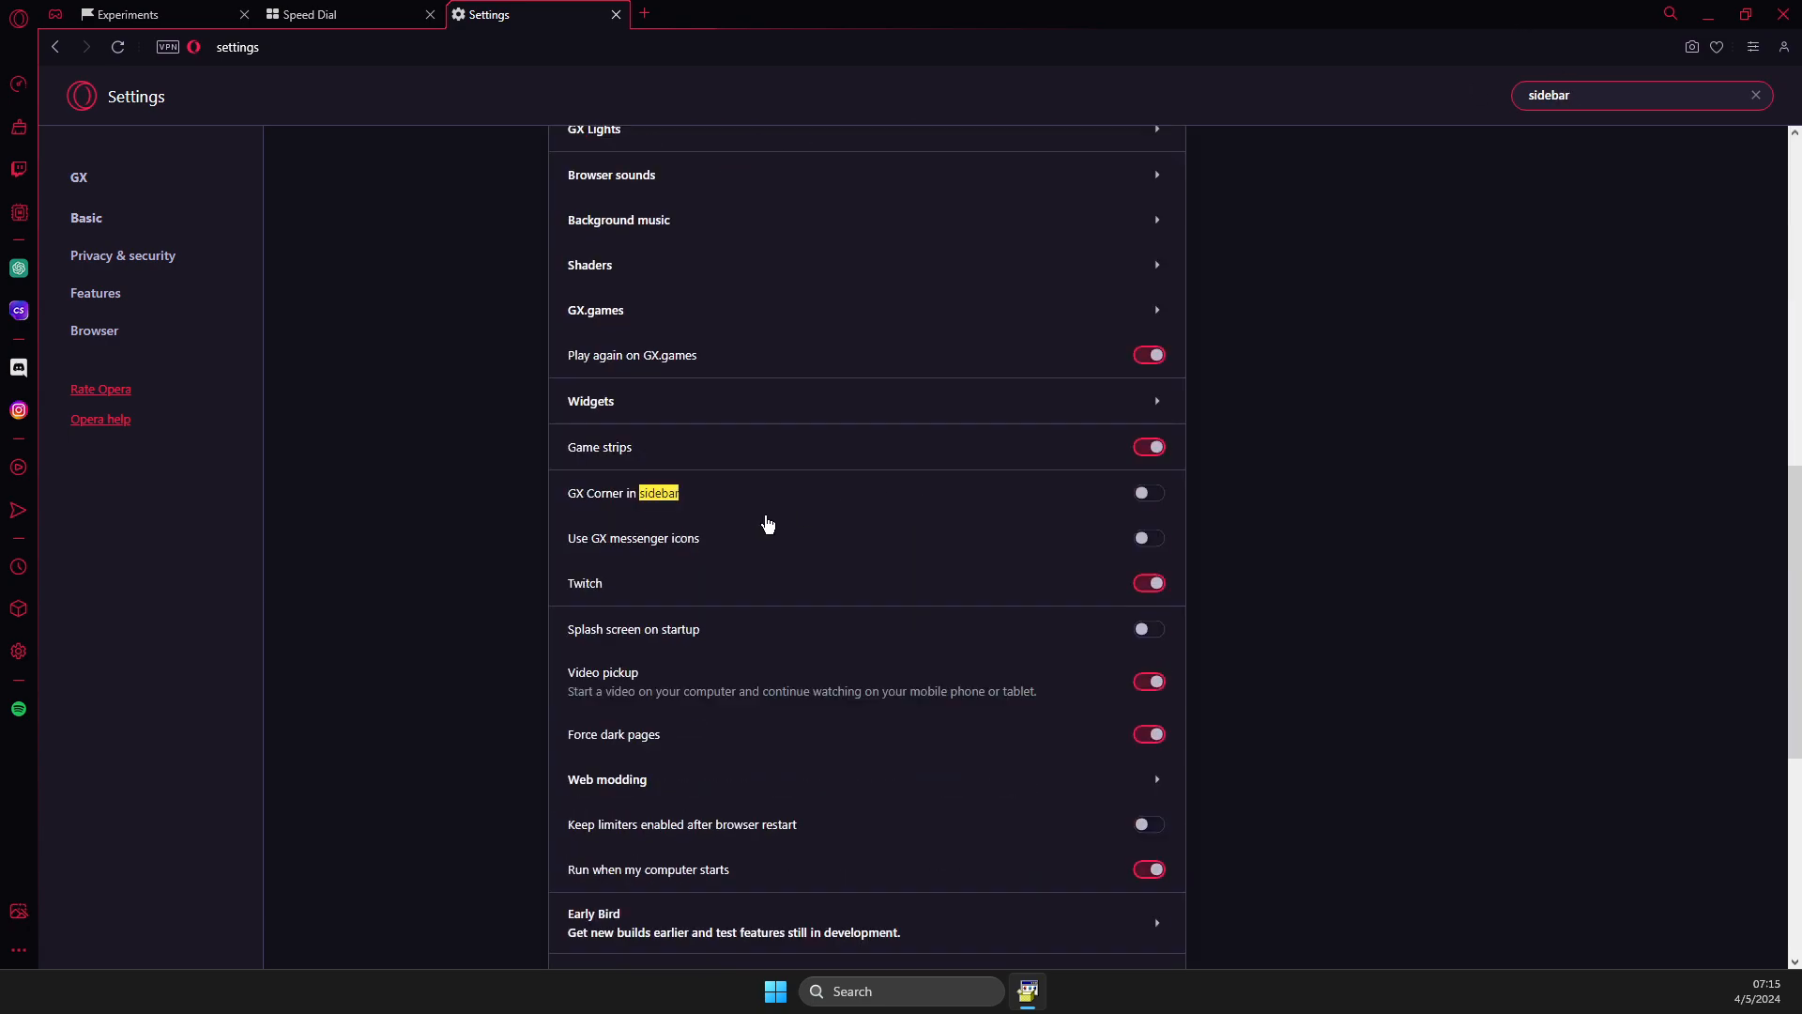
{"action": "scroll", "scroll_direction": "down", "scroll_amount": 3}
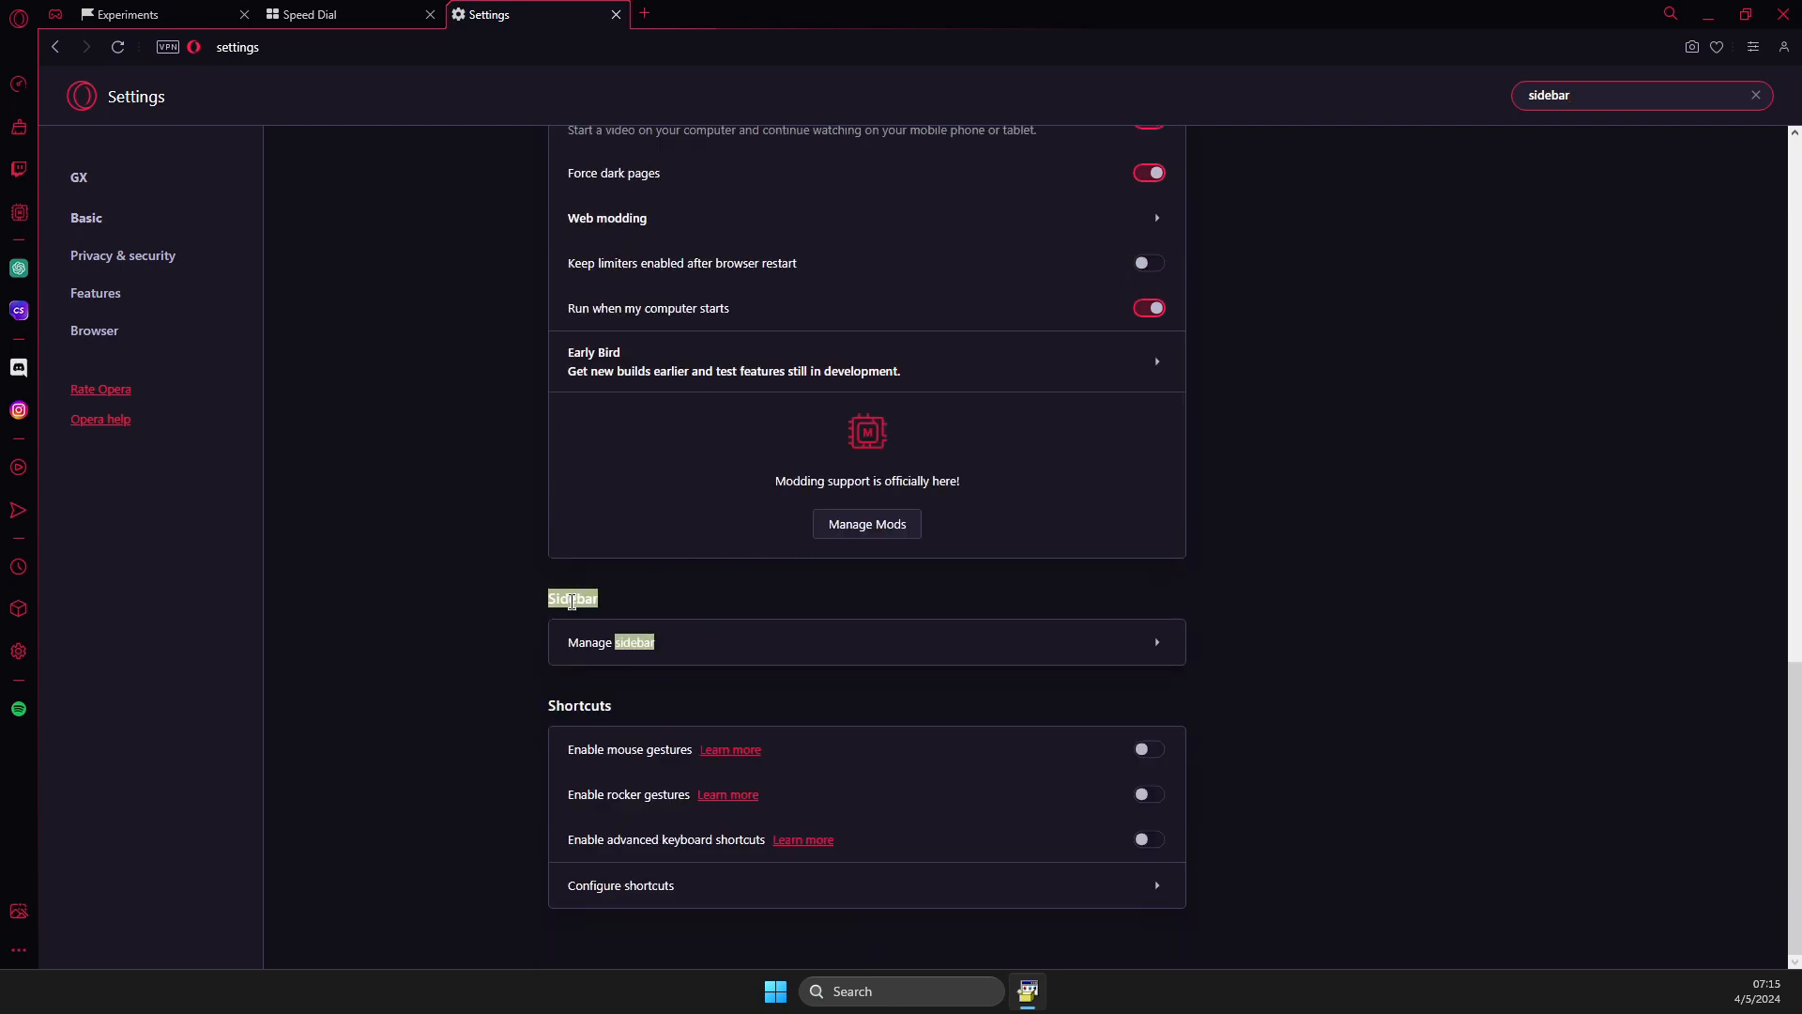
{"action": "left_click", "coordinate": [866, 642]}
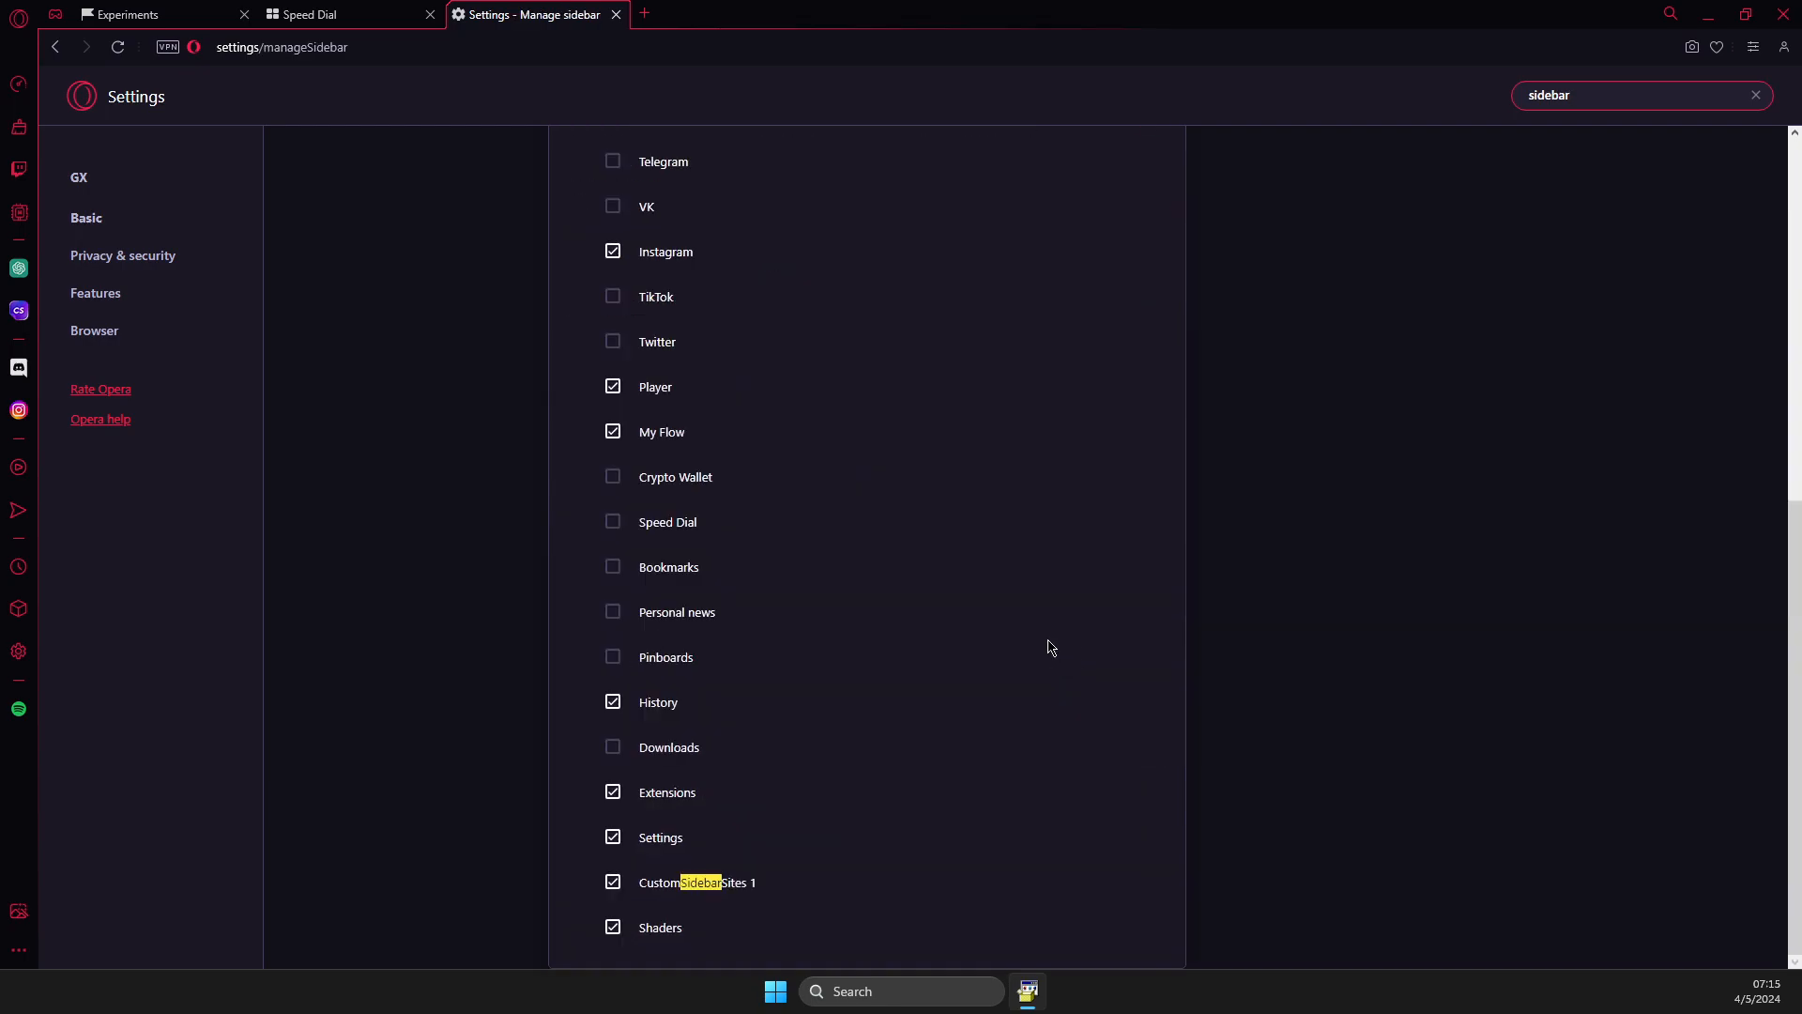
{"action": "scroll", "scroll_direction": "up", "scroll_amount": 3}
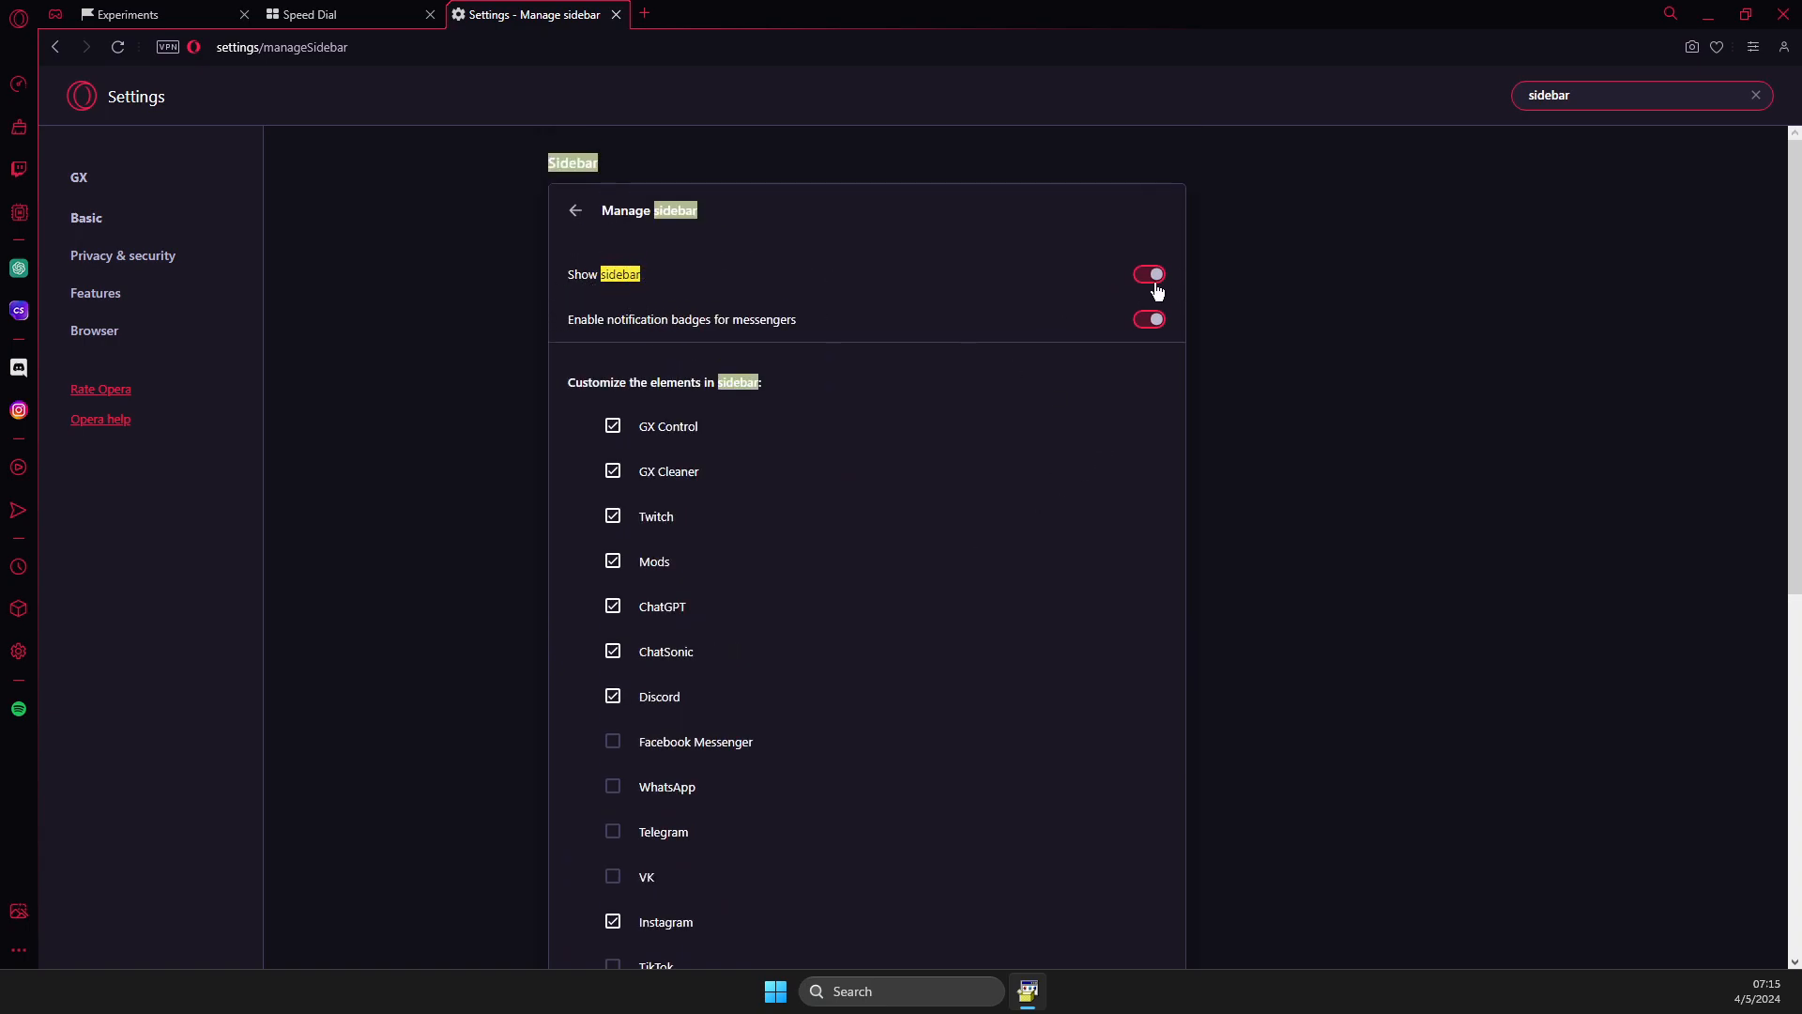
{"action": "scroll", "scroll_direction": "down", "scroll_amount": 3}
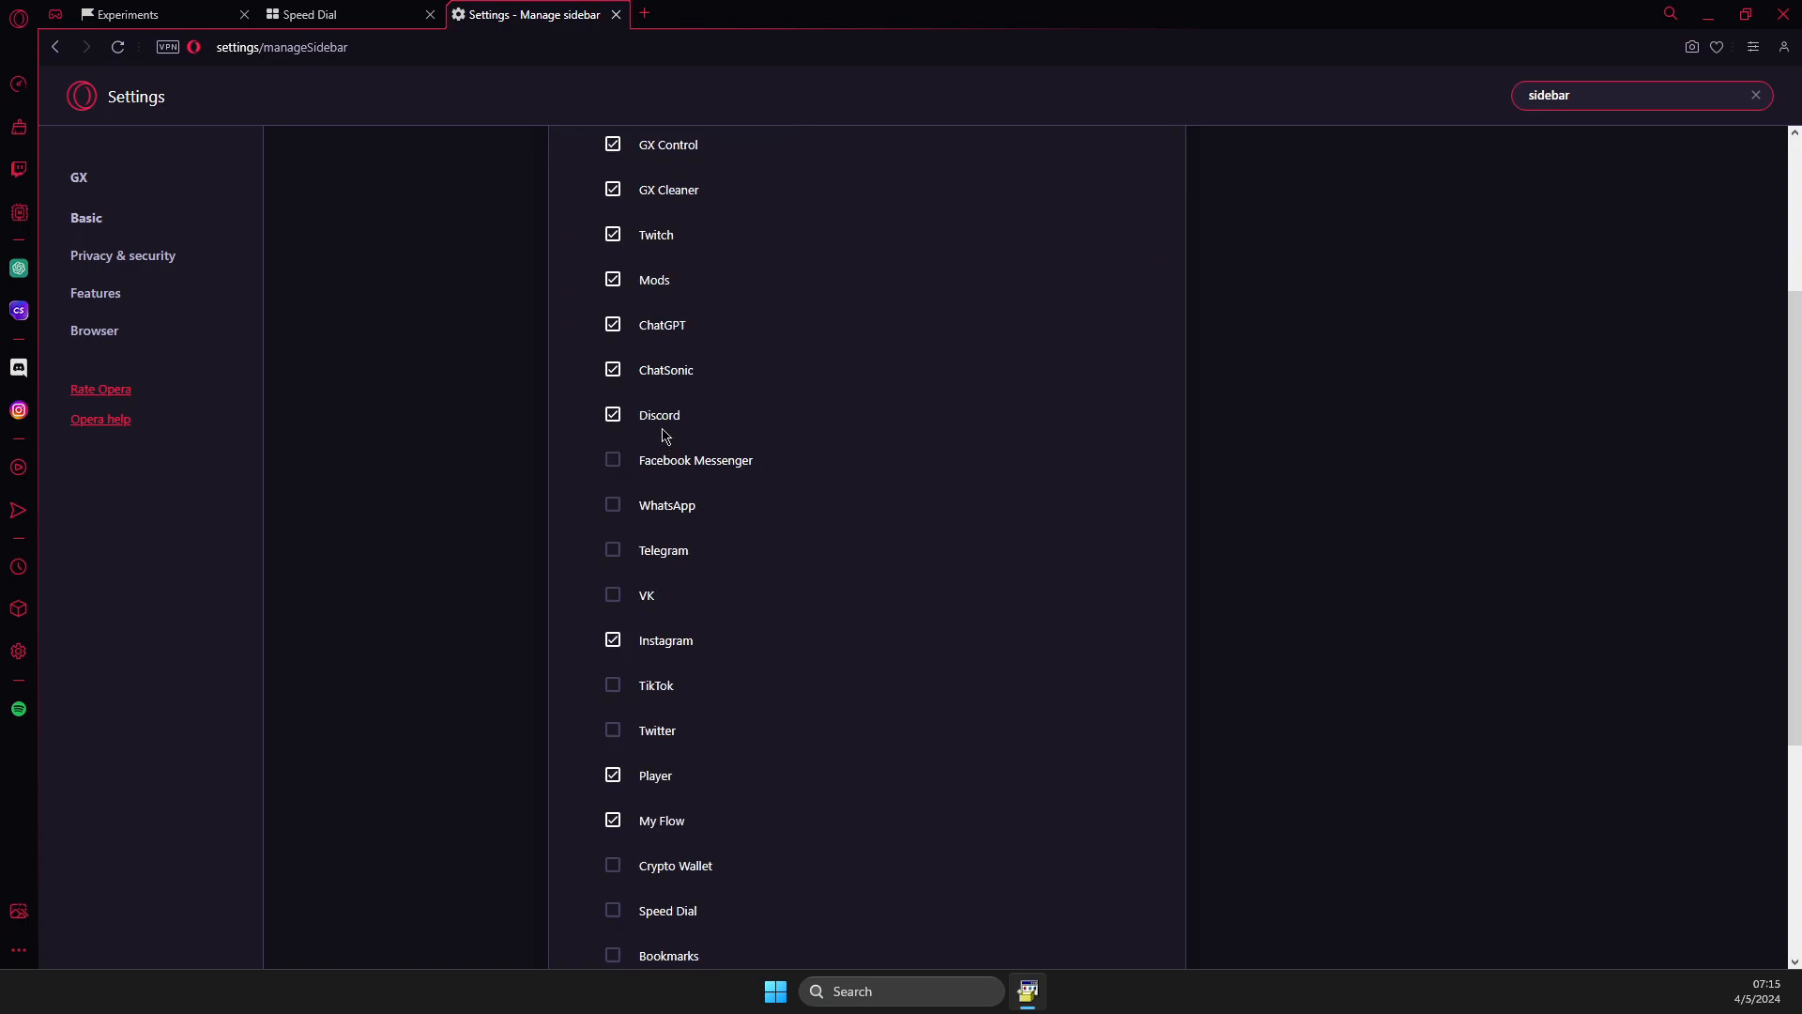
{"action": "mouse_move", "coordinate": [652, 548]}
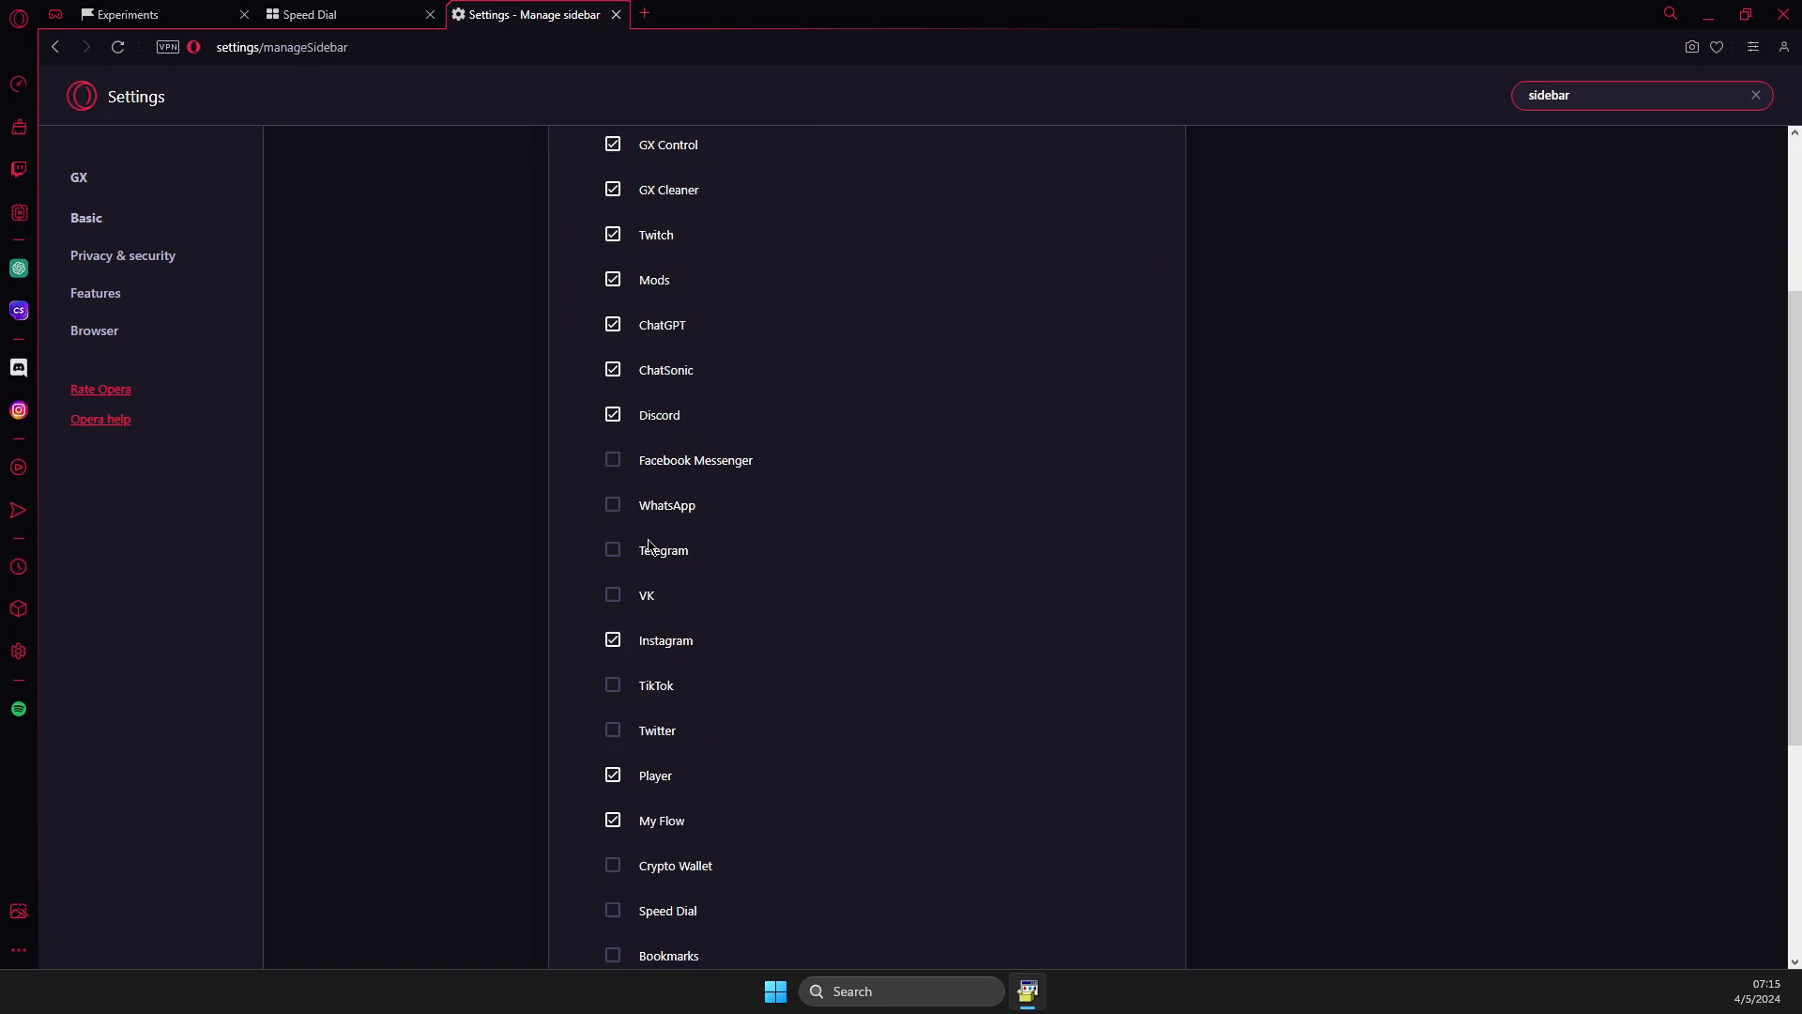
{"action": "scroll", "scroll_direction": "down", "scroll_amount": 3}
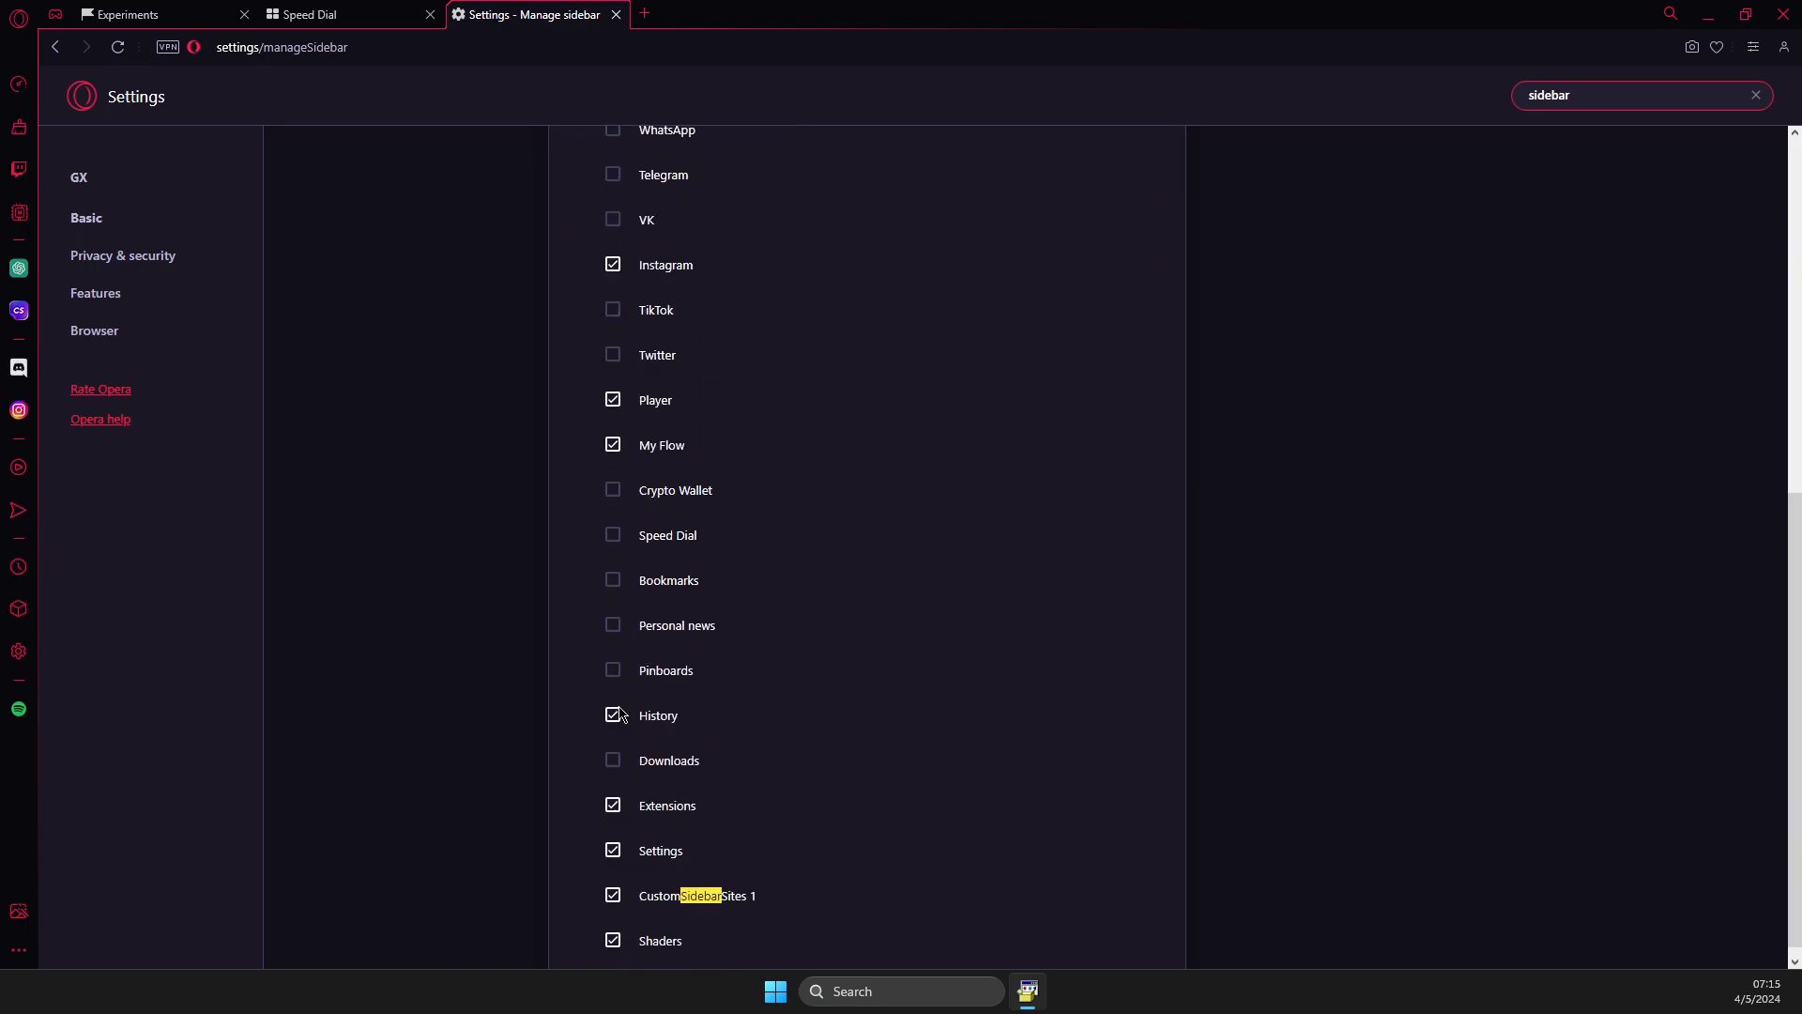
{"action": "scroll", "scroll_direction": "up", "scroll_amount": 3}
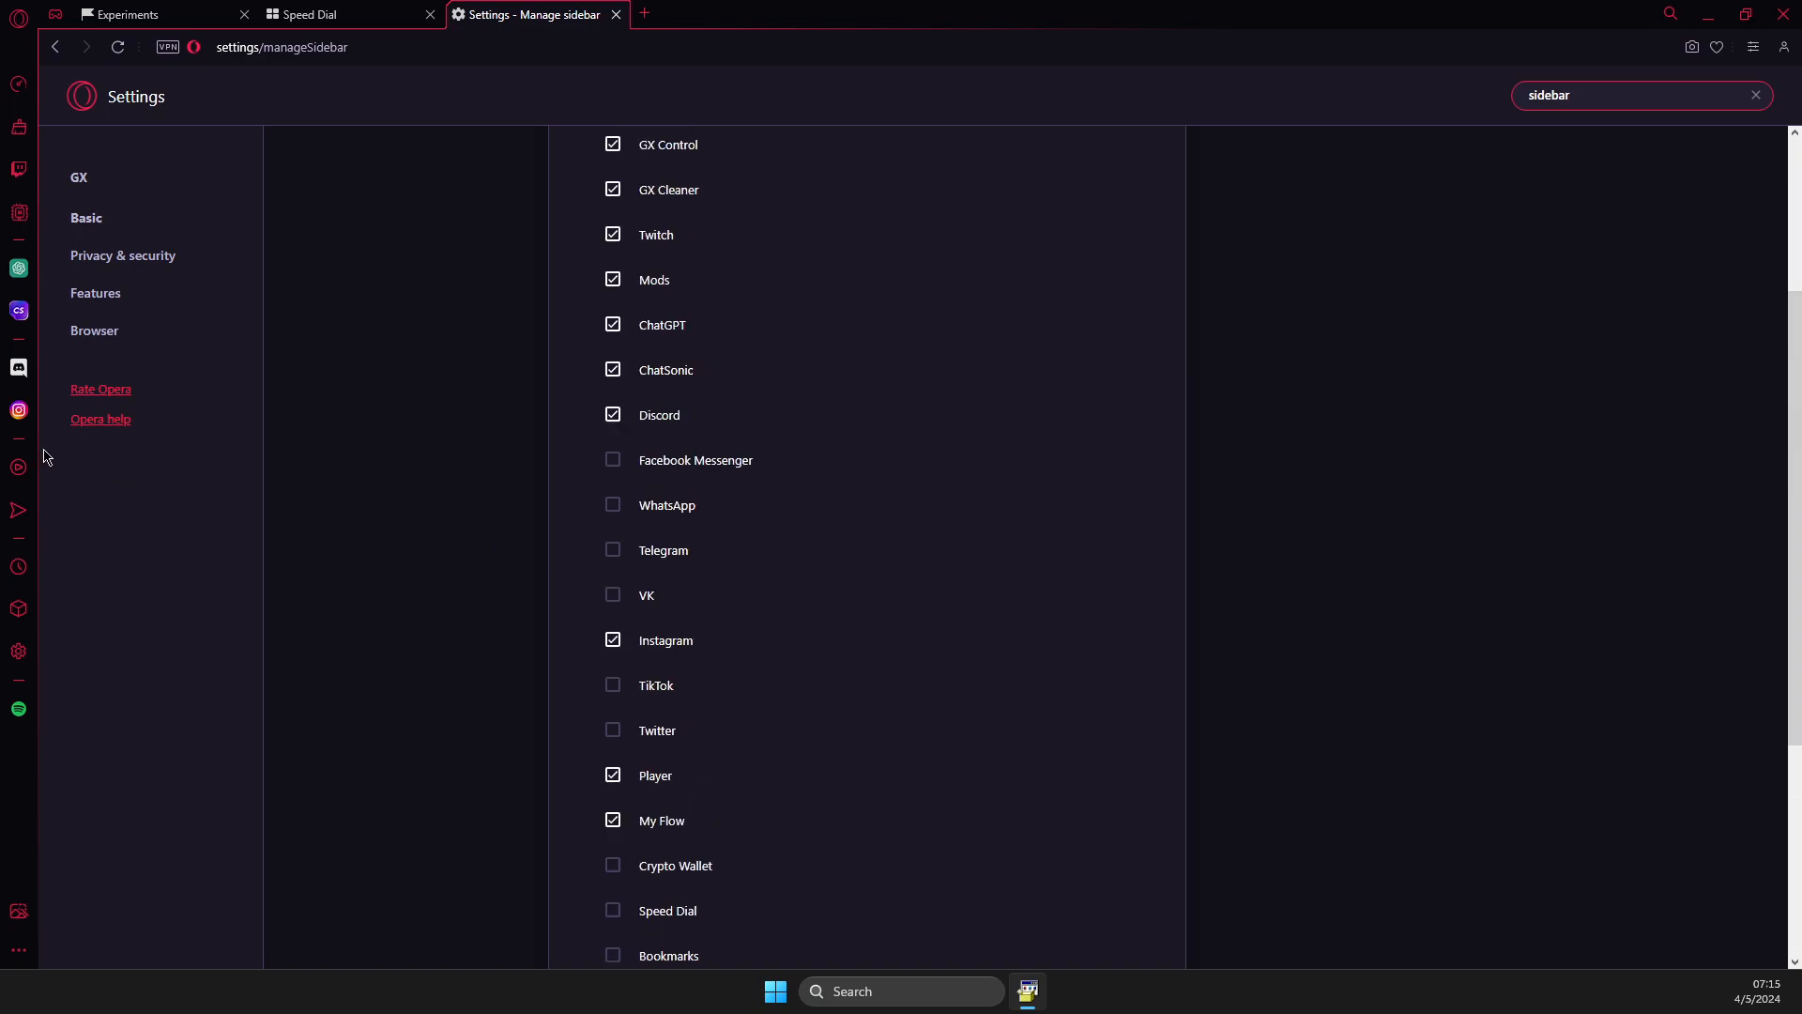
{"action": "mouse_move", "coordinate": [836, 446]}
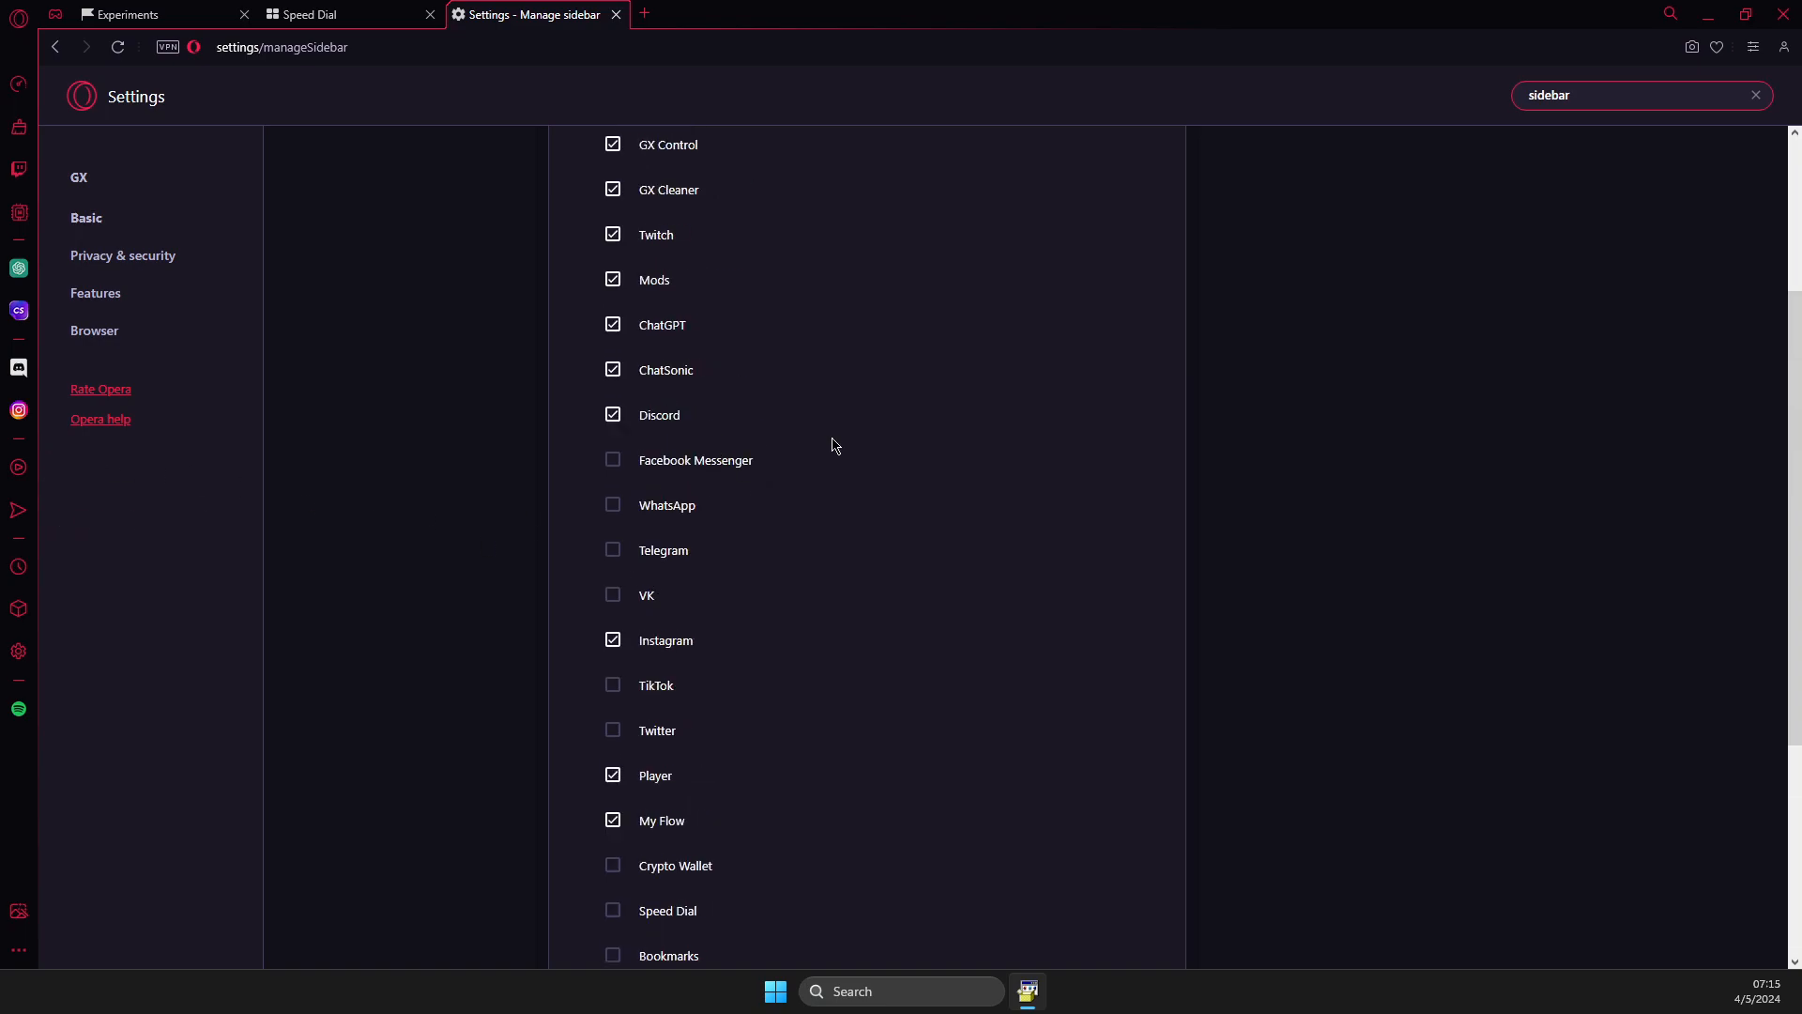
{"action": "mouse_move", "coordinate": [820, 447]}
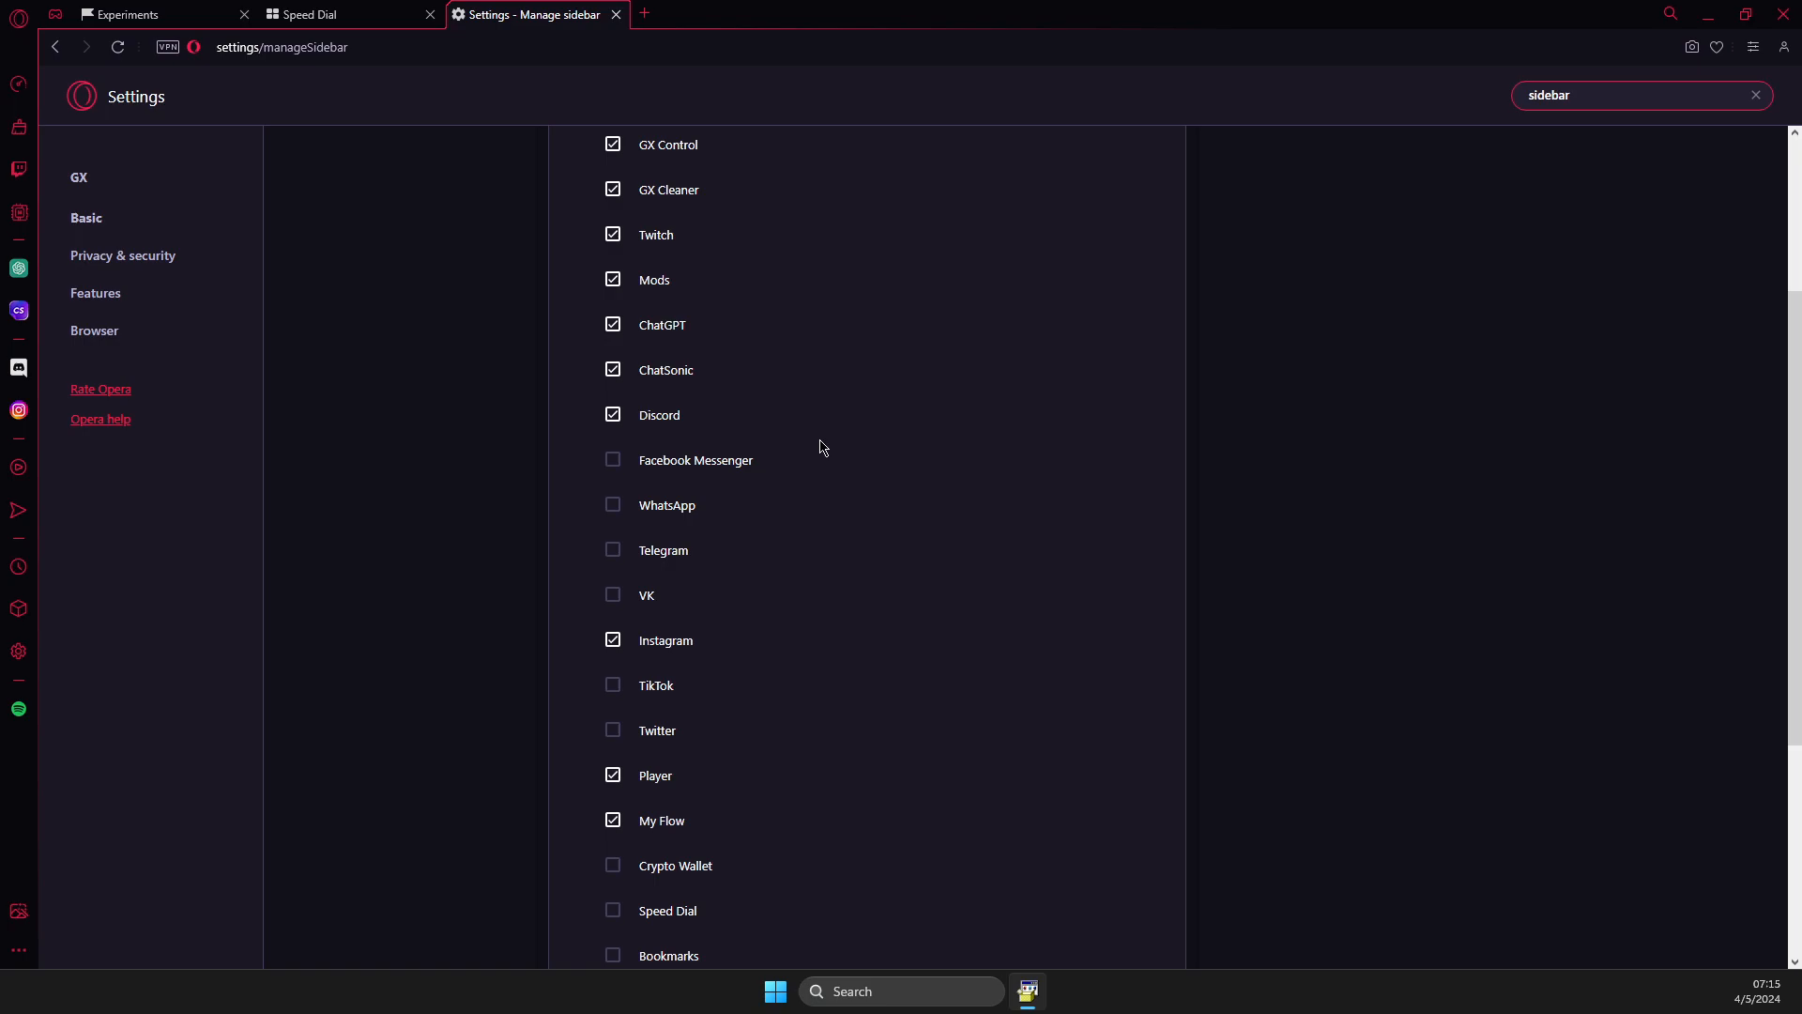
{"action": "mouse_move", "coordinate": [19, 710]}
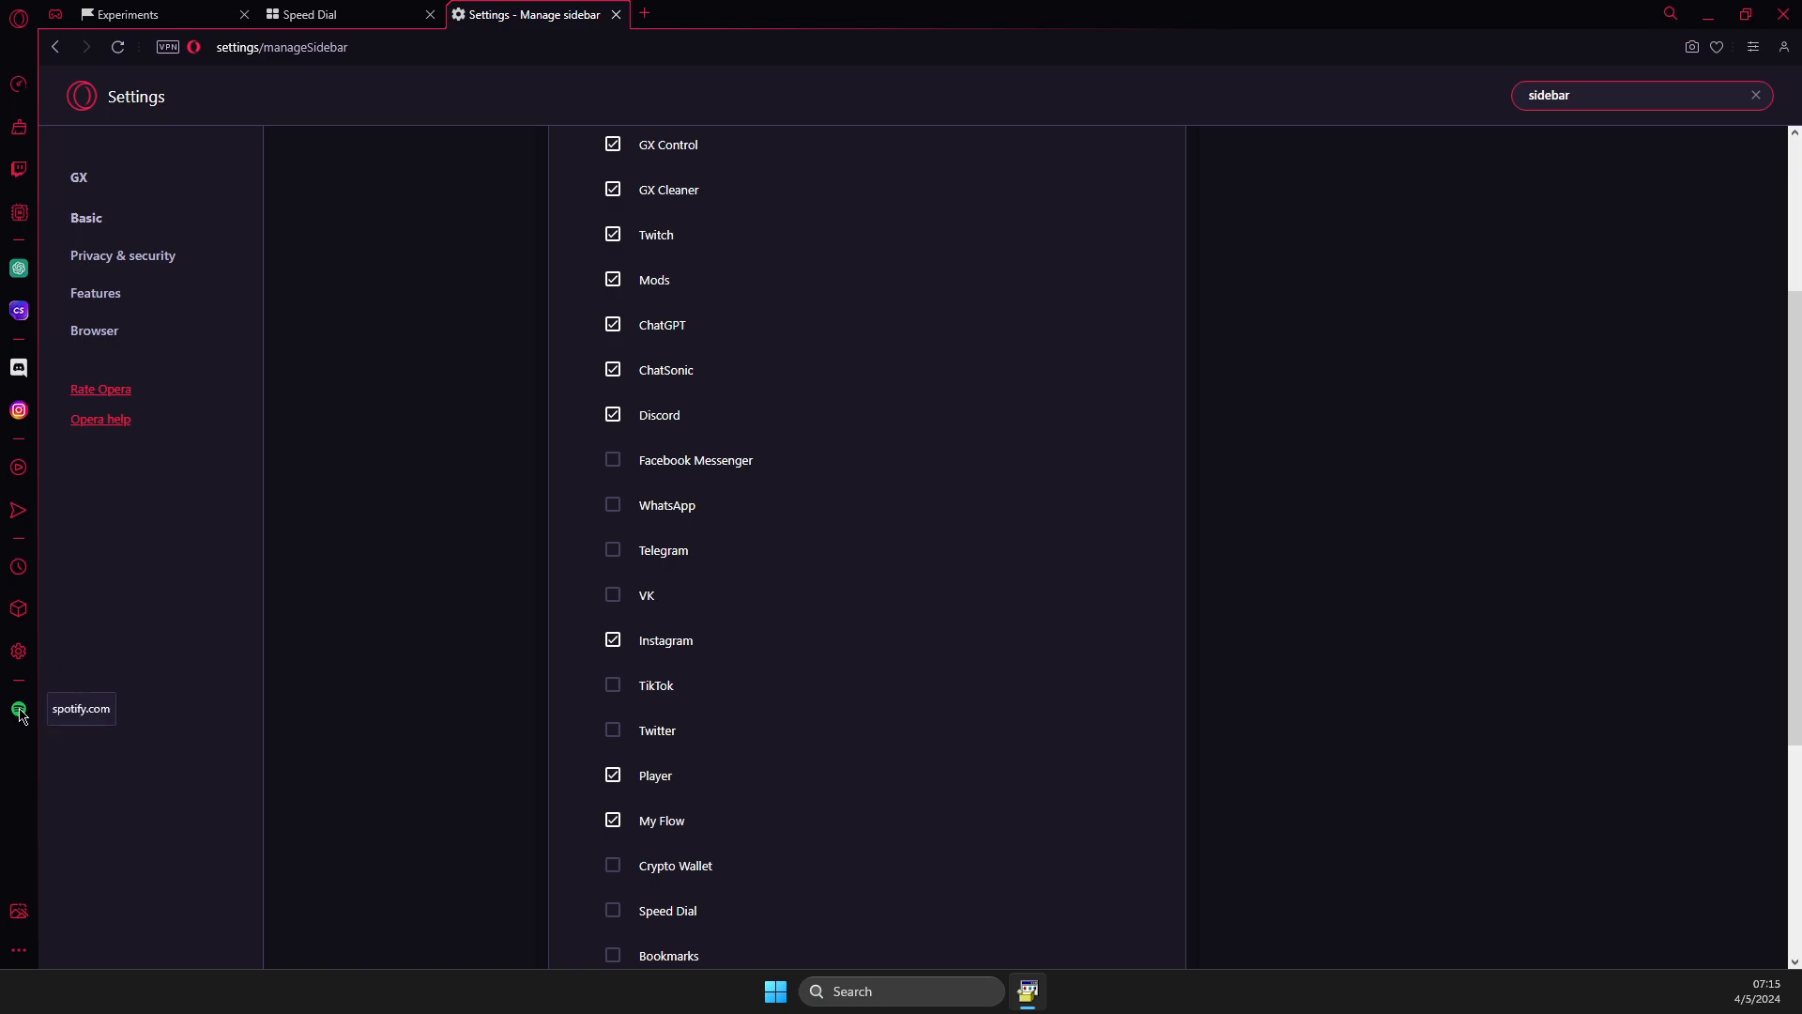
{"action": "mouse_move", "coordinate": [1081, 130]}
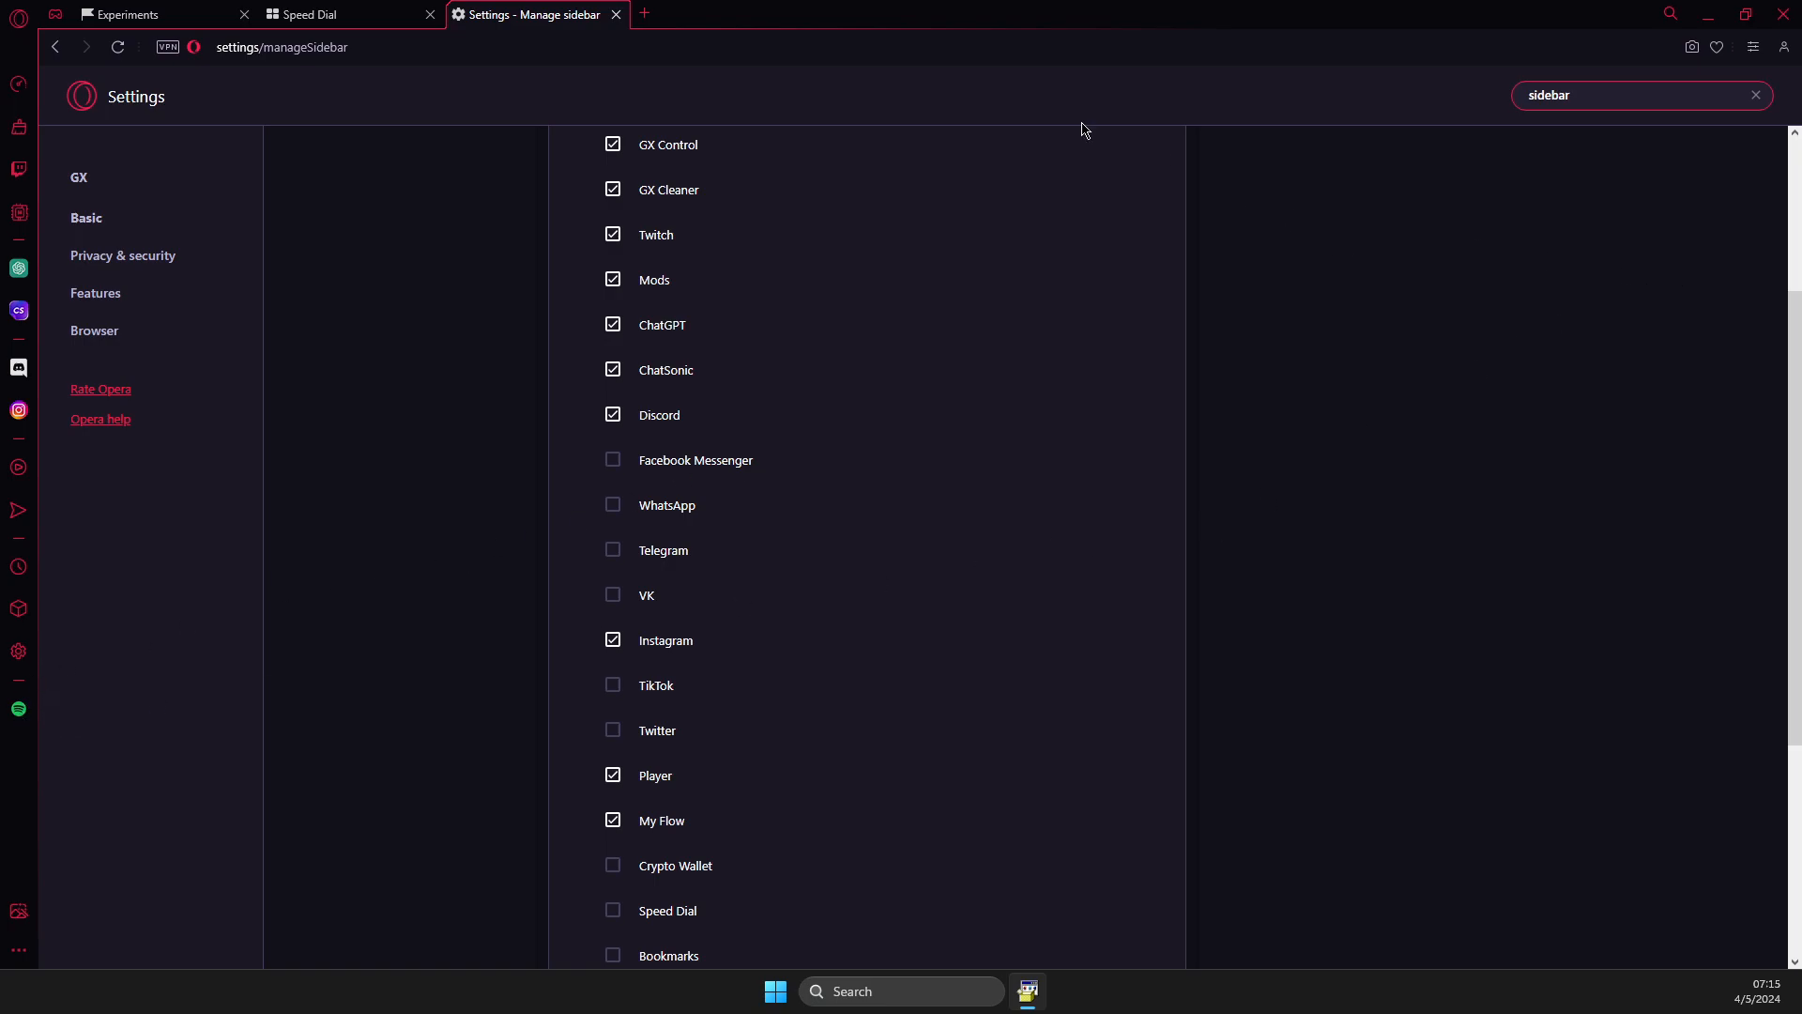
- Load the experiments flags page by entering its address in a new tab
{"action": "left_click", "coordinate": [642, 13]}
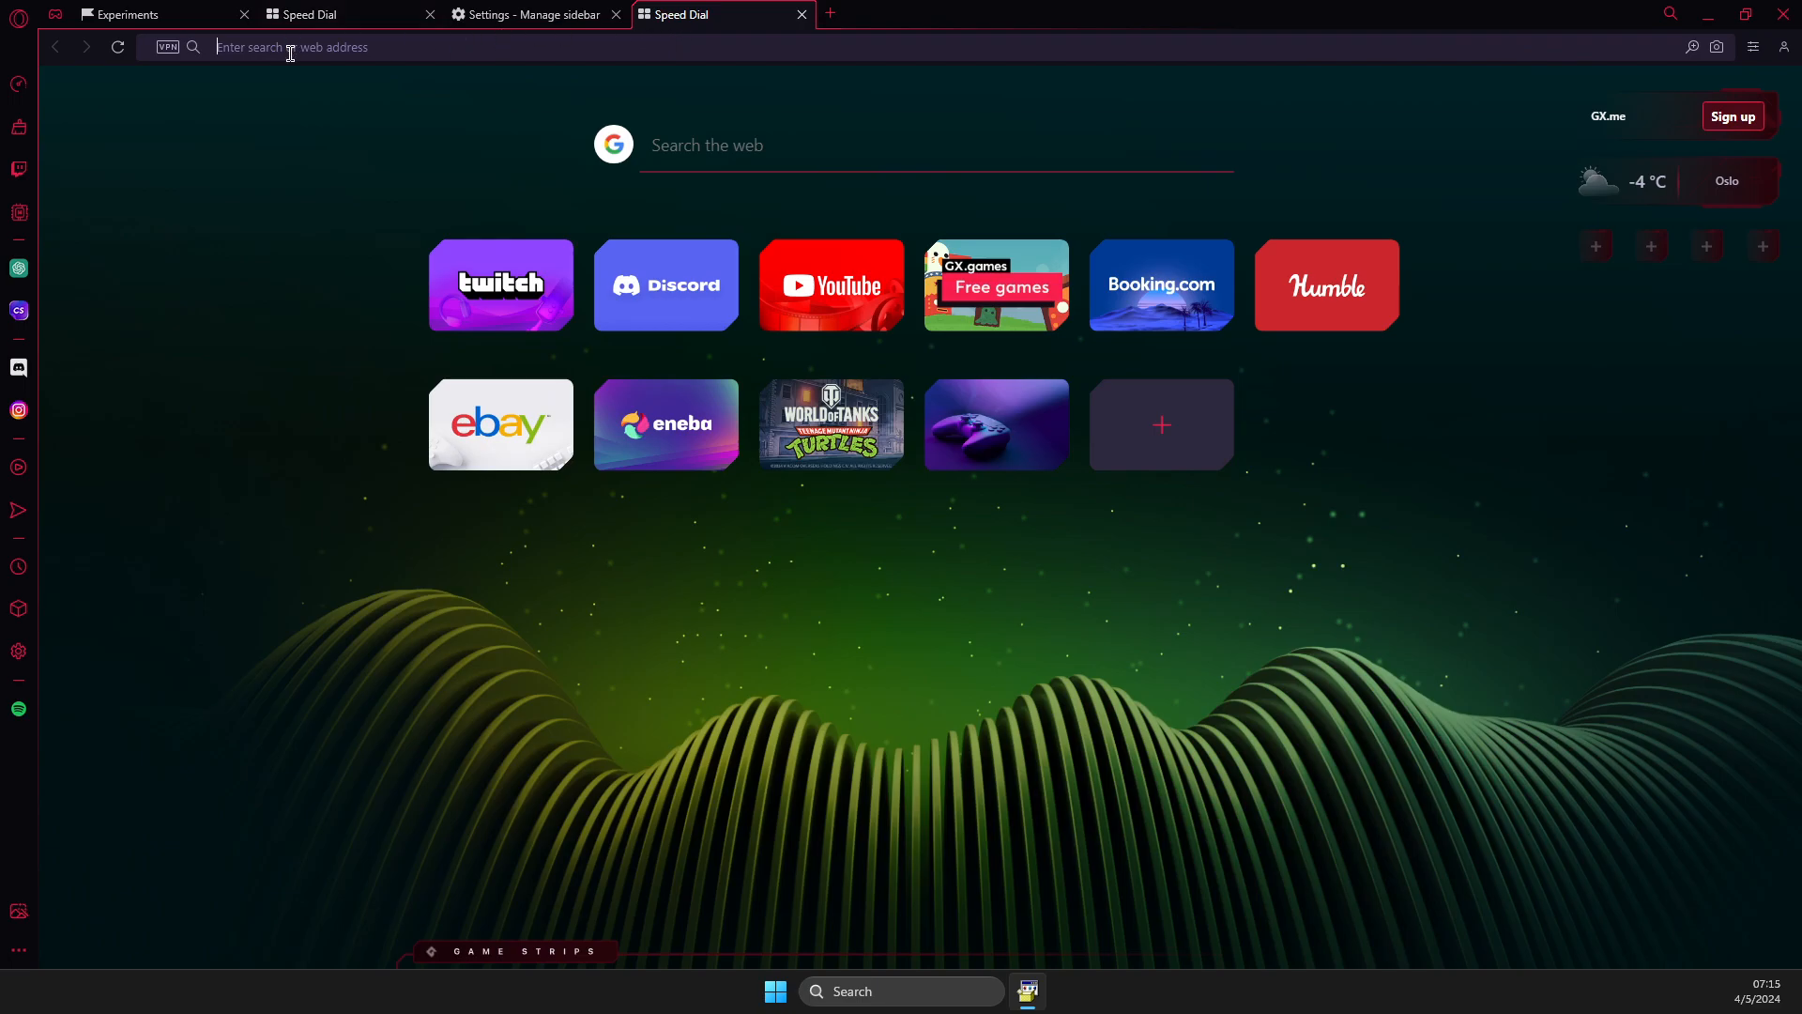
{"action": "type", "text": "cj"}
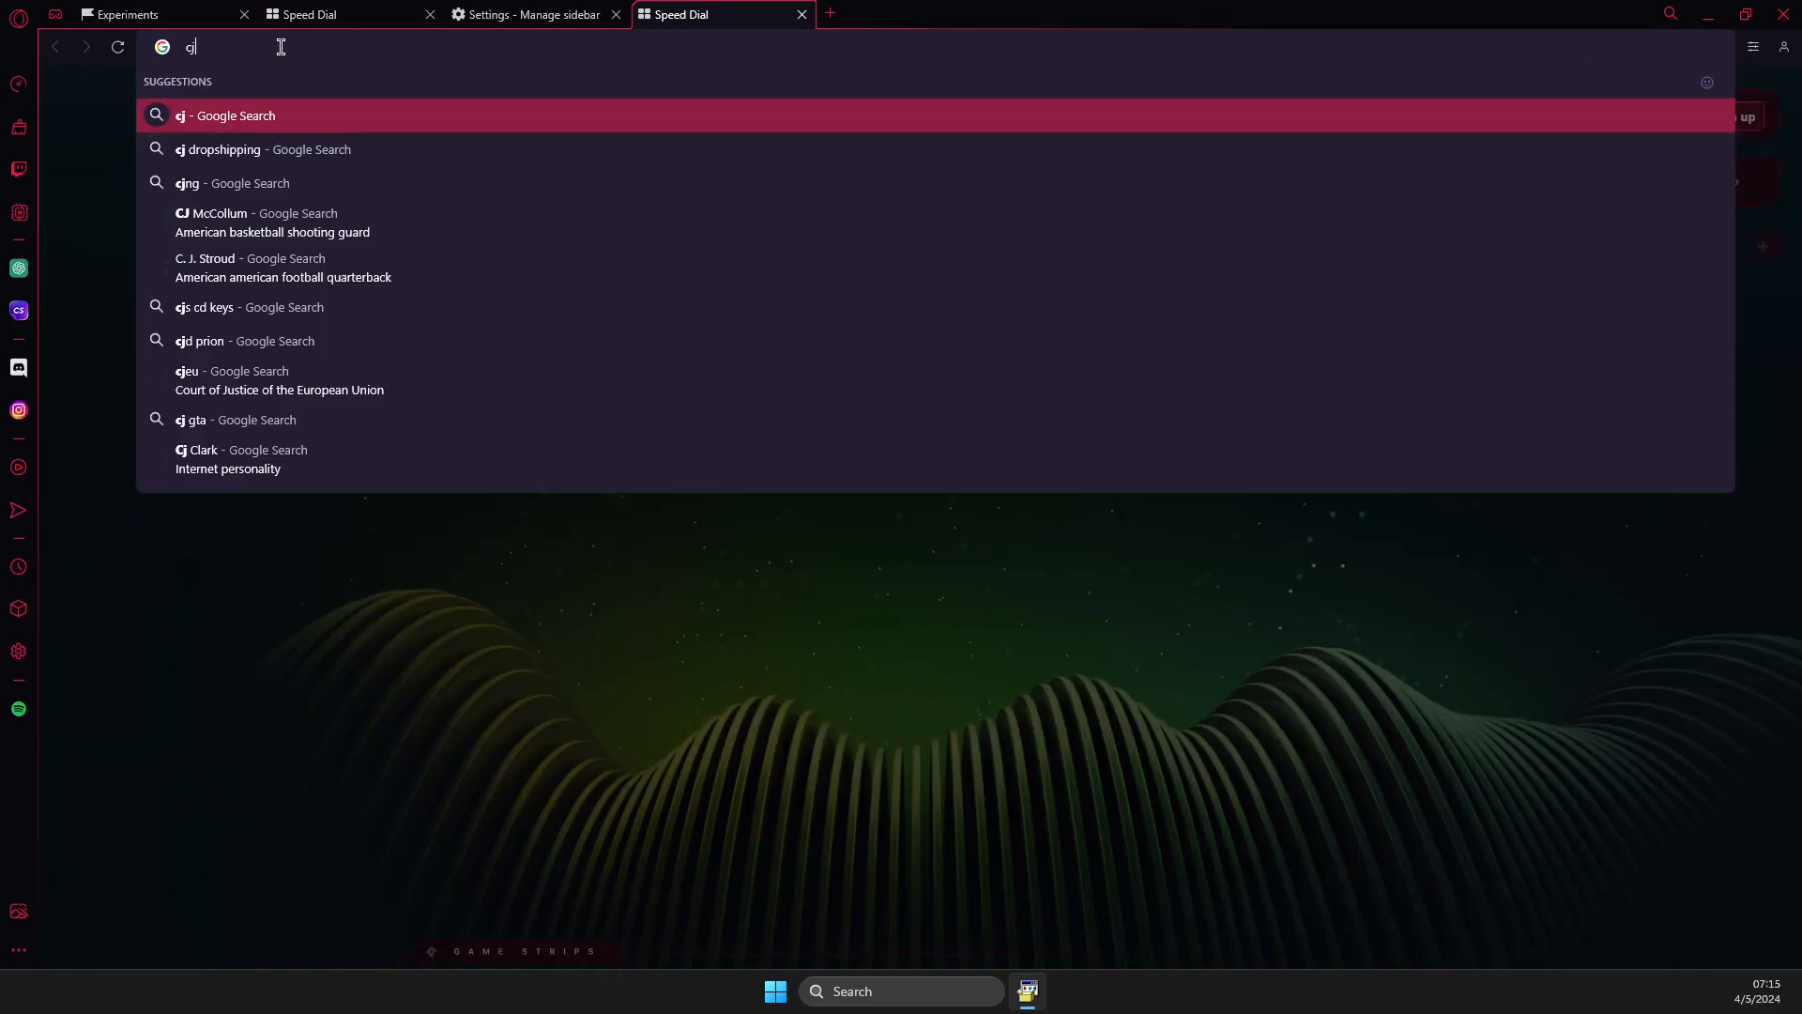
{"action": "type", "text": "hrome"}
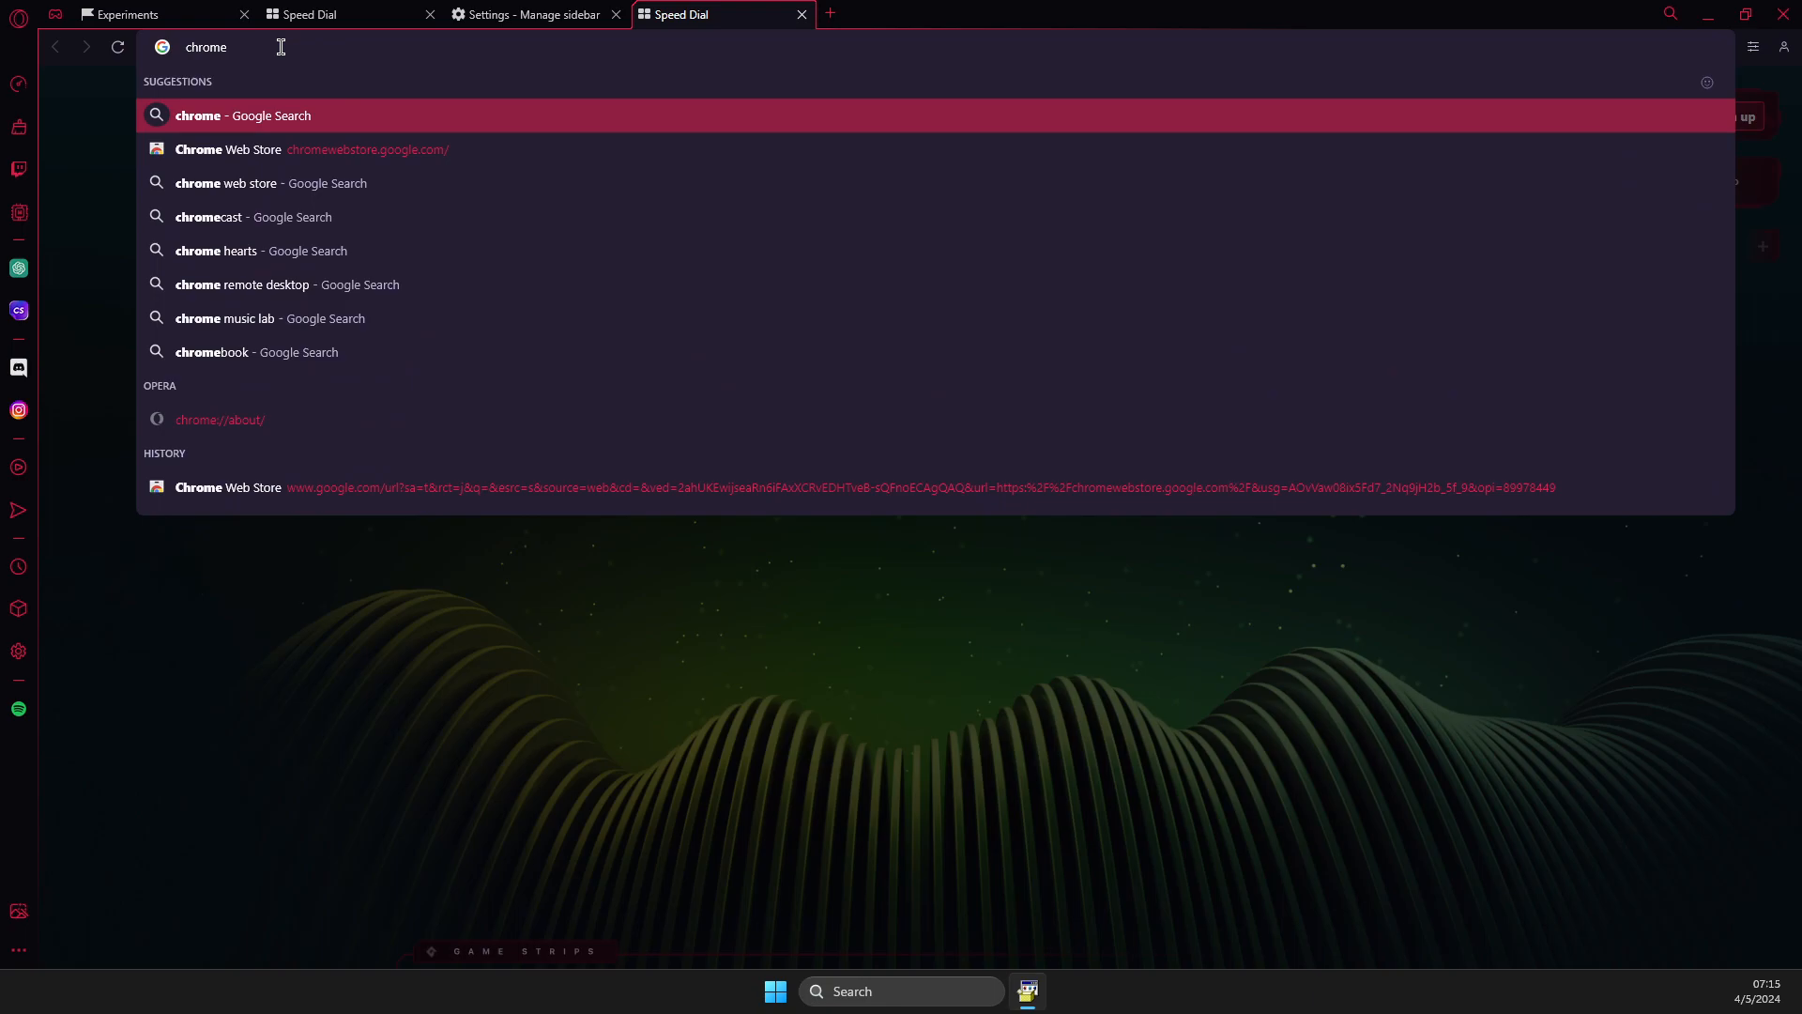
{"action": "type", "text": "://about/"}
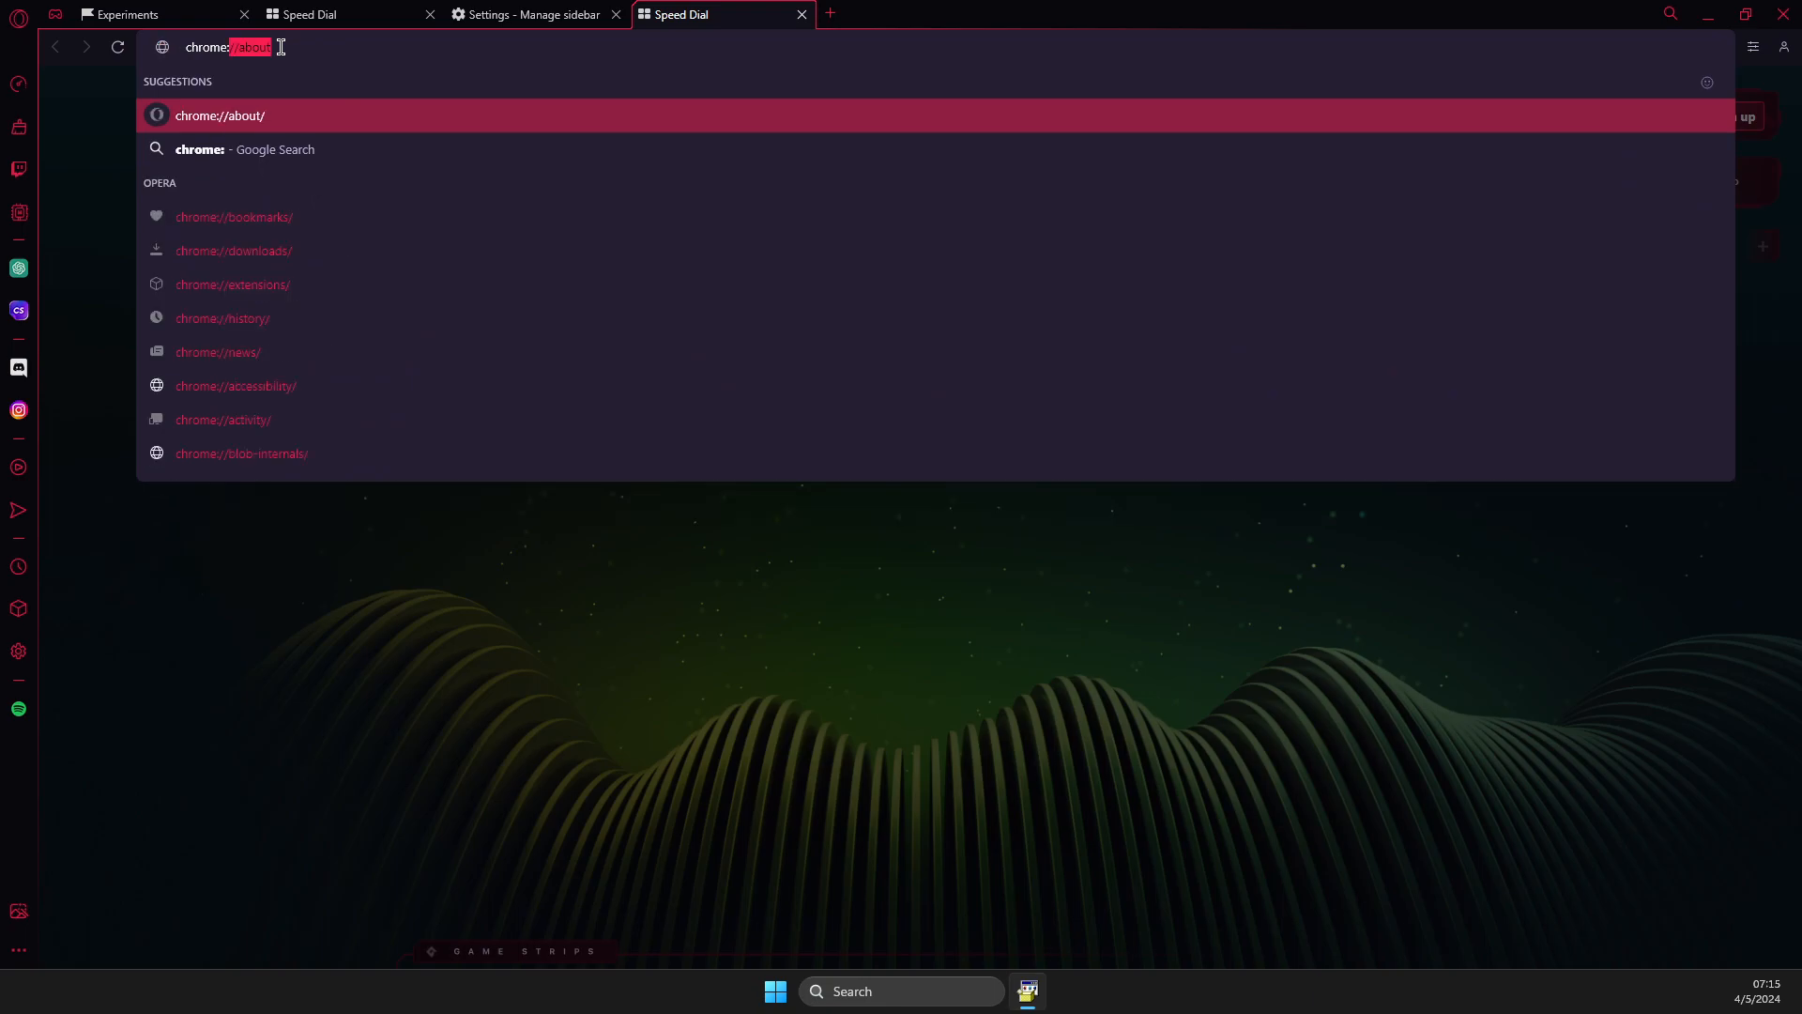
{"action": "type", "text": "//f"}
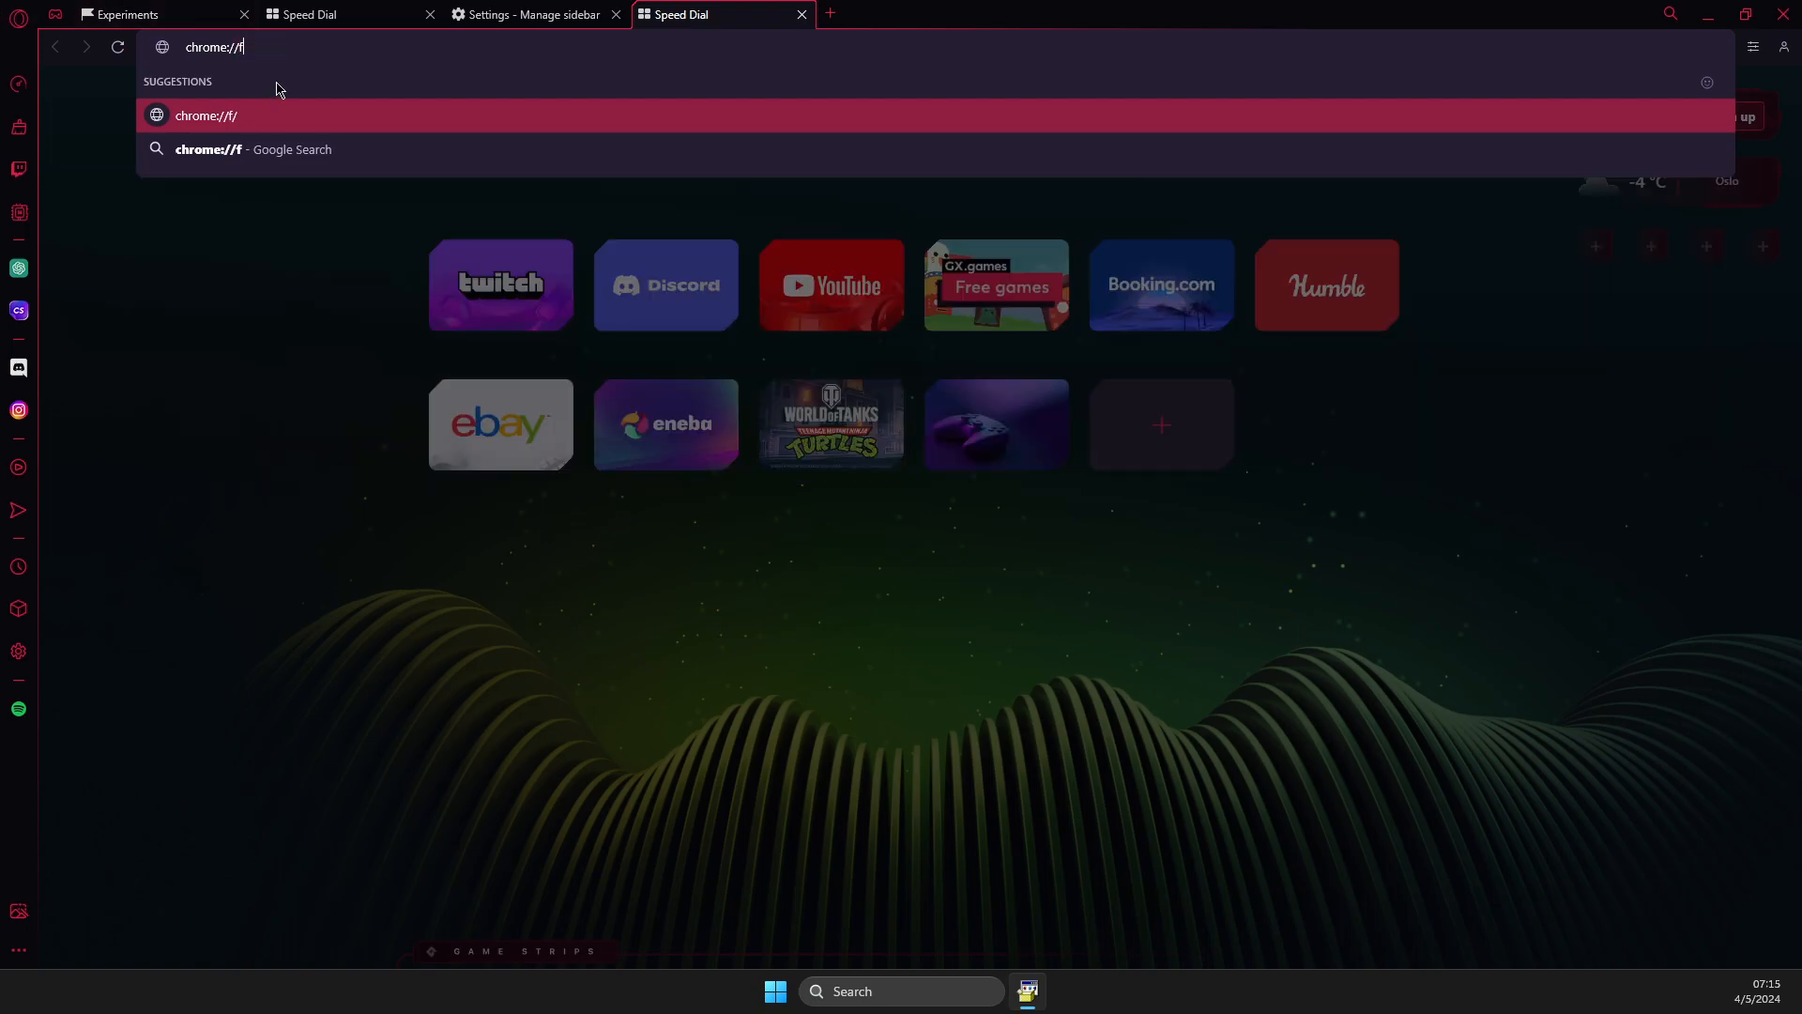
{"action": "type", "text": "lags"}
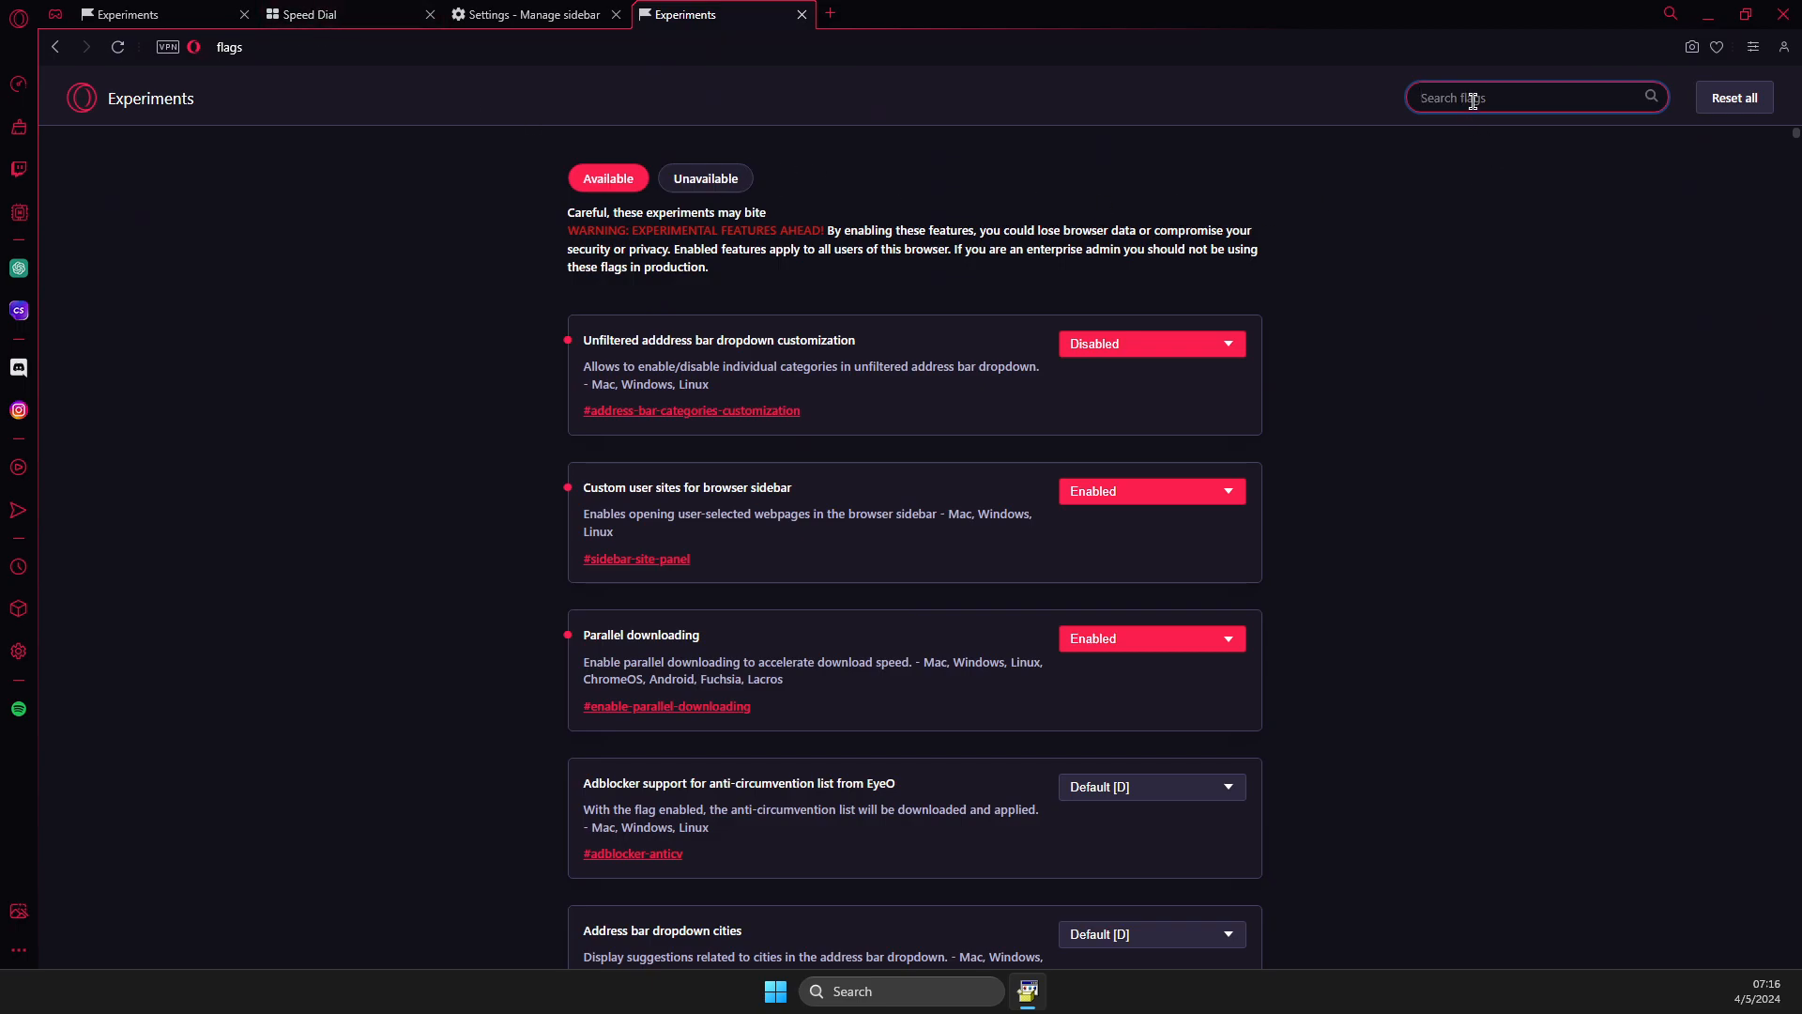
- Filter the flags list by 'custom' to show the sidebar custom sites flag as Enabled
{"action": "type", "text": "custom"}
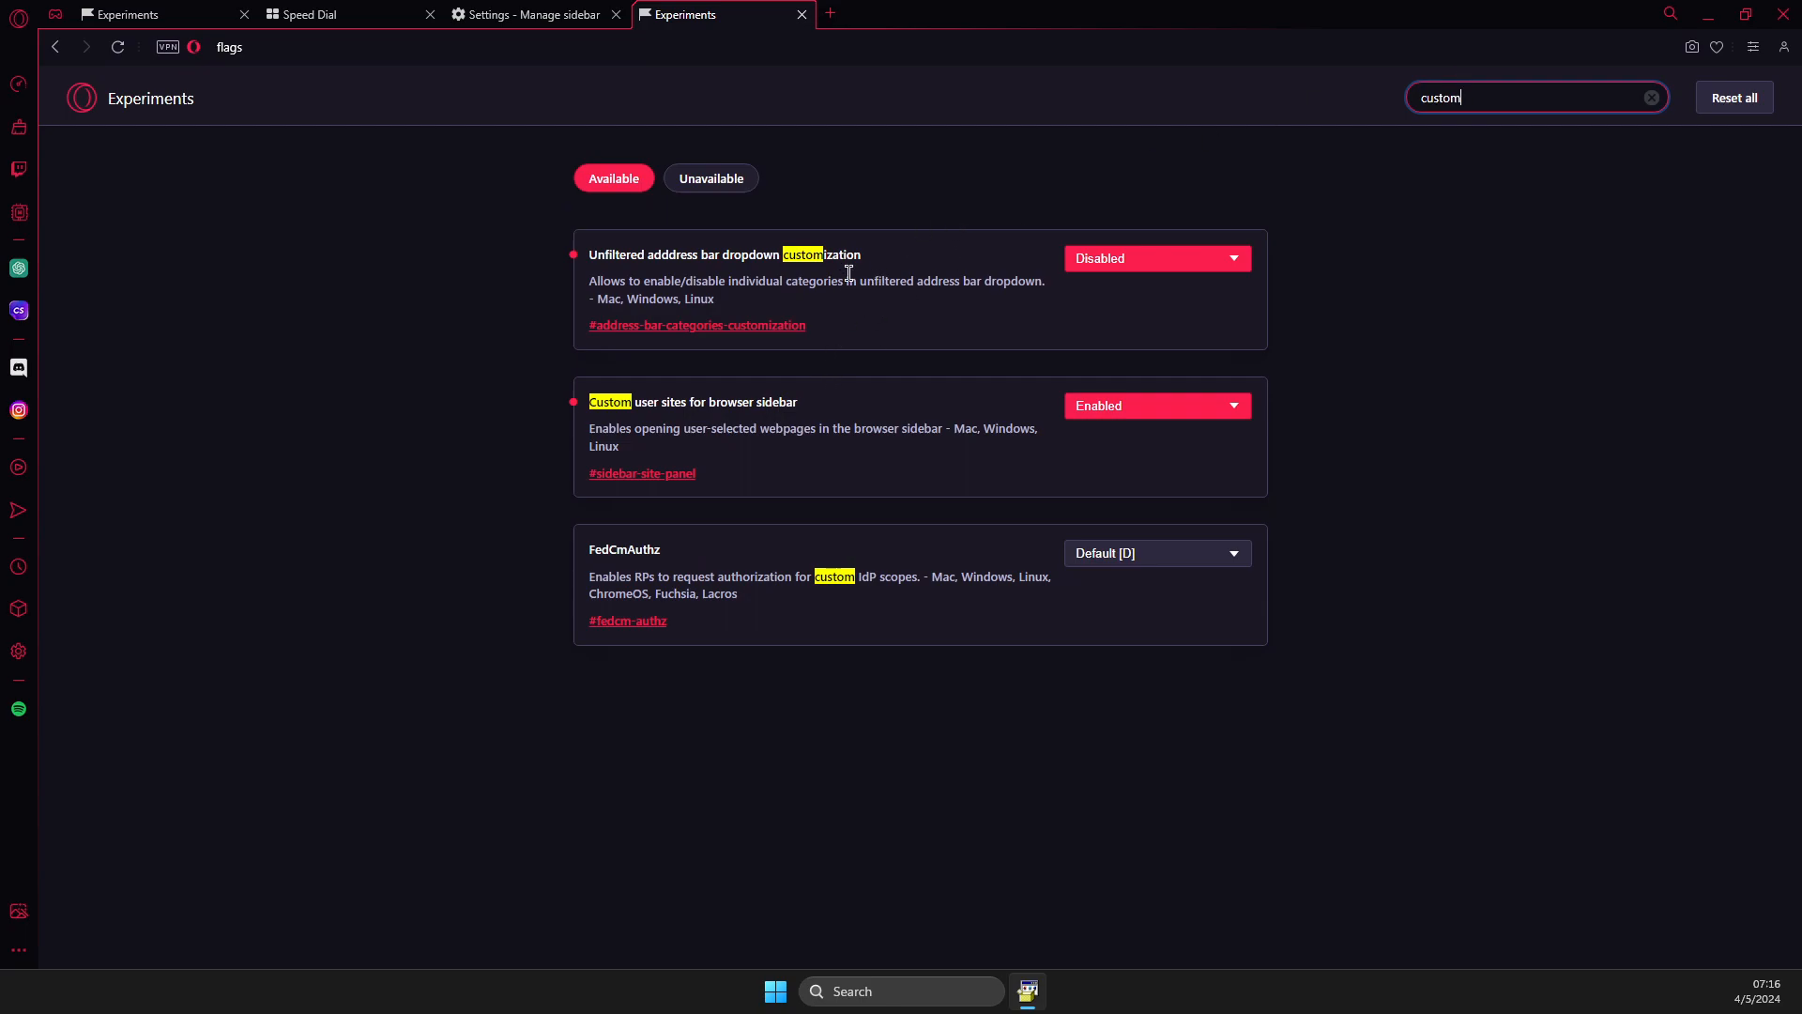
{"action": "mouse_move", "coordinate": [608, 431]}
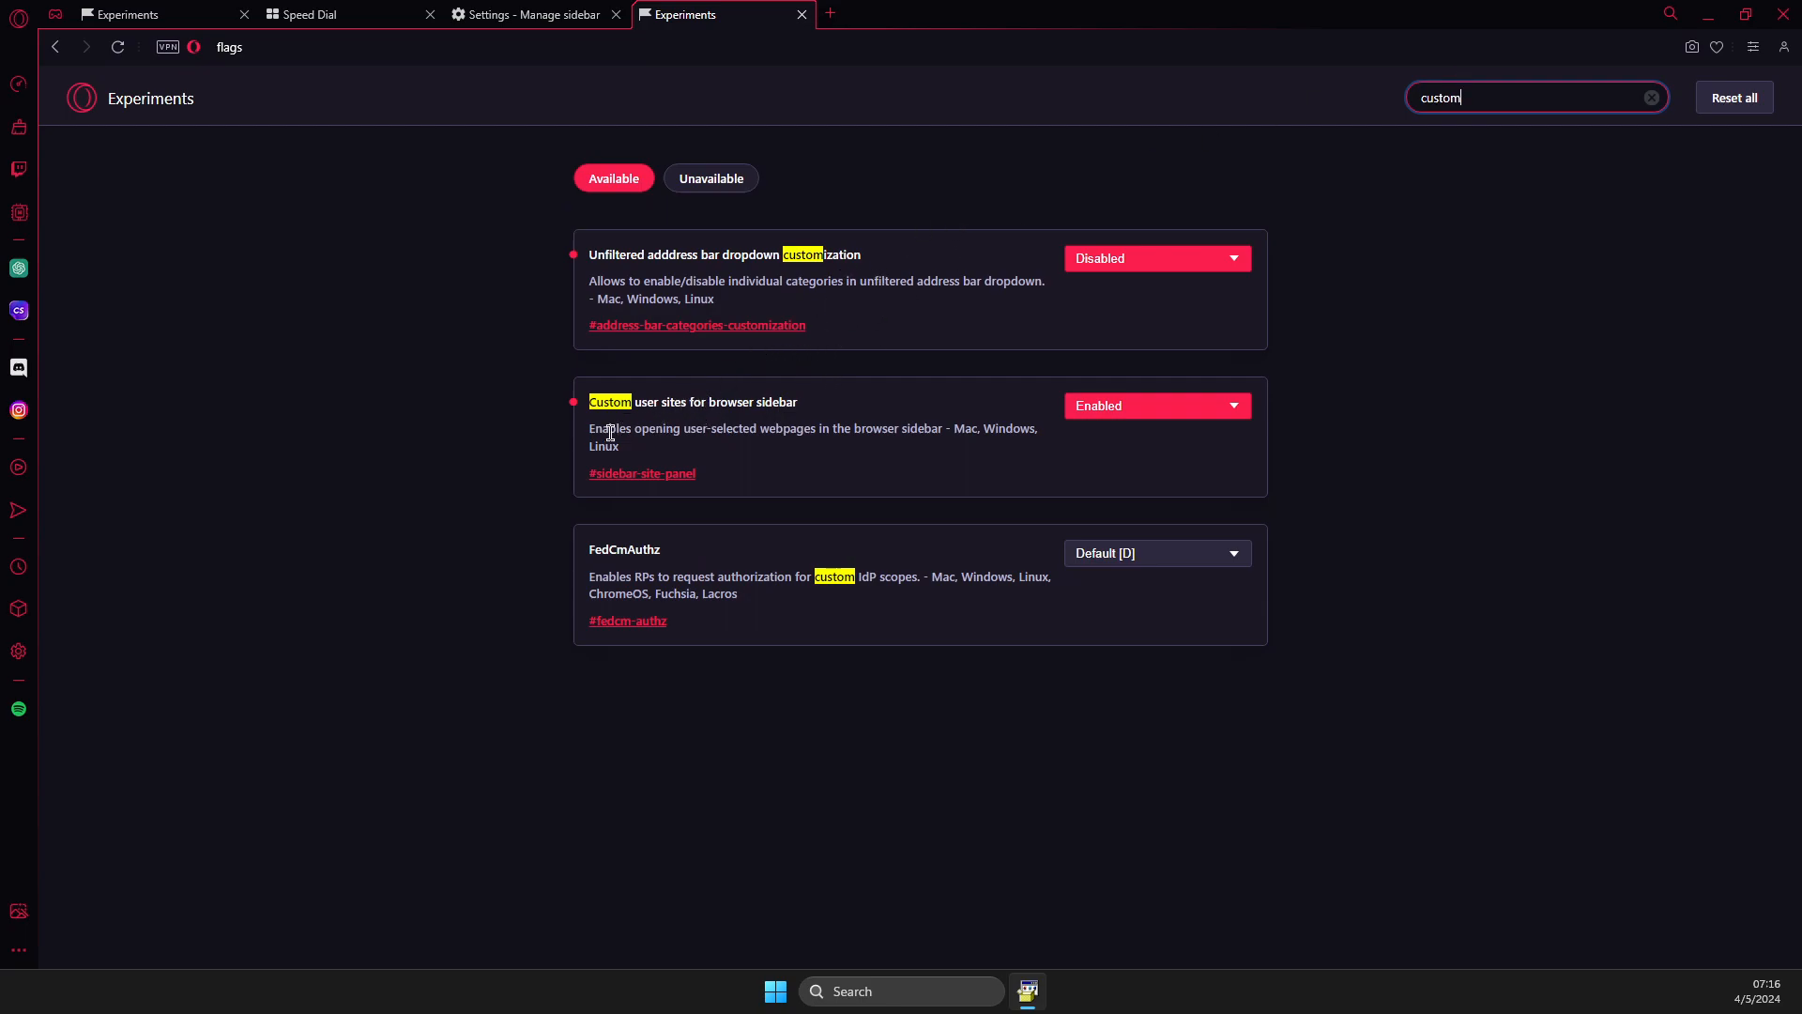
{"action": "mouse_move", "coordinate": [725, 411]}
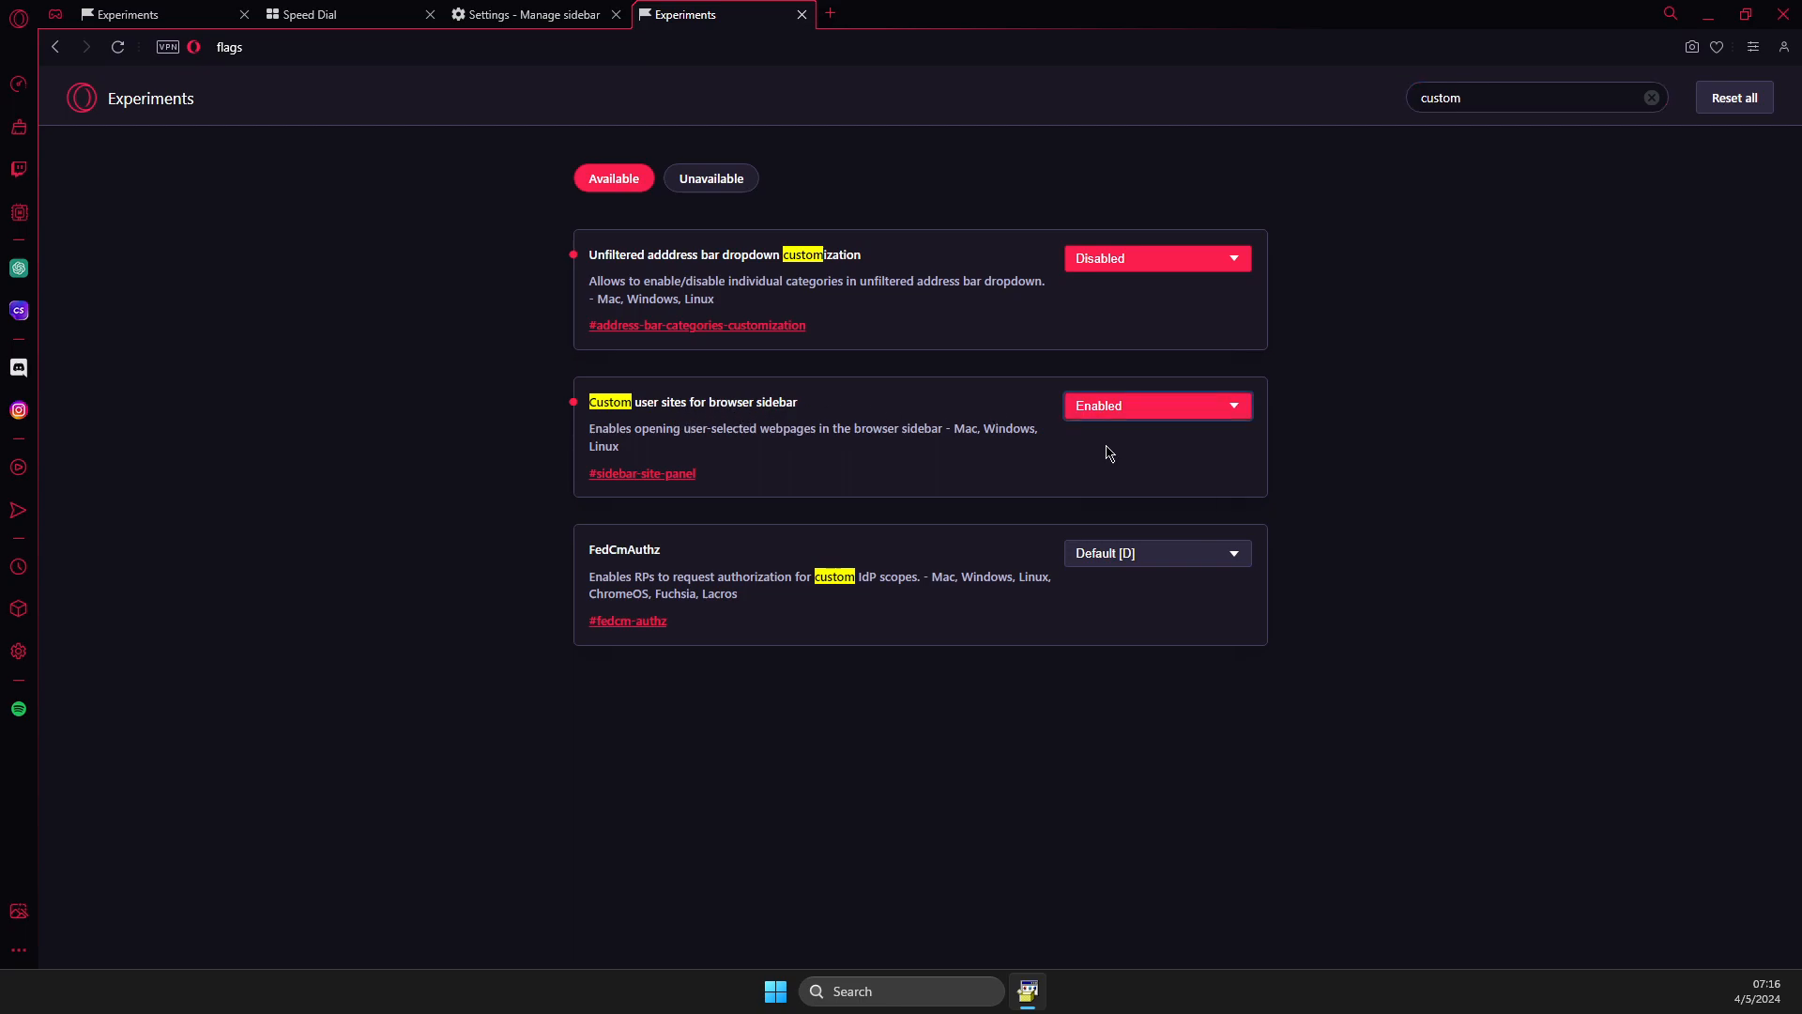
{"action": "mouse_move", "coordinate": [462, 555]}
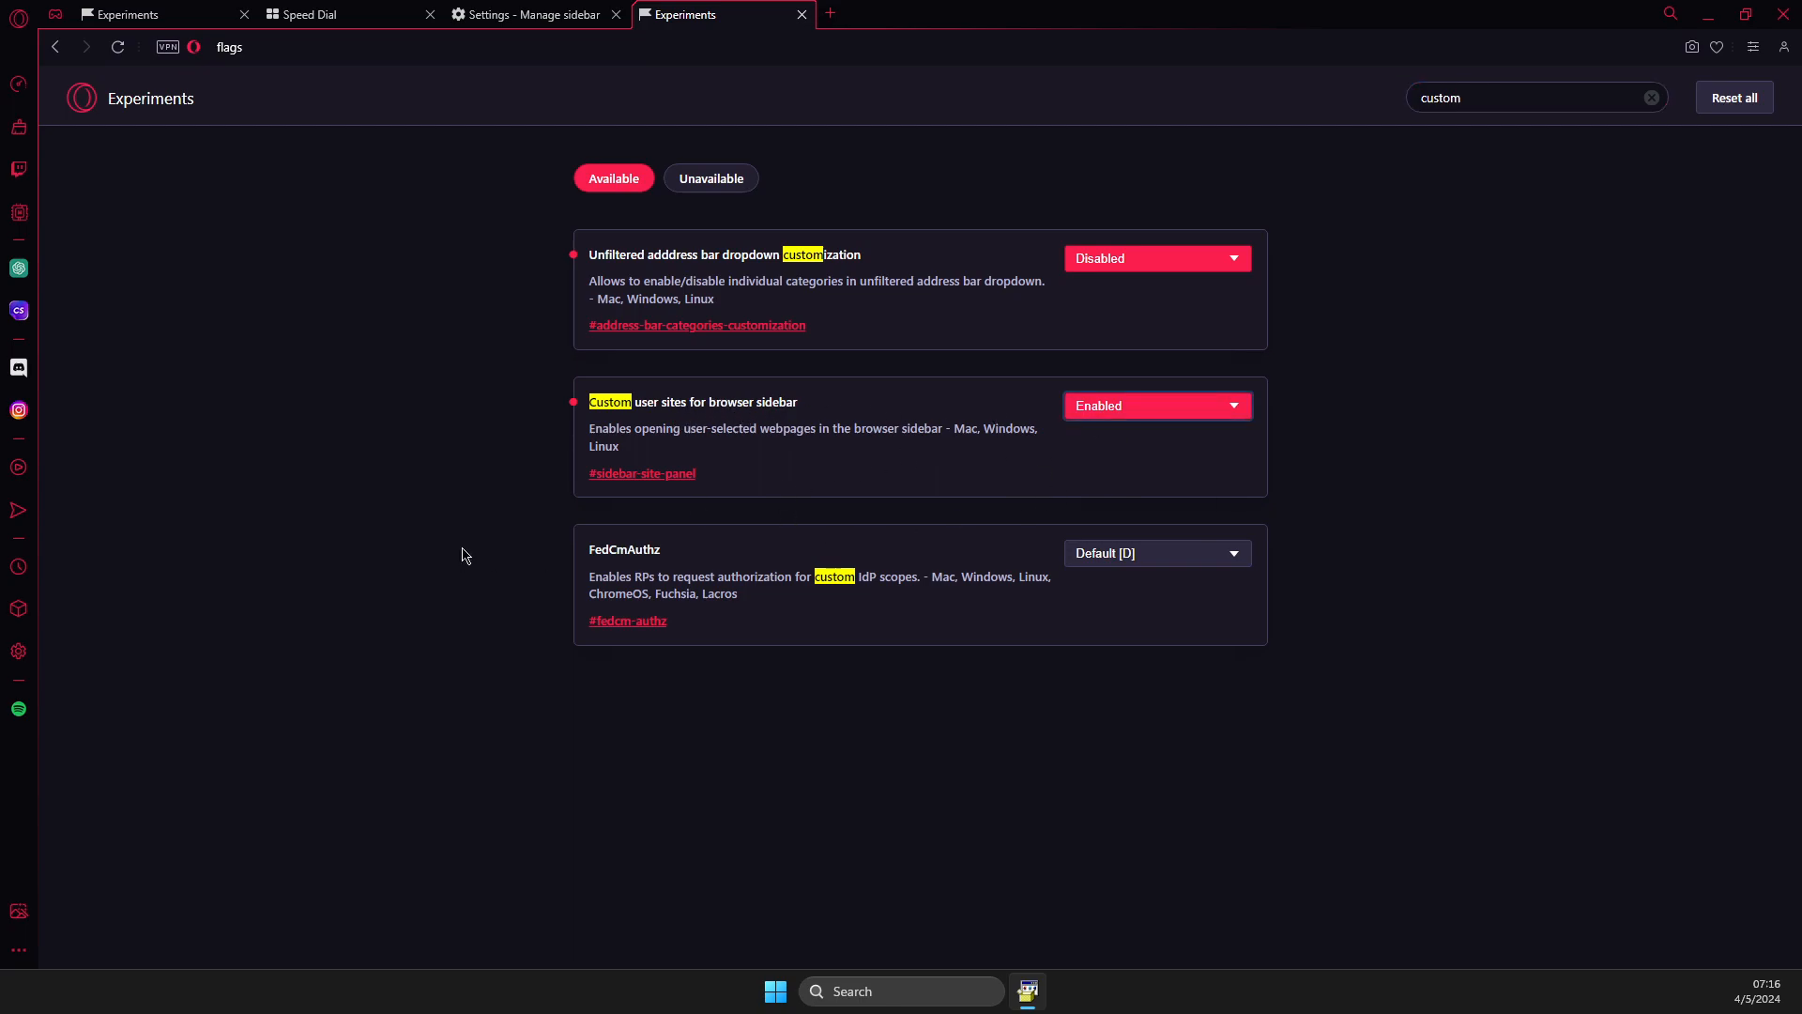
{"action": "mouse_move", "coordinate": [18, 960]}
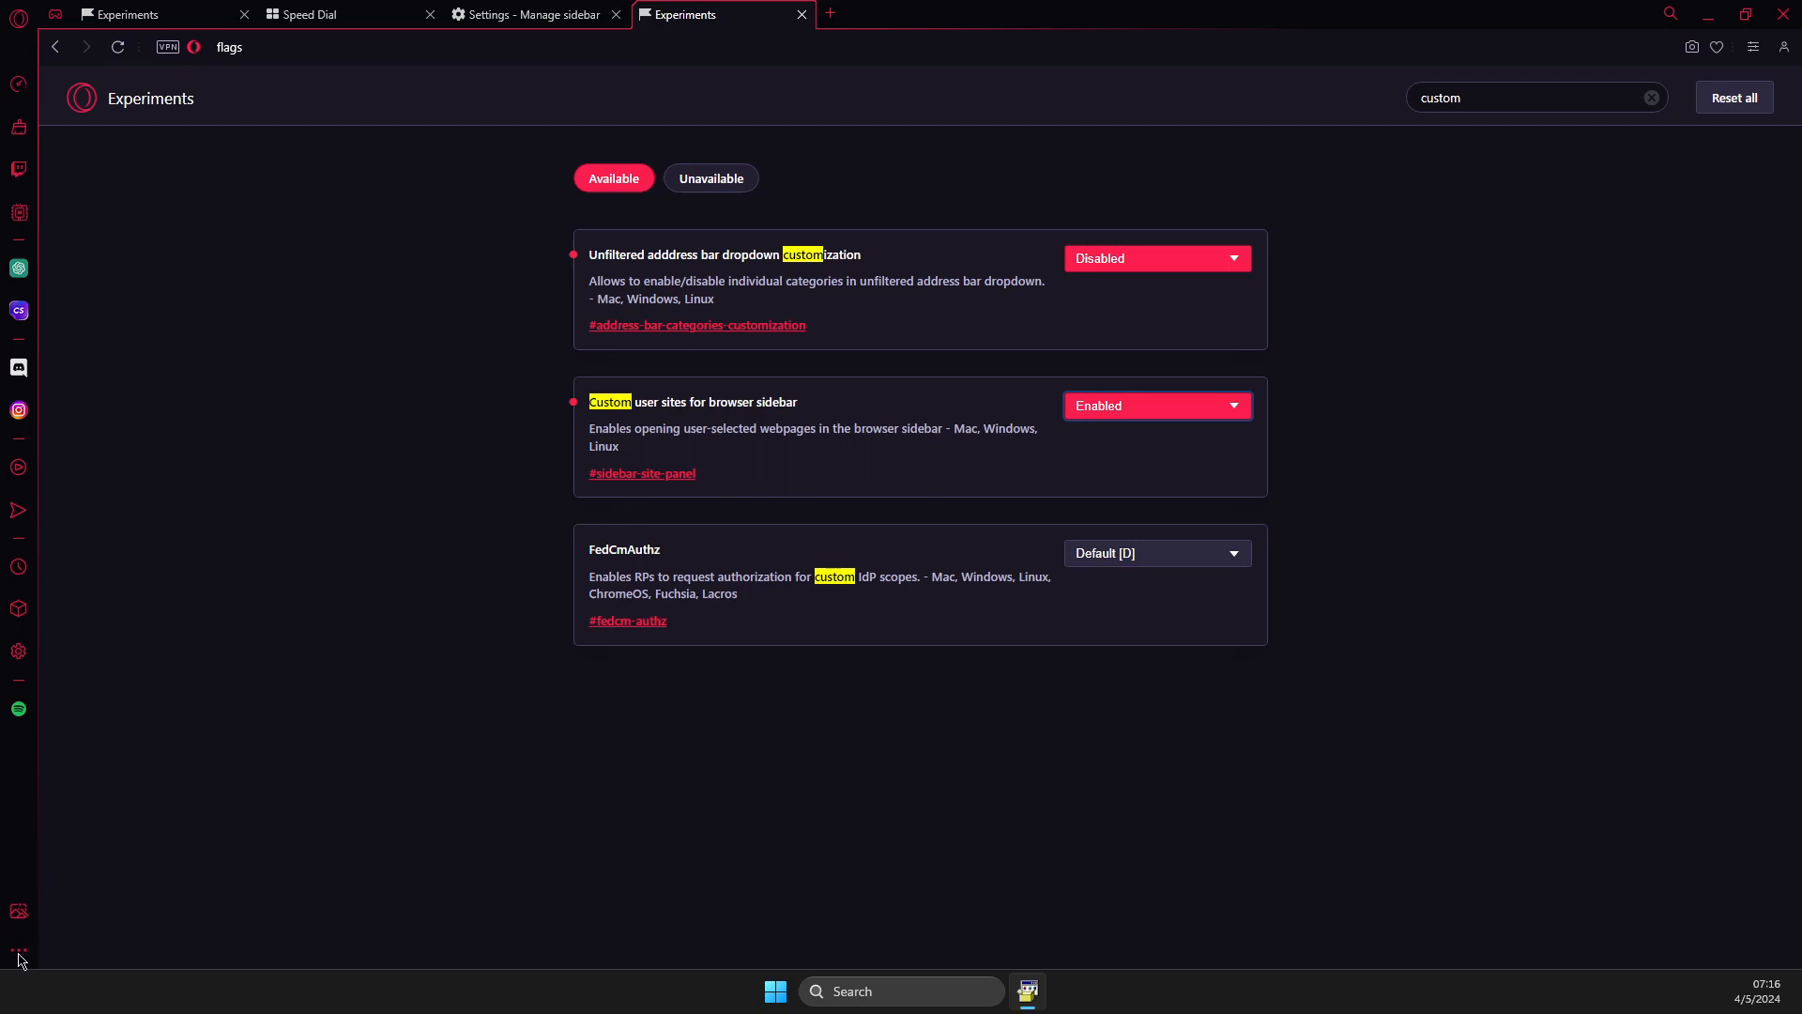
{"action": "mouse_move", "coordinate": [17, 950]}
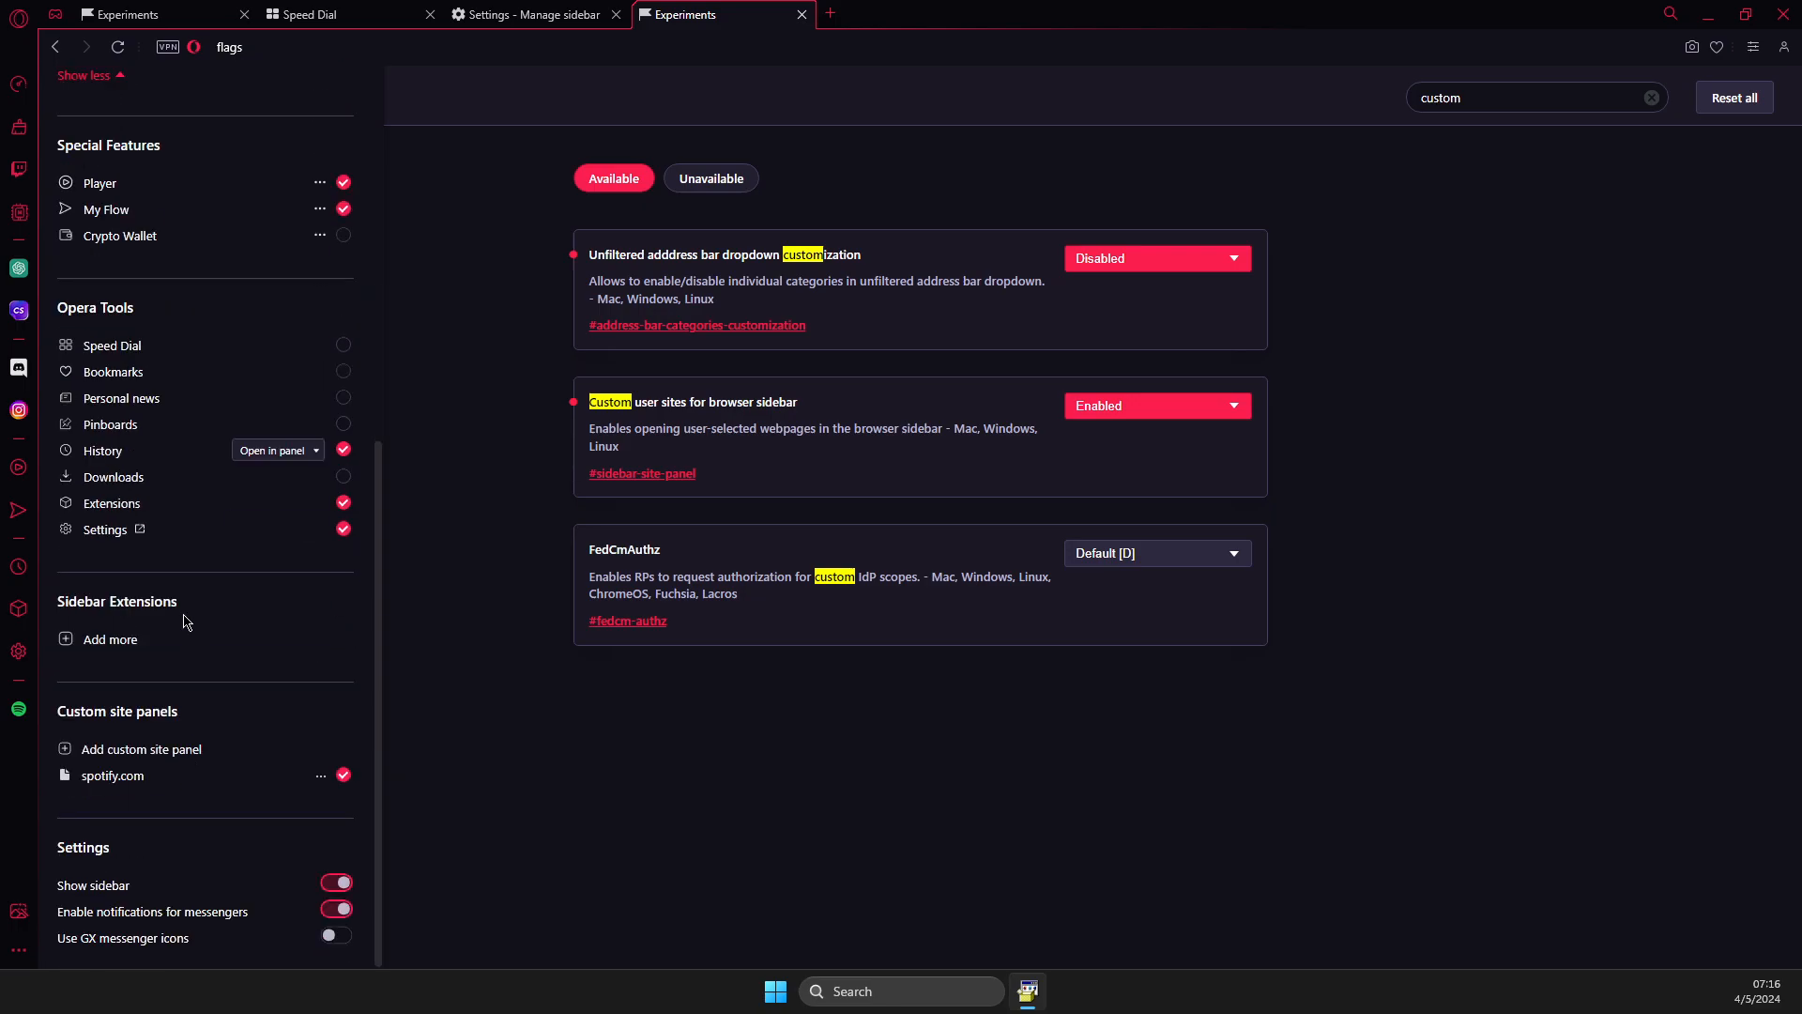
{"action": "mouse_move", "coordinate": [208, 772]}
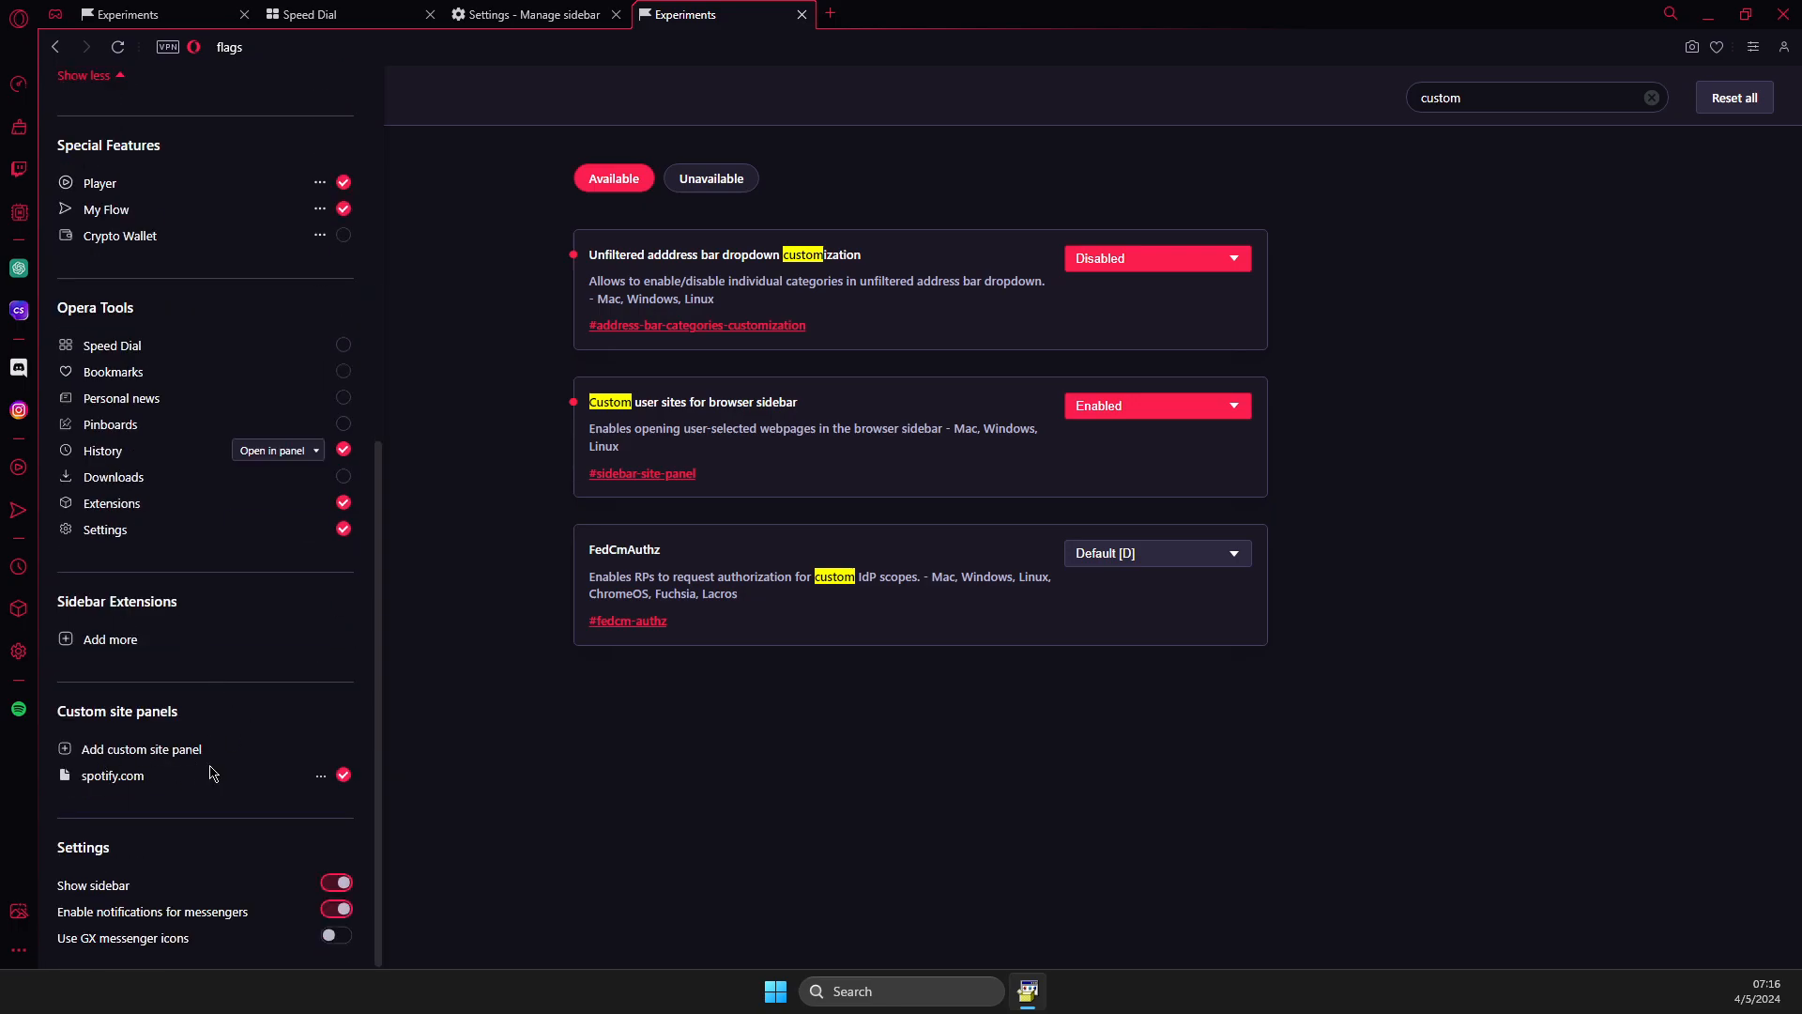
{"action": "mouse_move", "coordinate": [139, 758]}
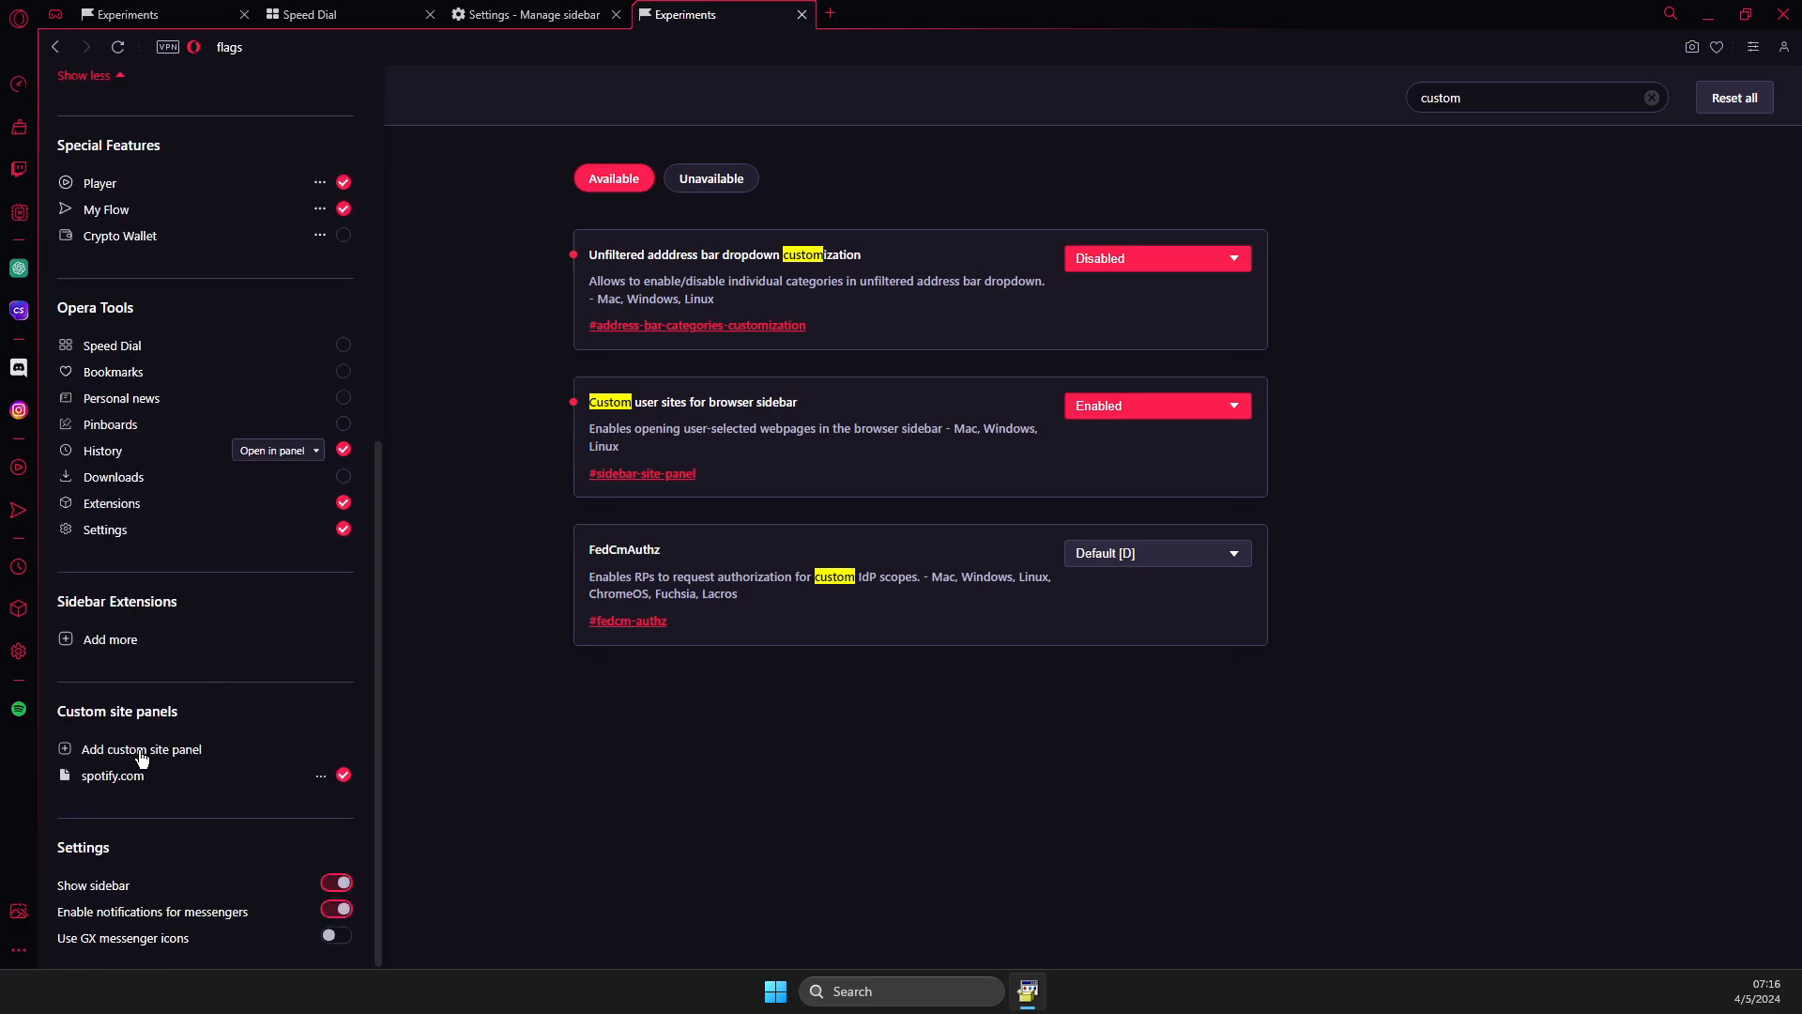
- Create a kick.com custom site panel and show Kick's homepage in the sidebar
{"action": "left_click", "coordinate": [143, 749]}
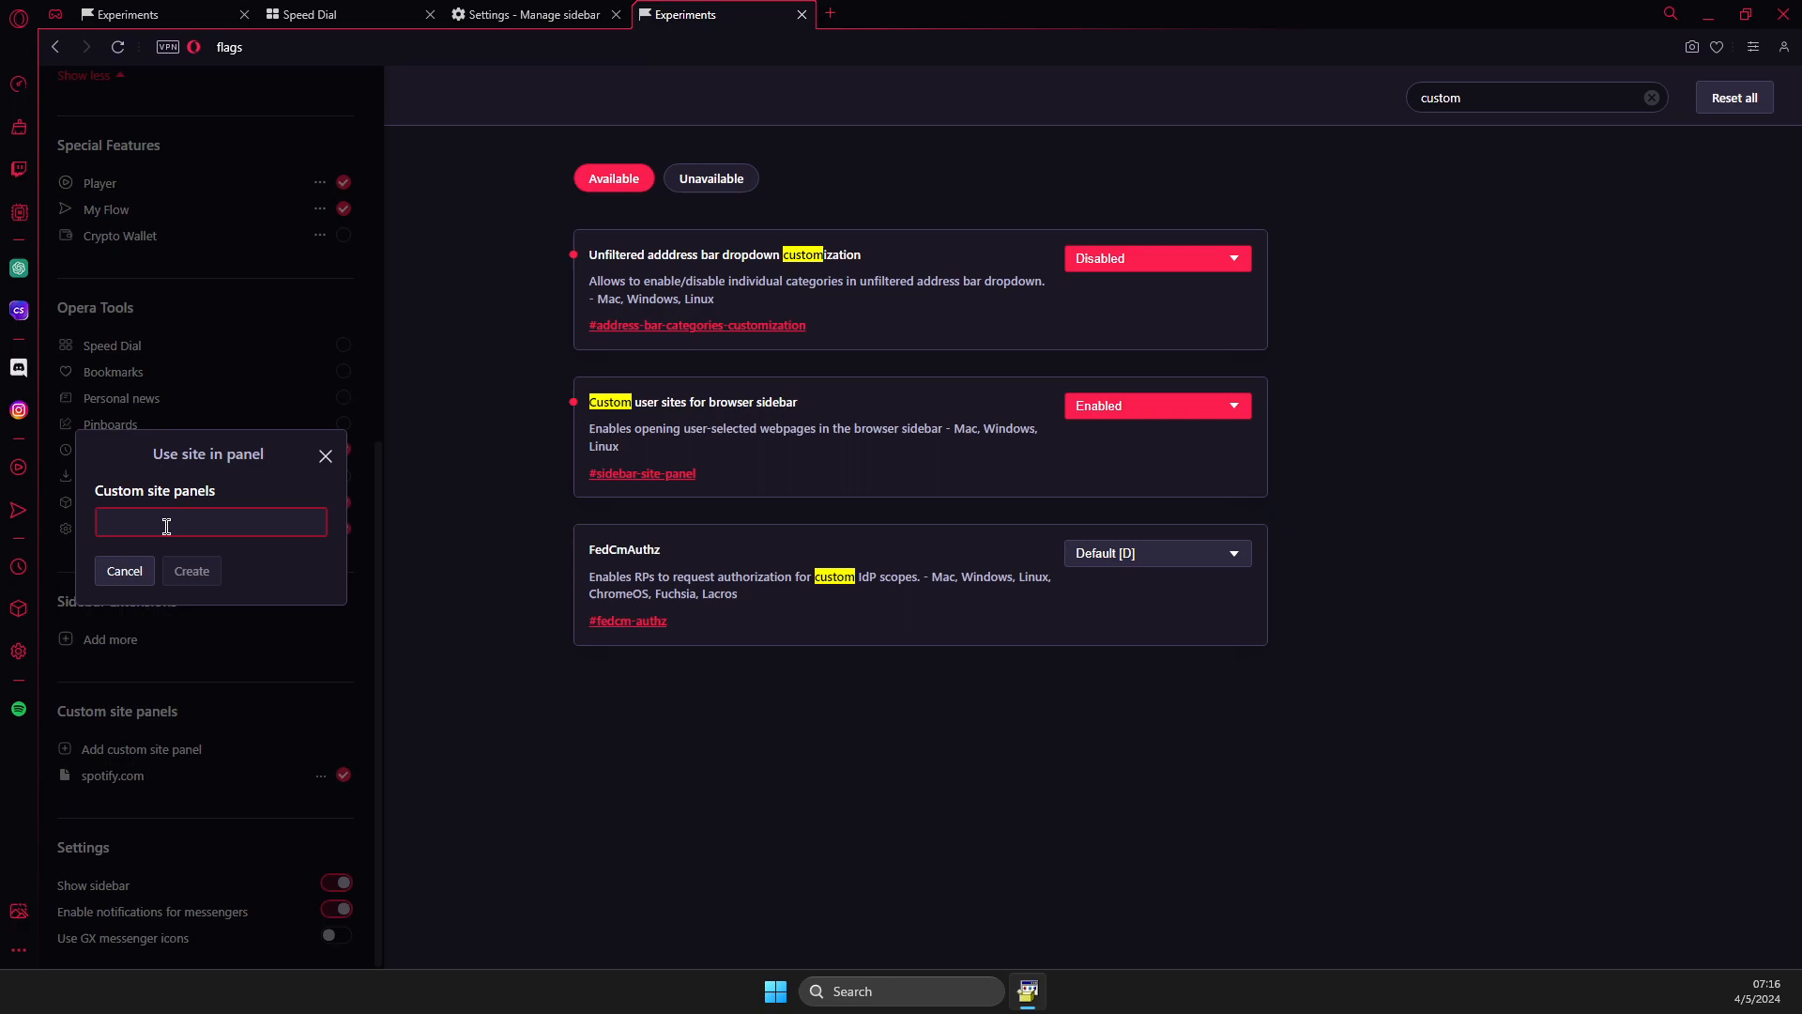
{"action": "type", "text": "kick.c"}
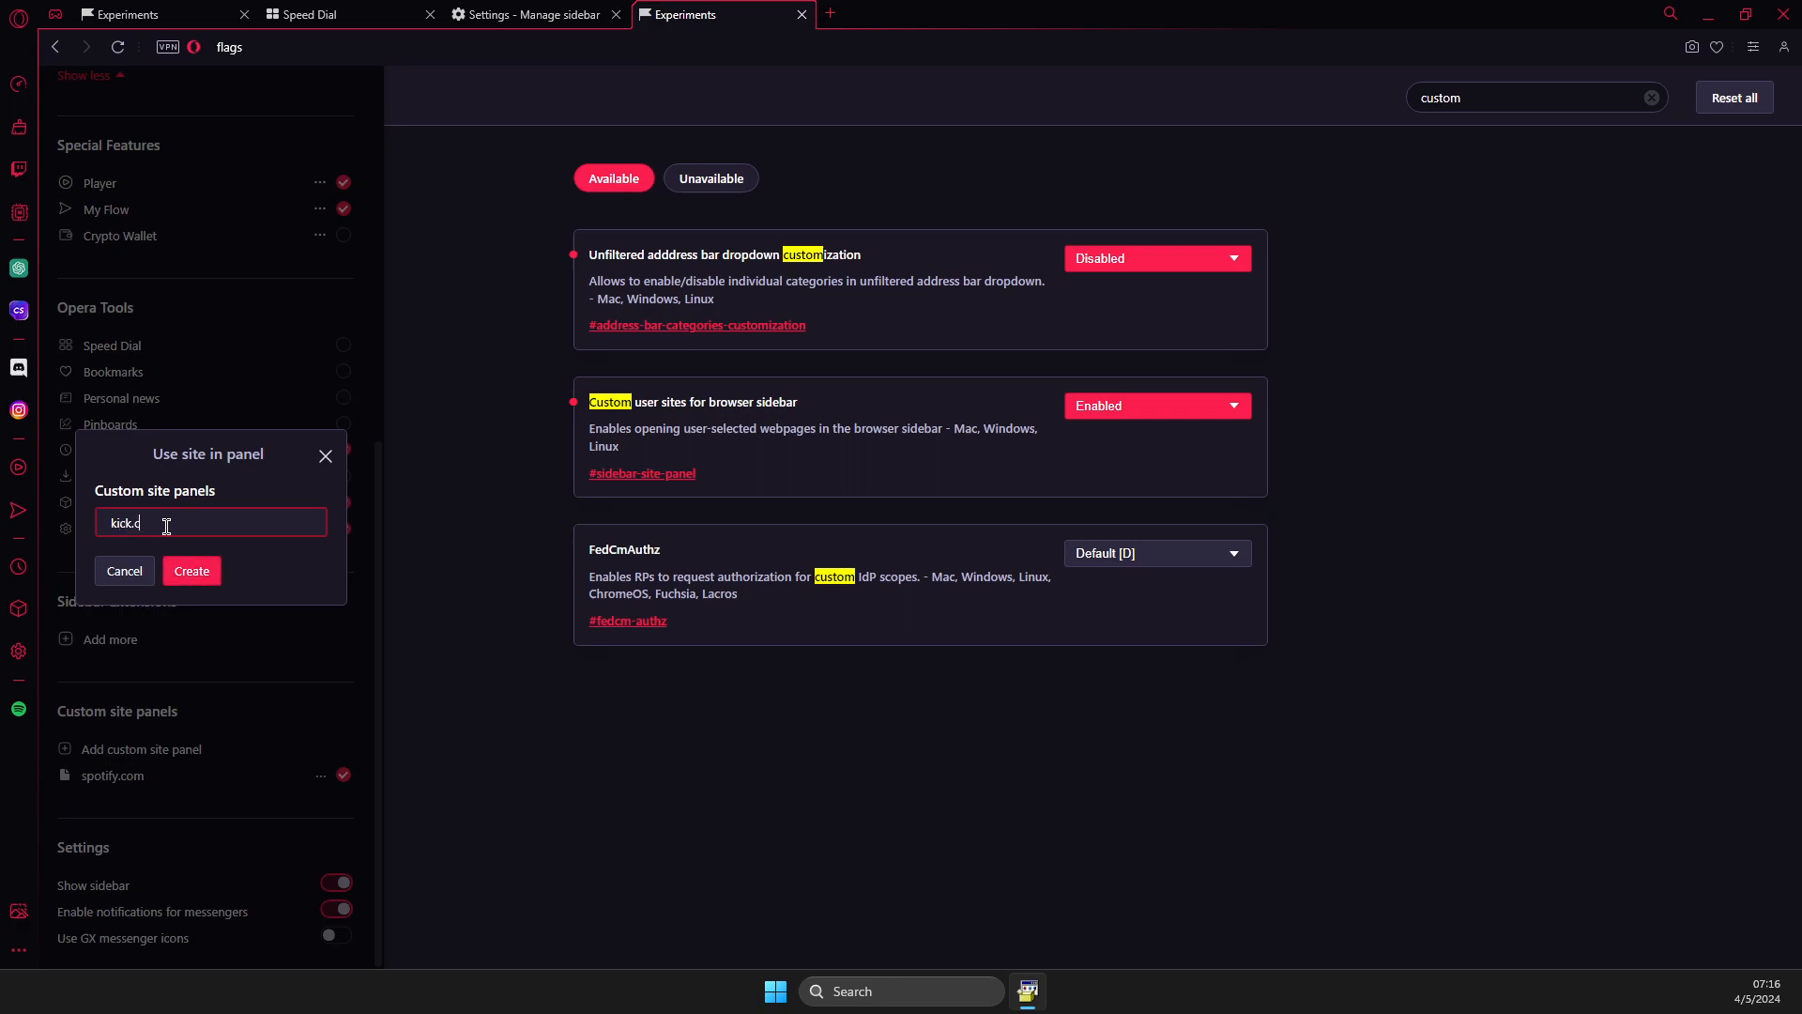
{"action": "left_click", "coordinate": [192, 571]}
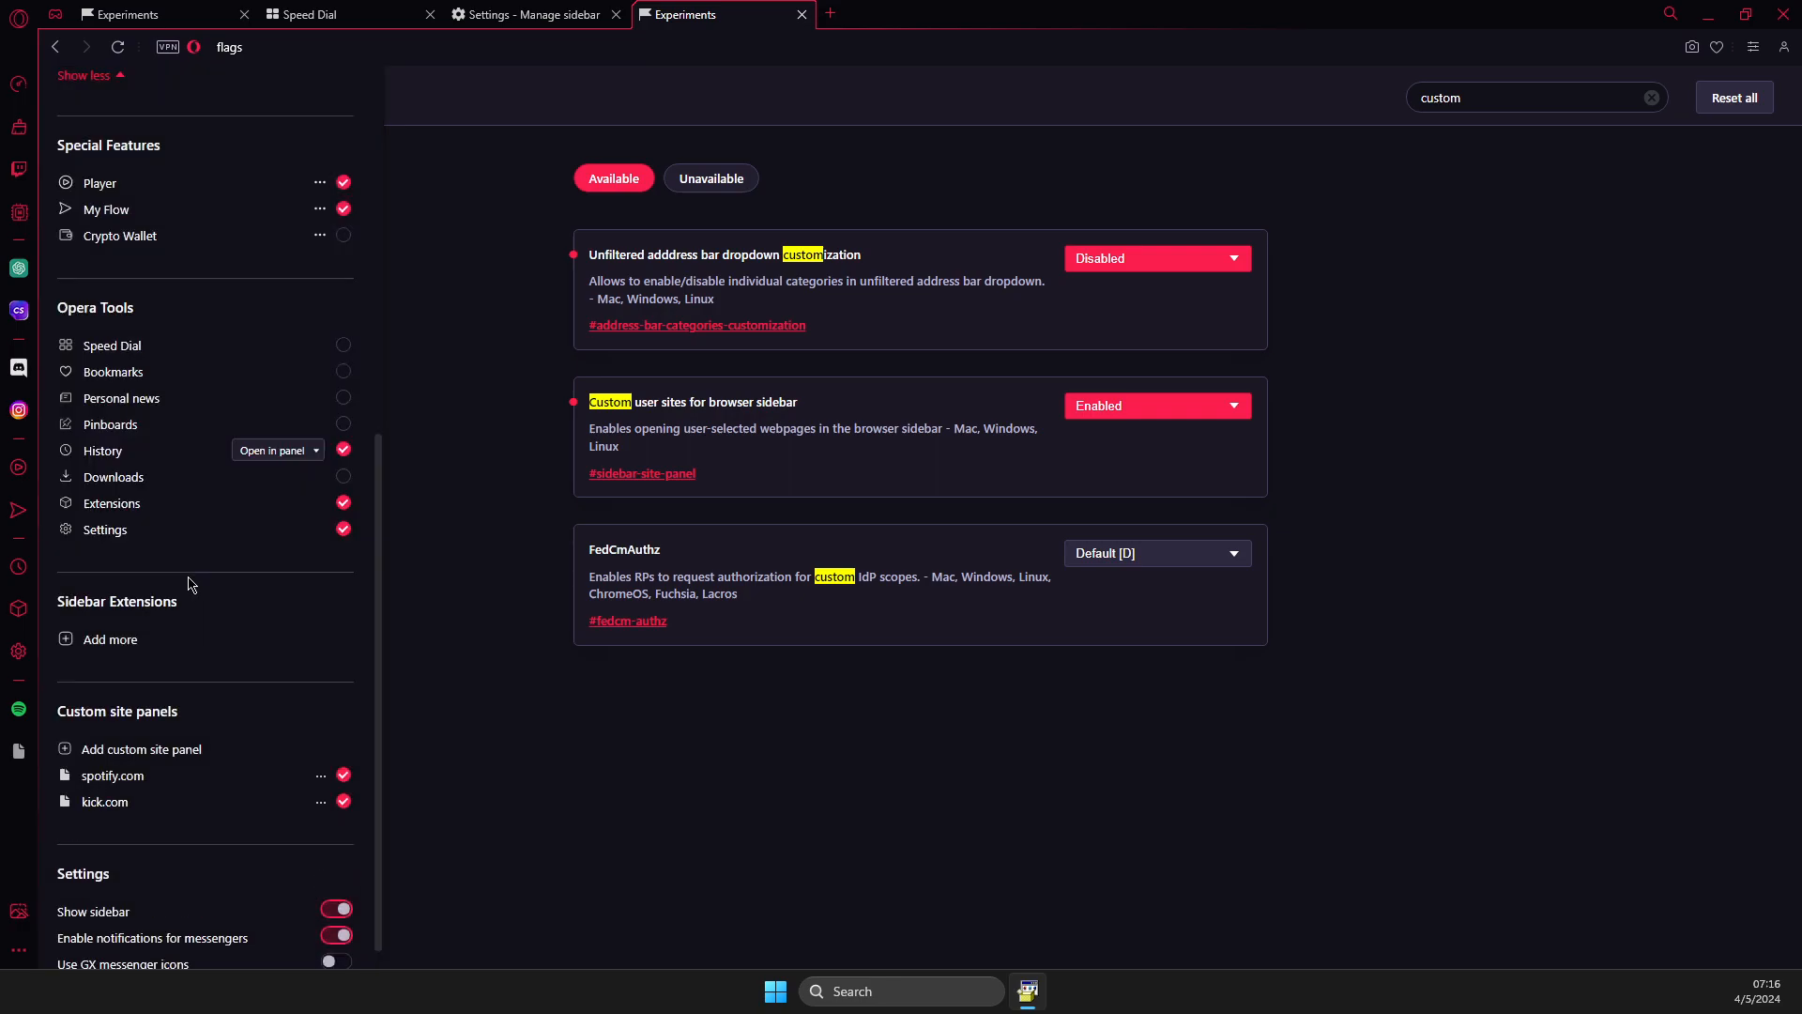
{"action": "left_click", "coordinate": [105, 801]}
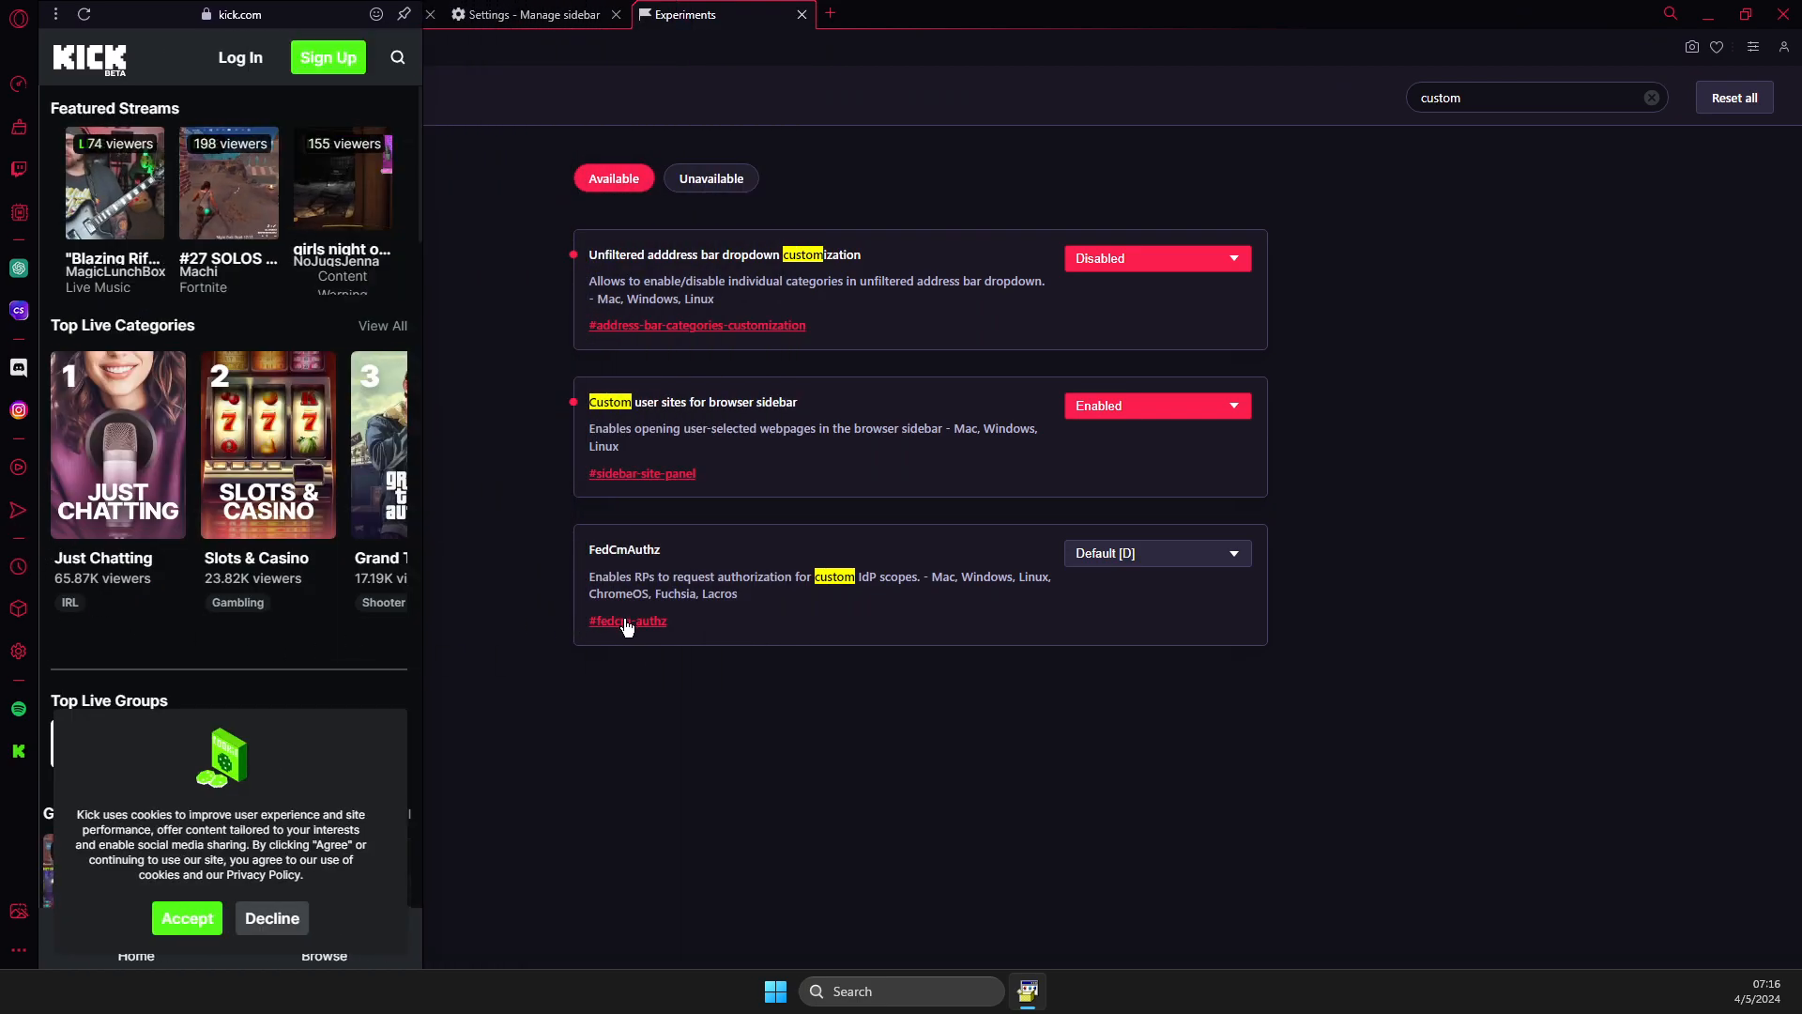
{"action": "mouse_move", "coordinate": [1753, 682]}
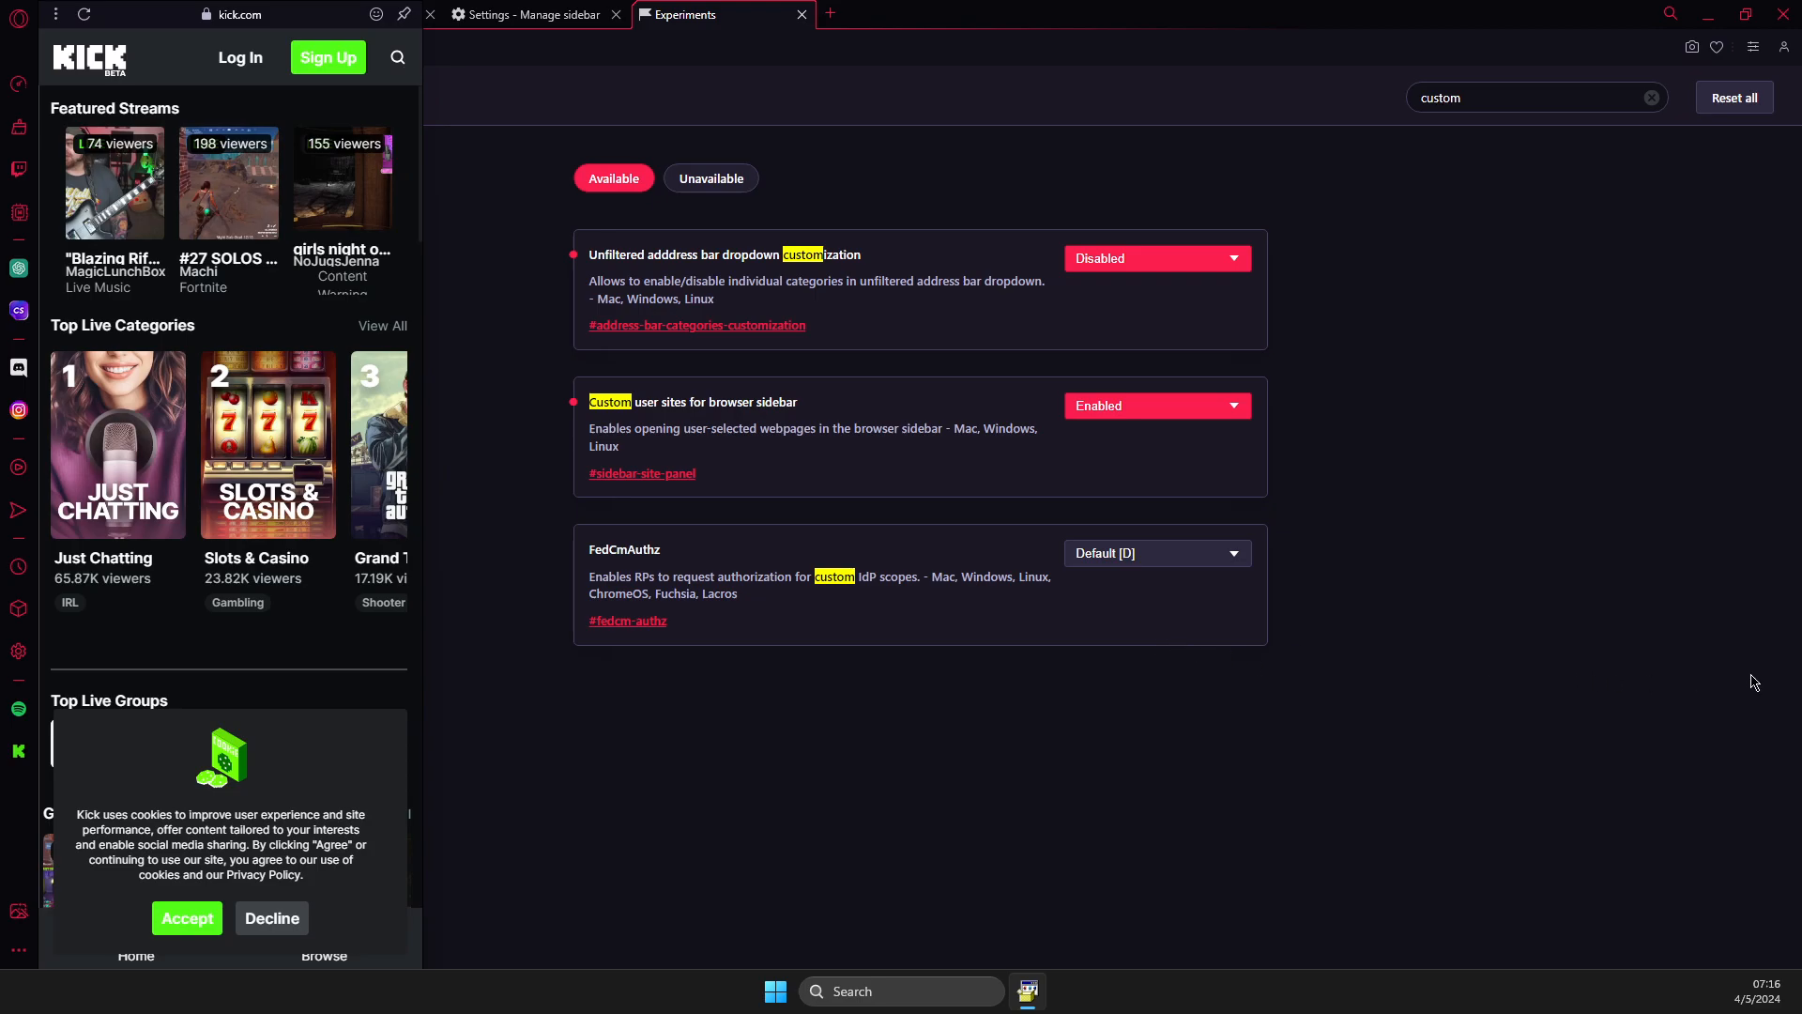